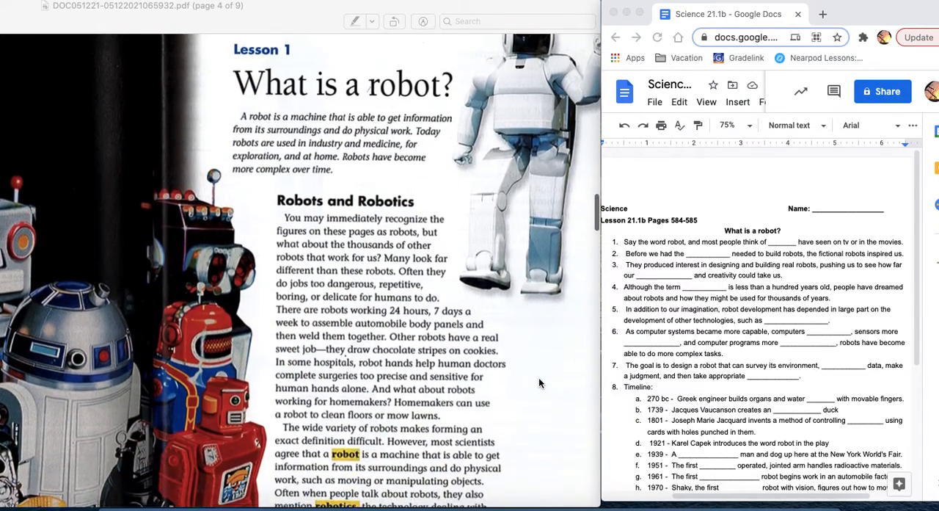
scroll(down, 3)
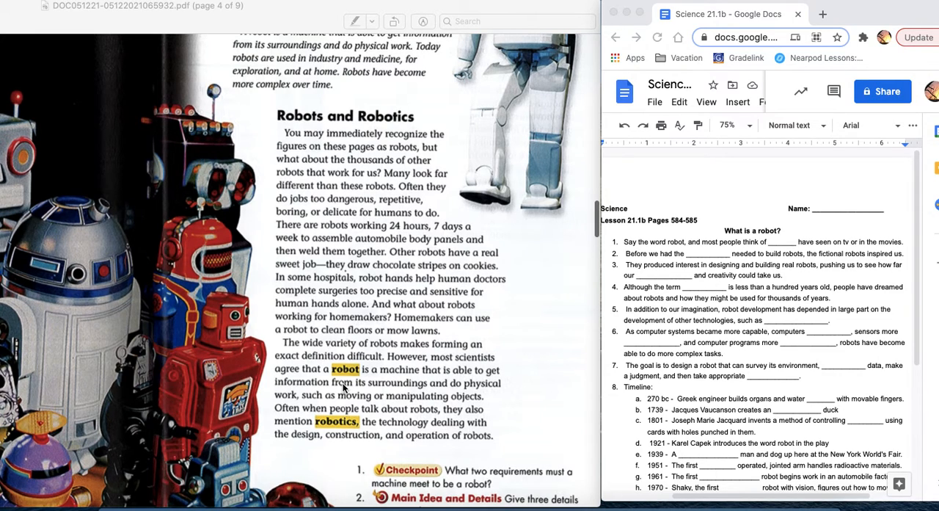
mouse_move(367, 389)
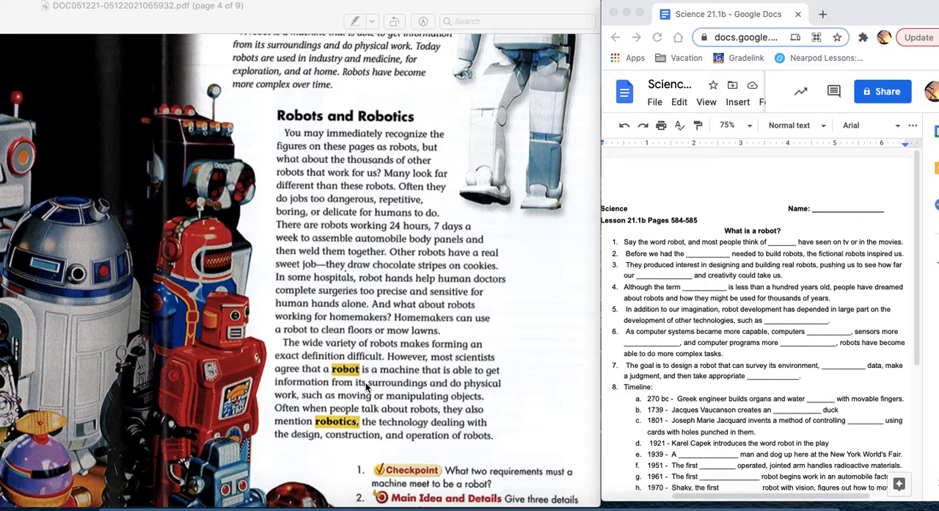
mouse_move(385, 357)
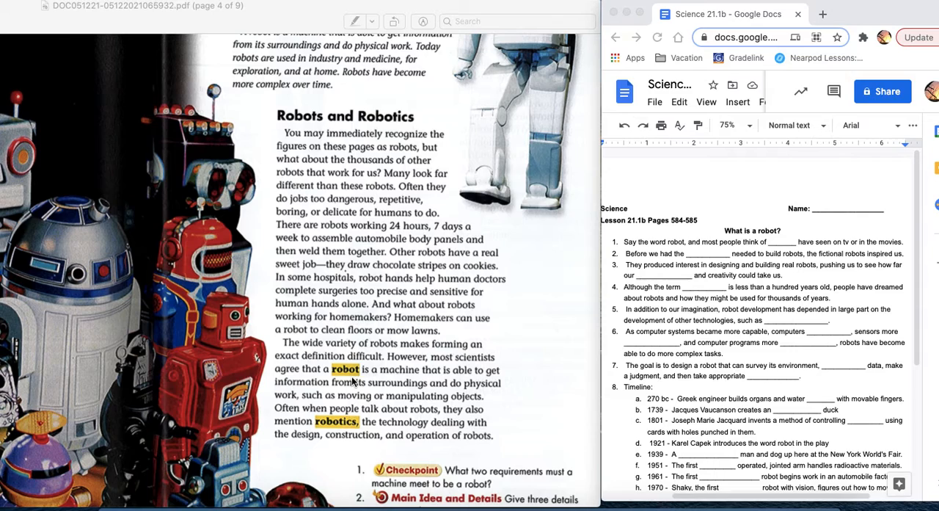
mouse_move(397, 245)
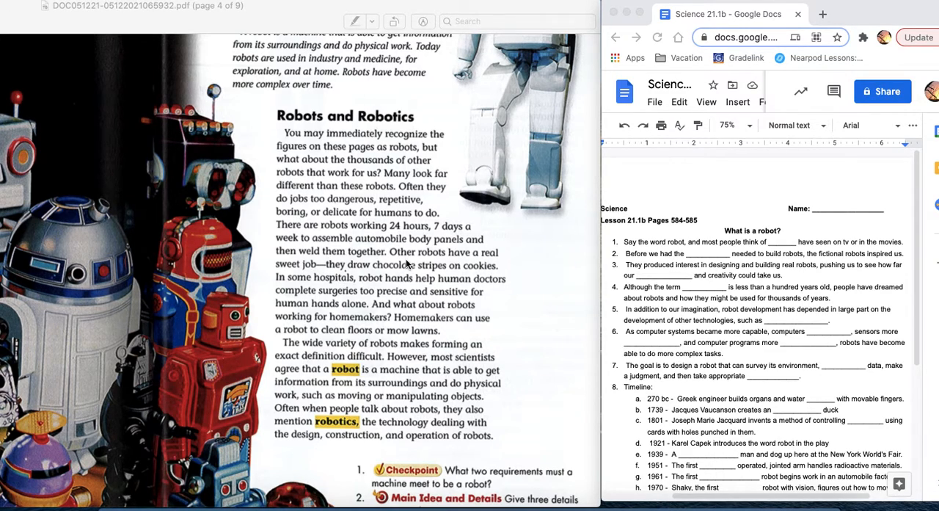
mouse_move(386, 311)
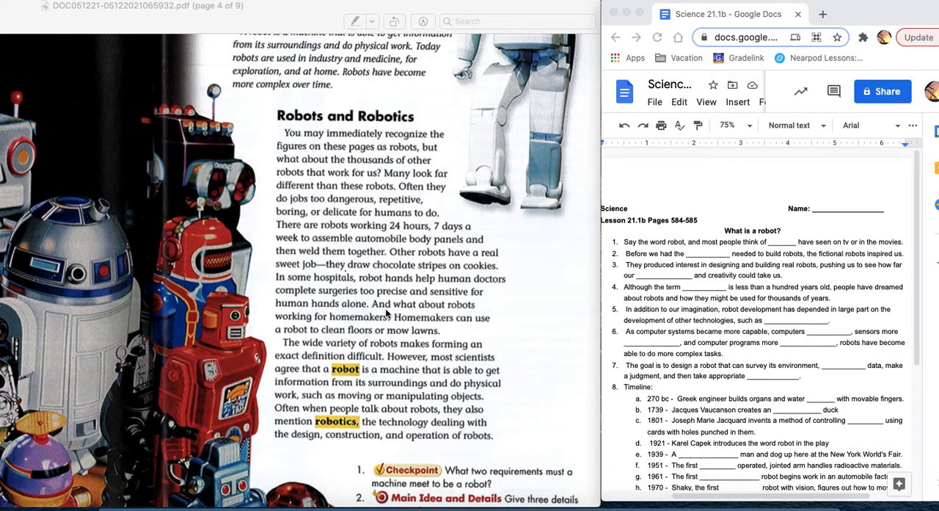
mouse_move(399, 334)
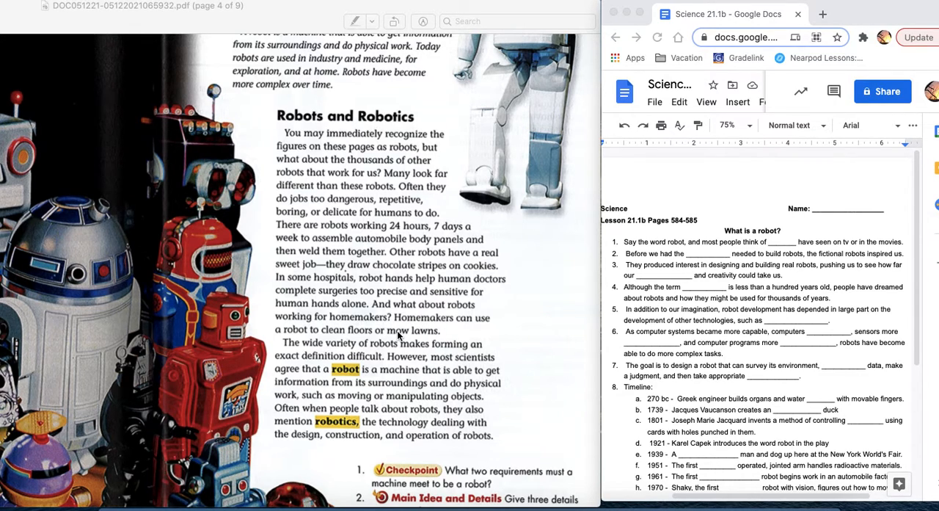
scroll(down, 3)
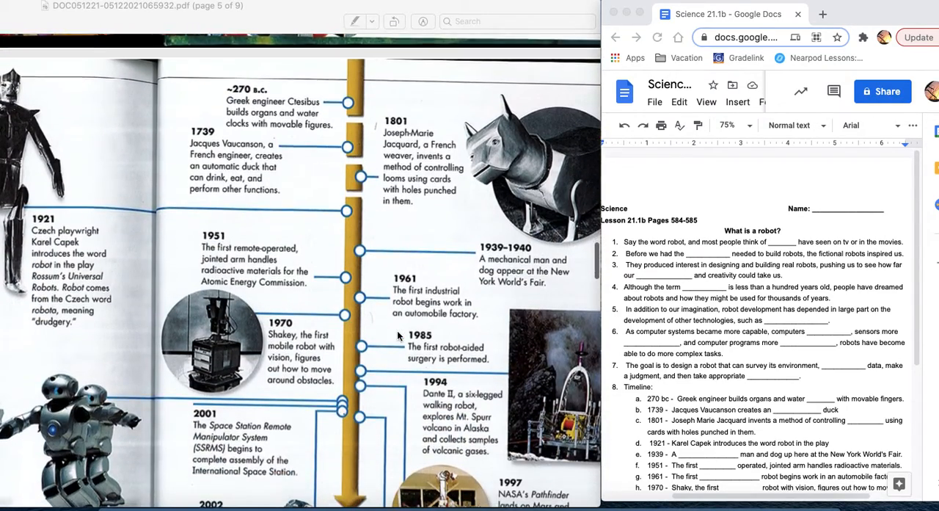
scroll(down, 3)
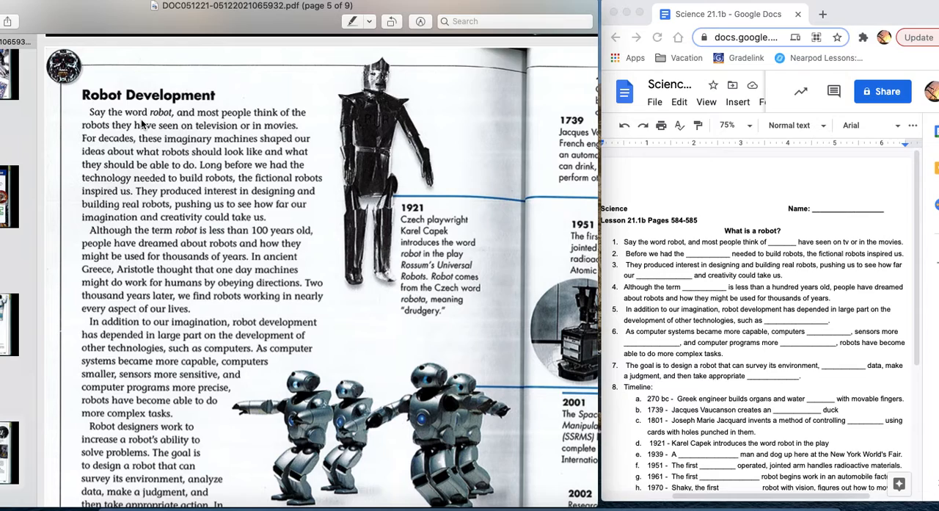
mouse_move(223, 128)
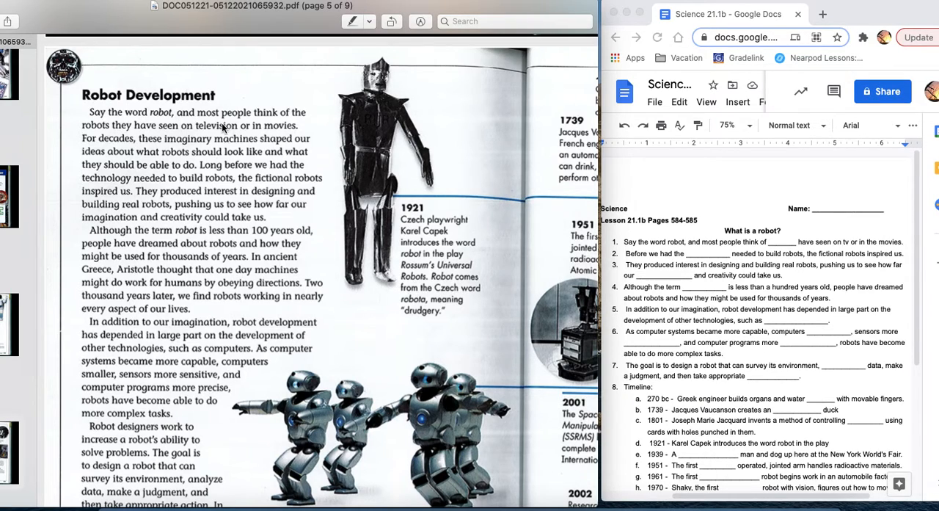
mouse_move(258, 131)
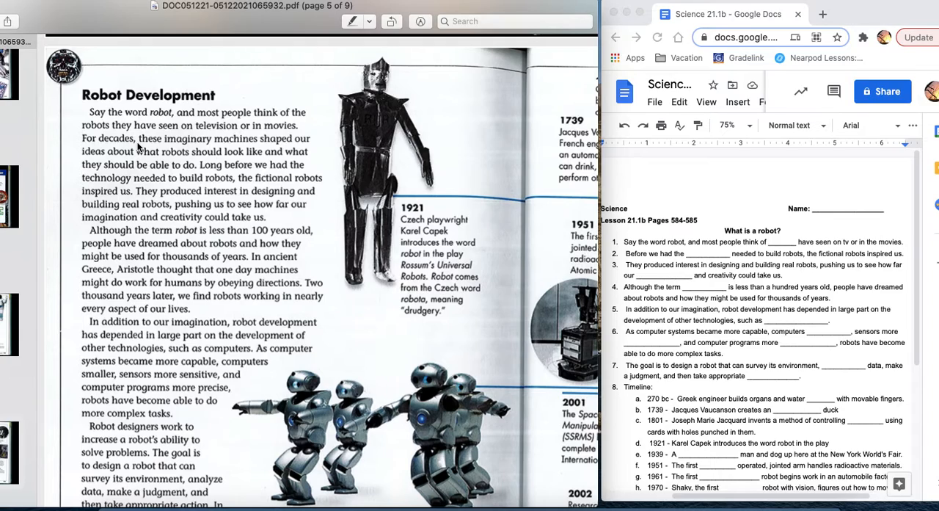
mouse_move(239, 140)
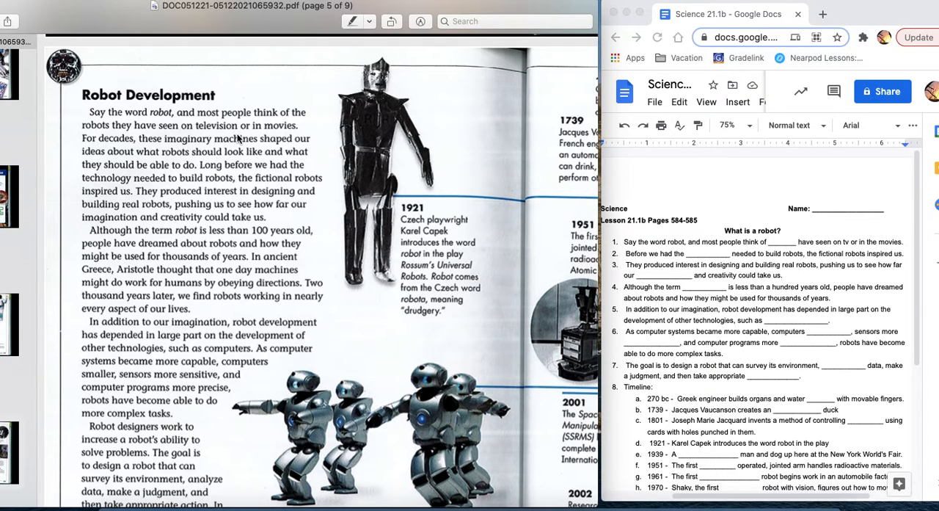
mouse_move(182, 166)
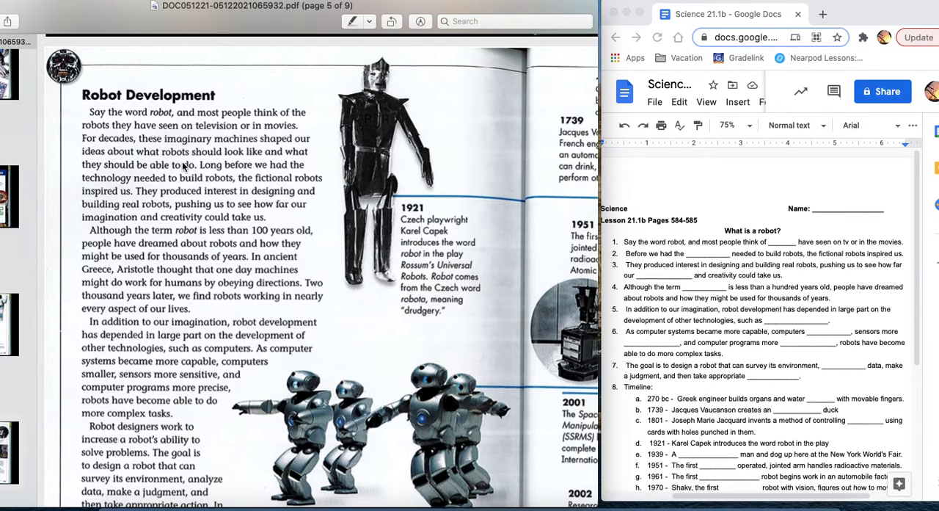
mouse_move(205, 152)
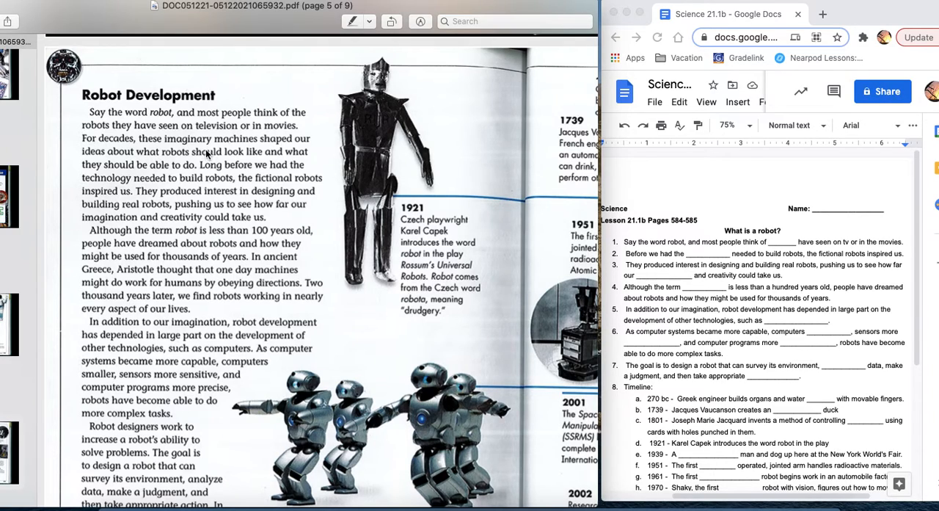
mouse_move(135, 169)
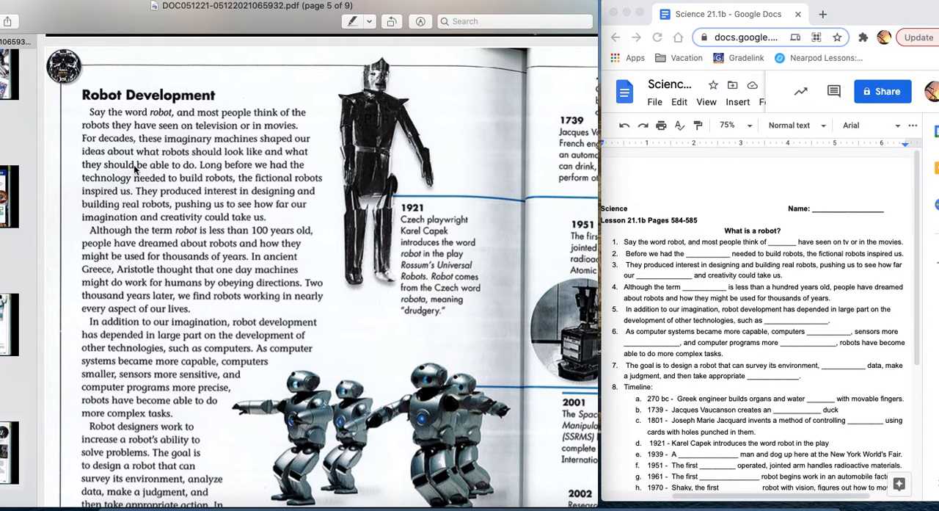
mouse_move(163, 167)
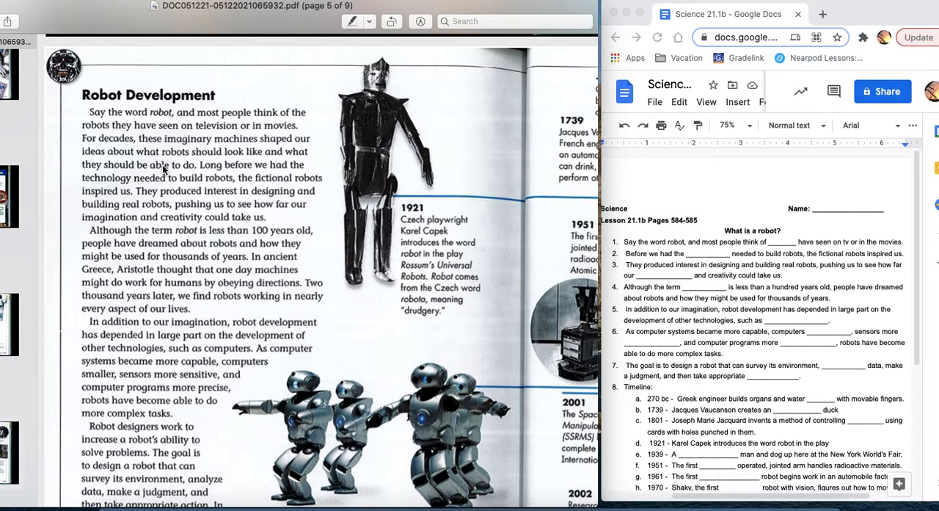
mouse_move(116, 198)
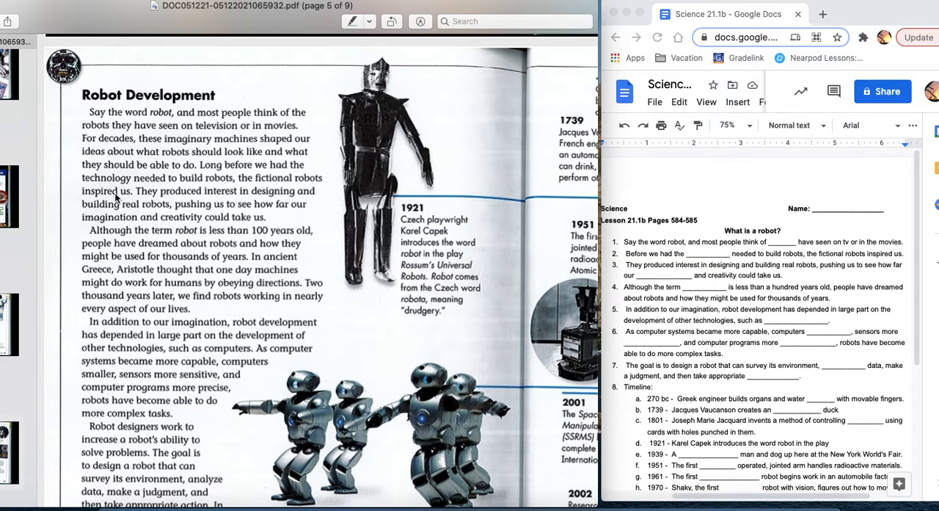
mouse_move(217, 185)
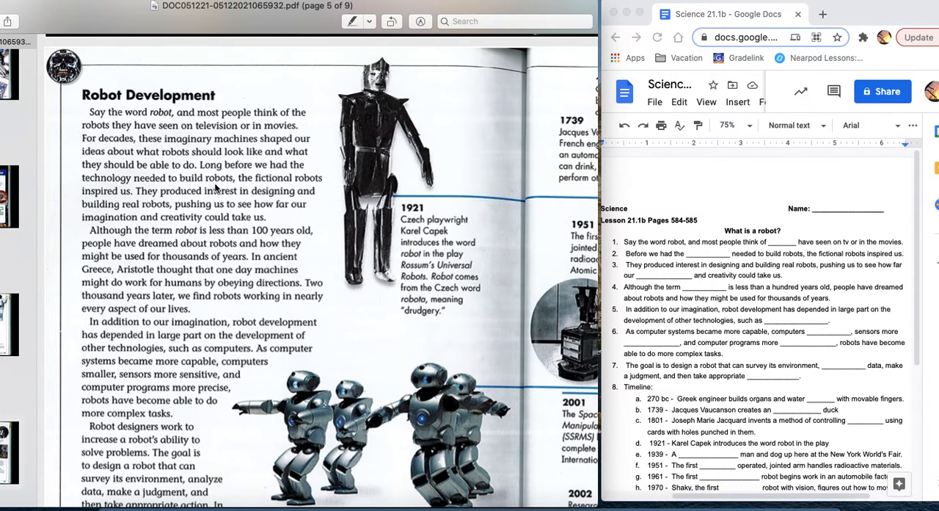
mouse_move(249, 200)
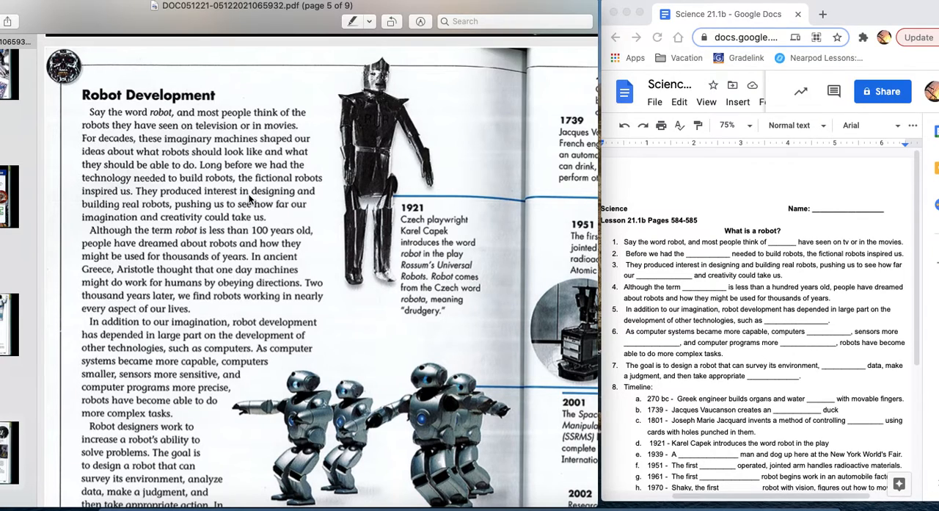
mouse_move(210, 248)
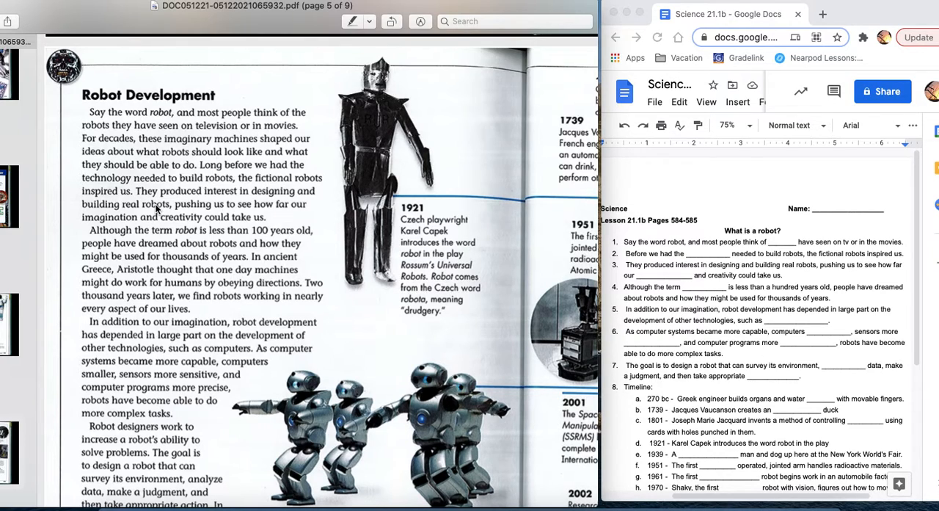
mouse_move(200, 211)
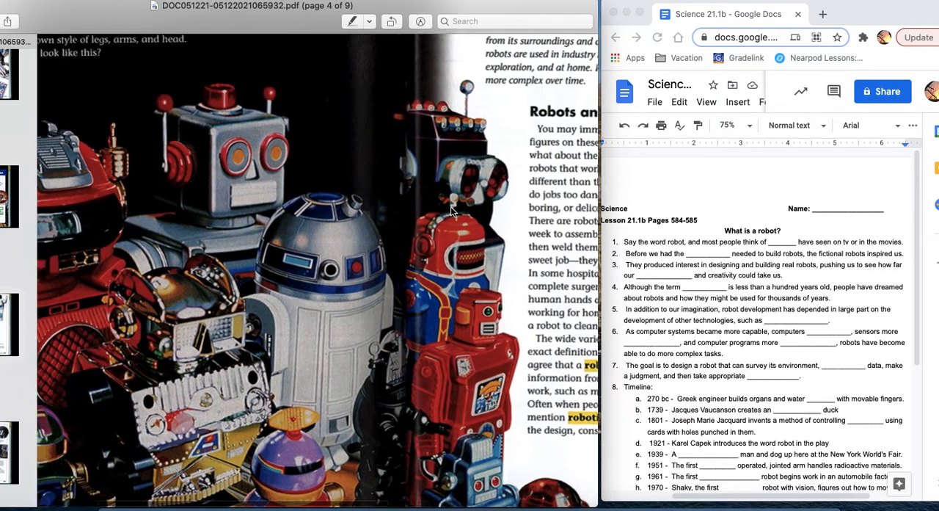
scroll(down, 3)
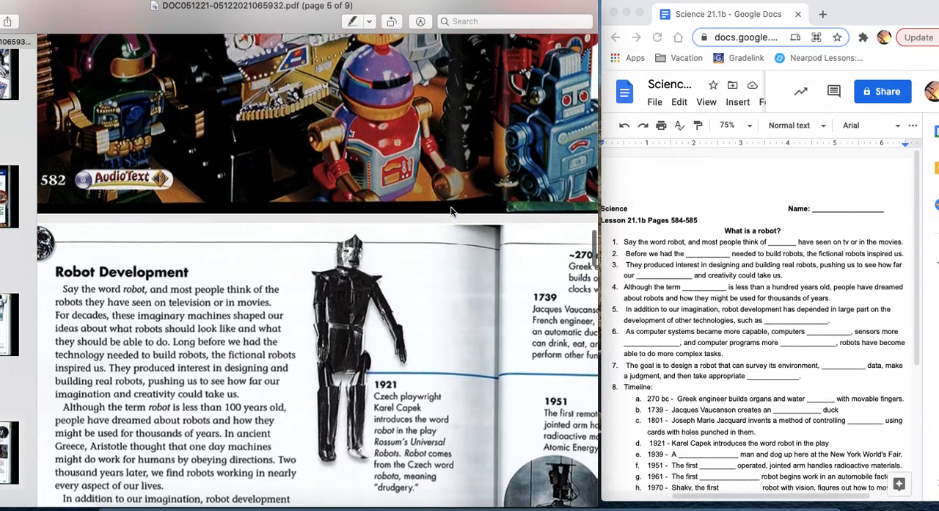
scroll(up, 3)
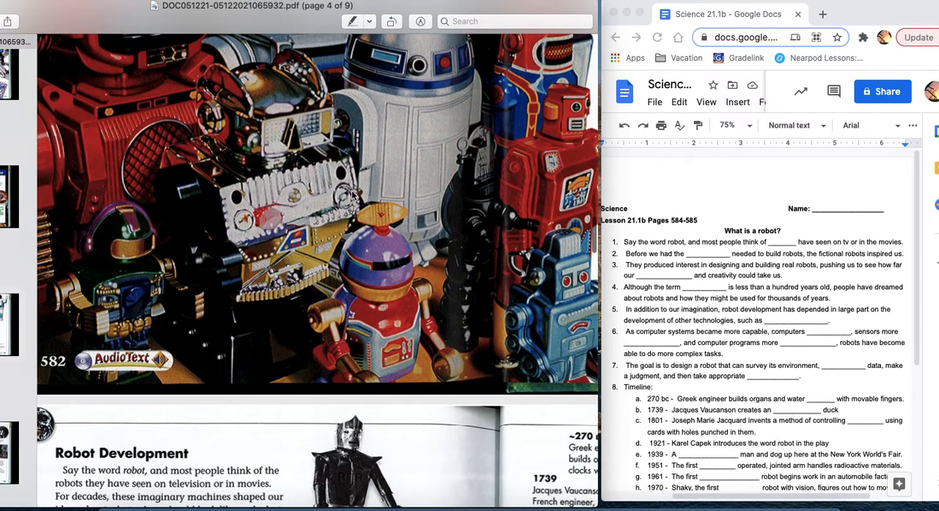
scroll(down, 3)
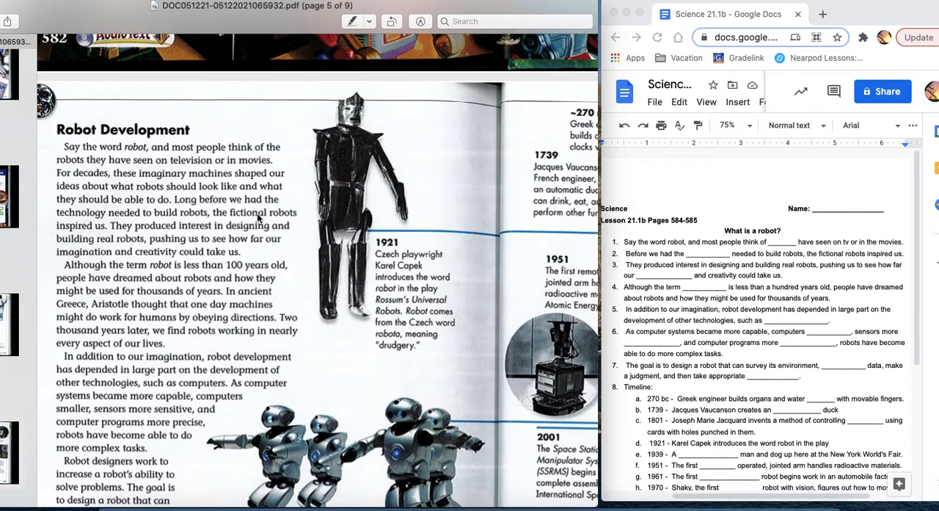
mouse_move(228, 203)
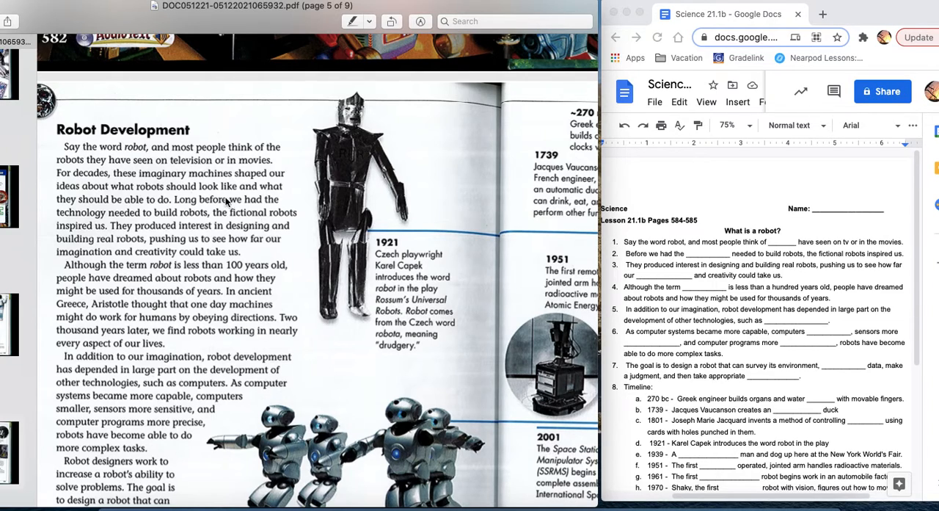
mouse_move(352, 174)
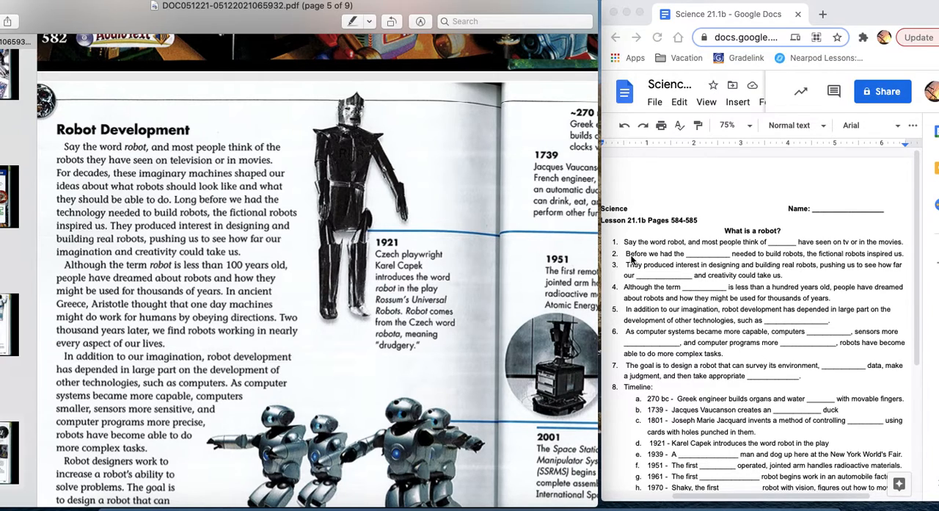
mouse_move(660, 282)
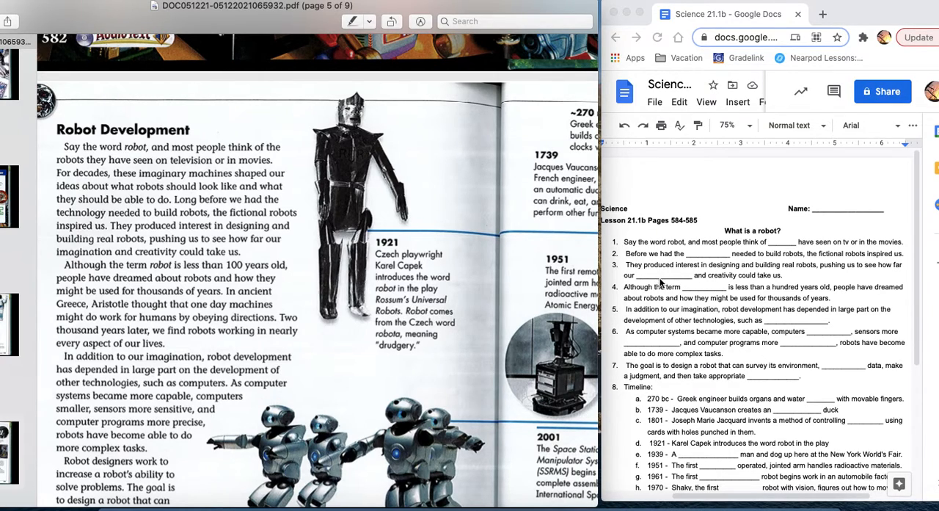
mouse_move(74, 253)
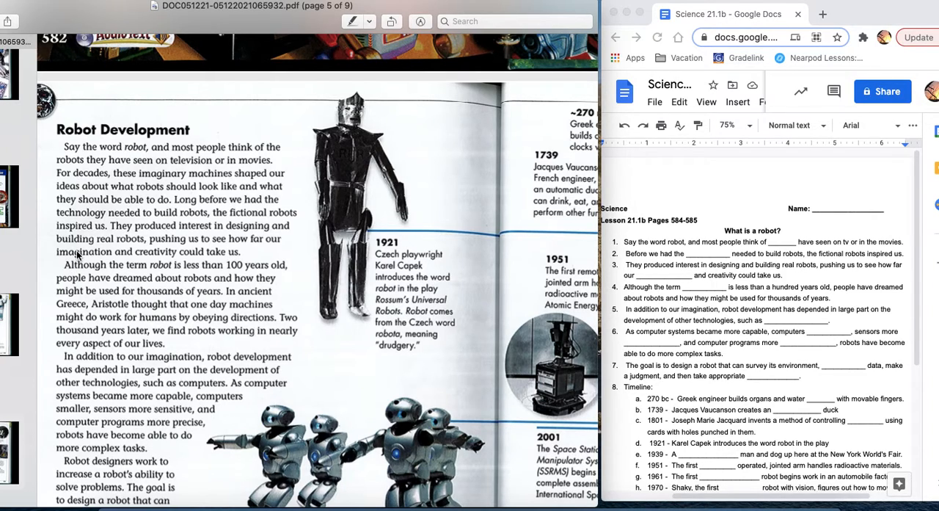
mouse_move(80, 255)
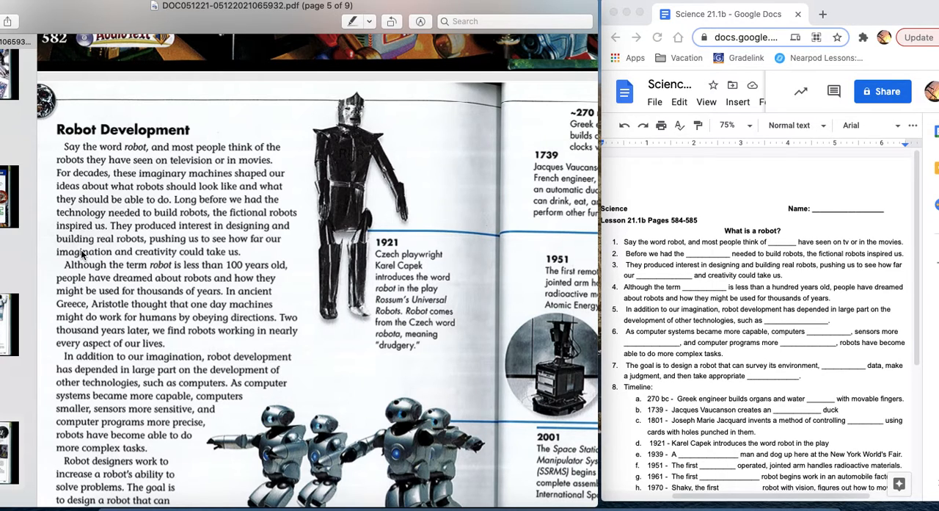
mouse_move(235, 230)
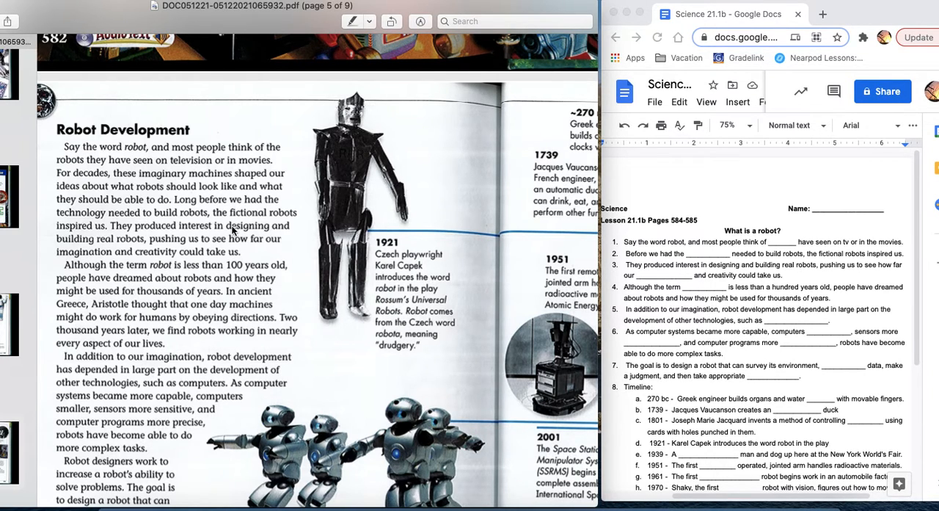
scroll(down, 3)
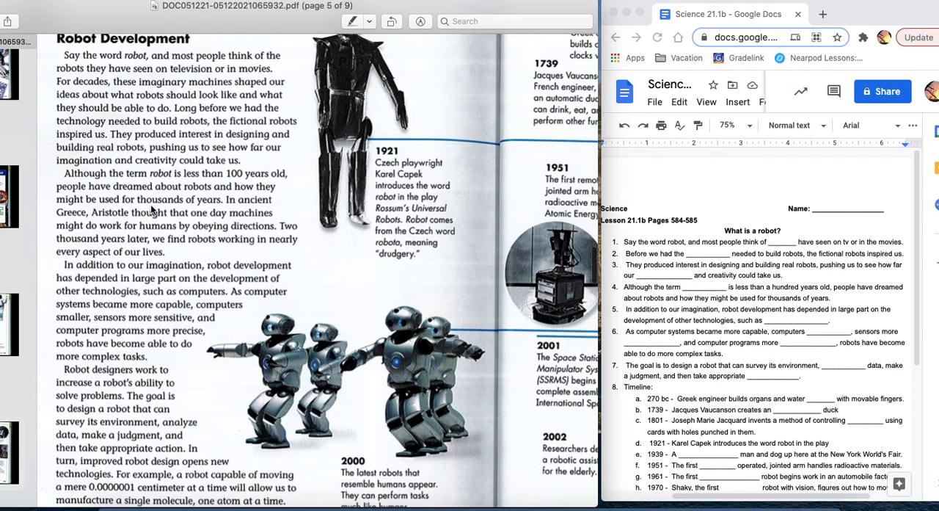
mouse_move(174, 182)
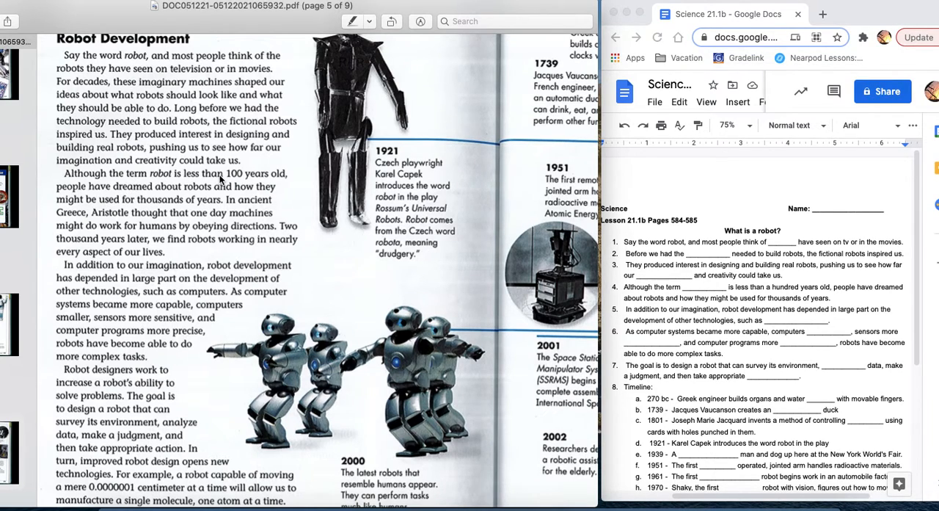
mouse_move(408, 221)
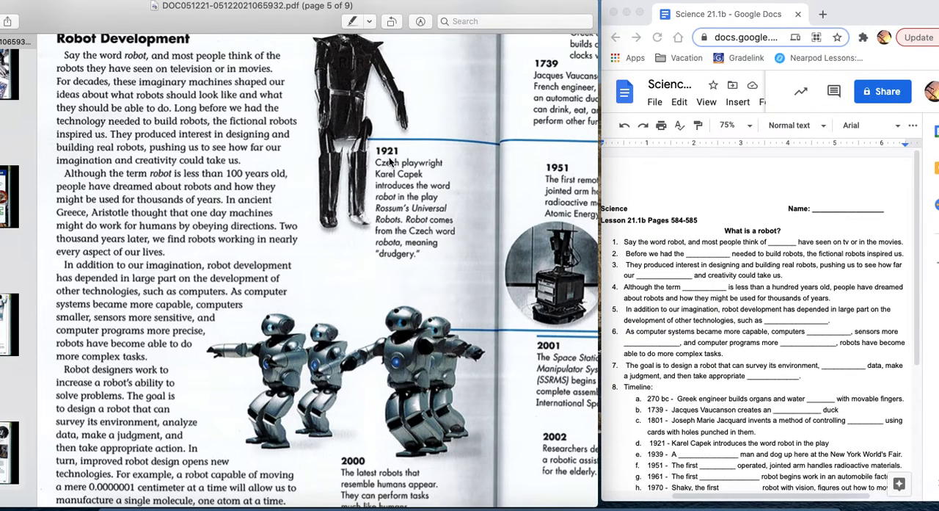
mouse_move(360, 182)
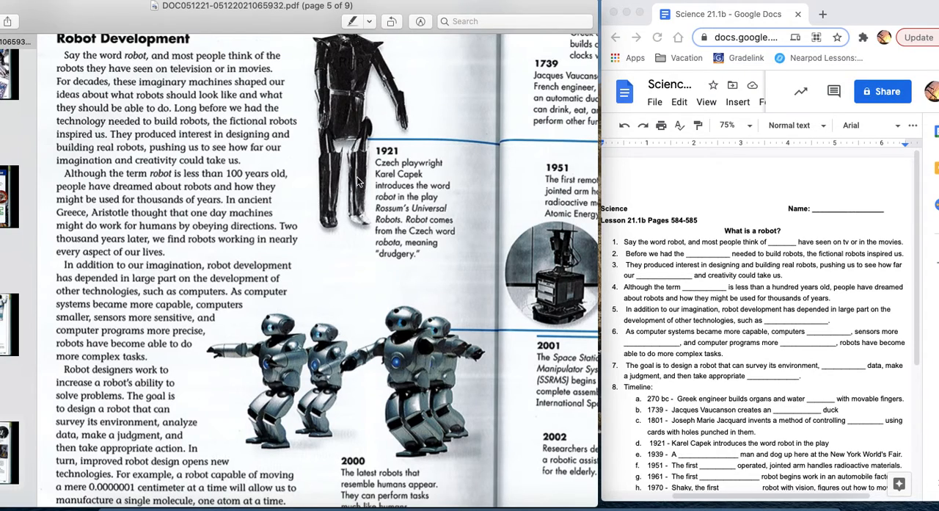
mouse_move(256, 182)
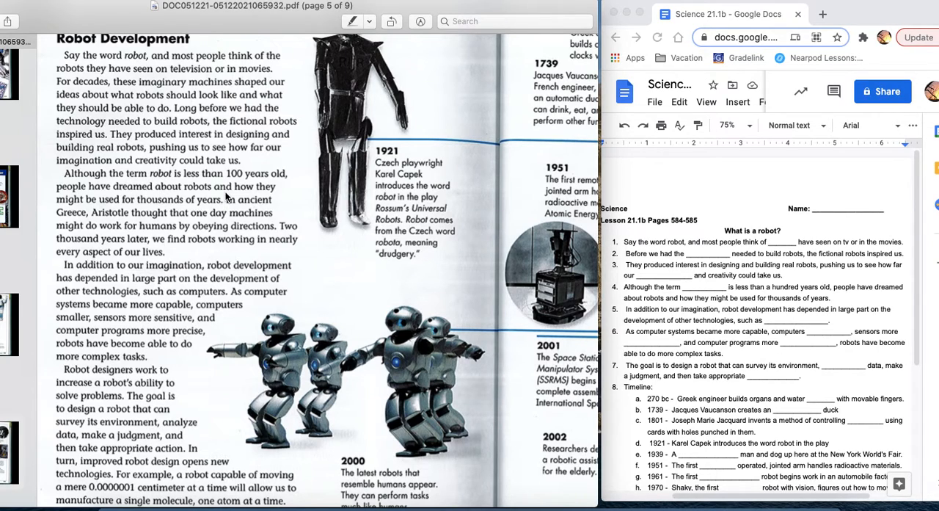
mouse_move(99, 218)
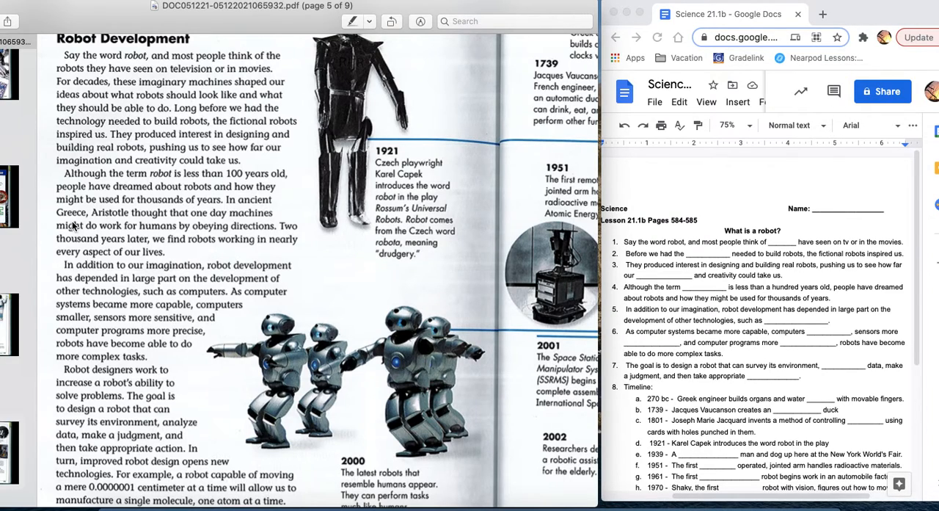
mouse_move(182, 228)
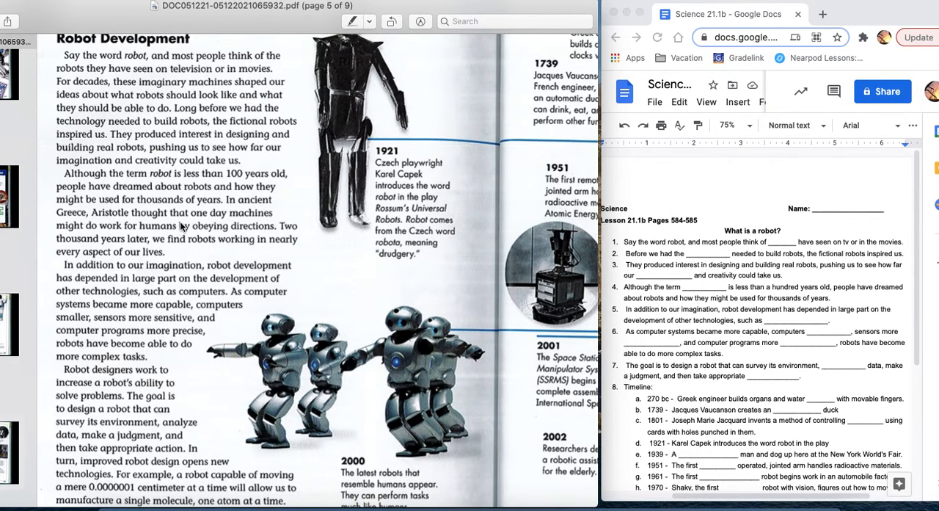
mouse_move(257, 237)
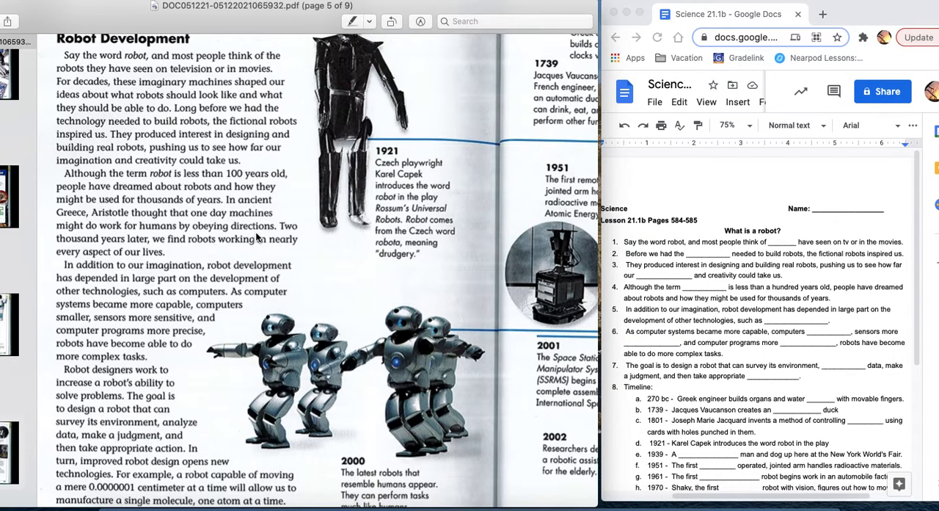
mouse_move(249, 231)
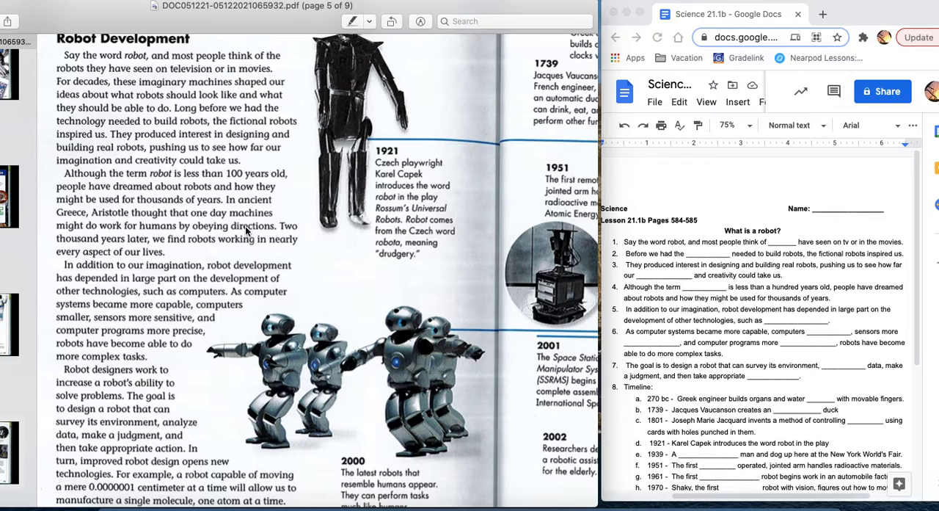
mouse_move(151, 243)
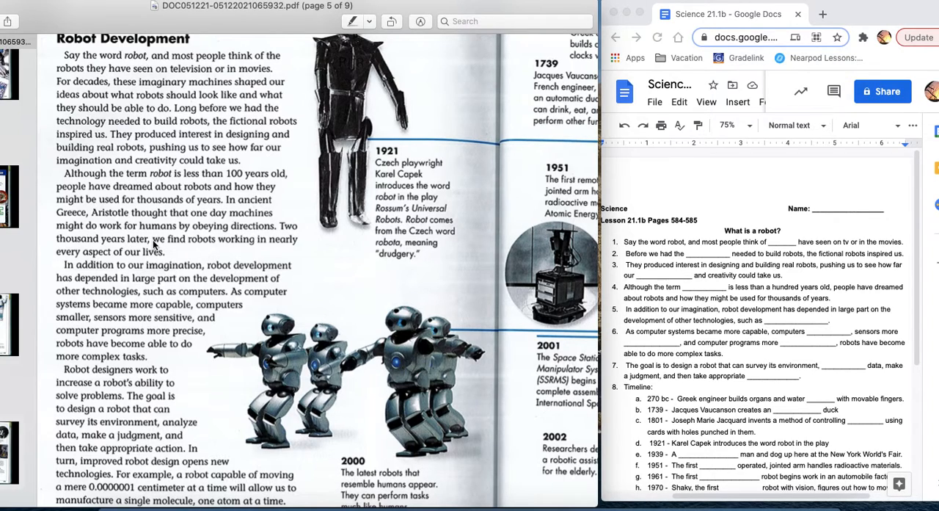
mouse_move(80, 265)
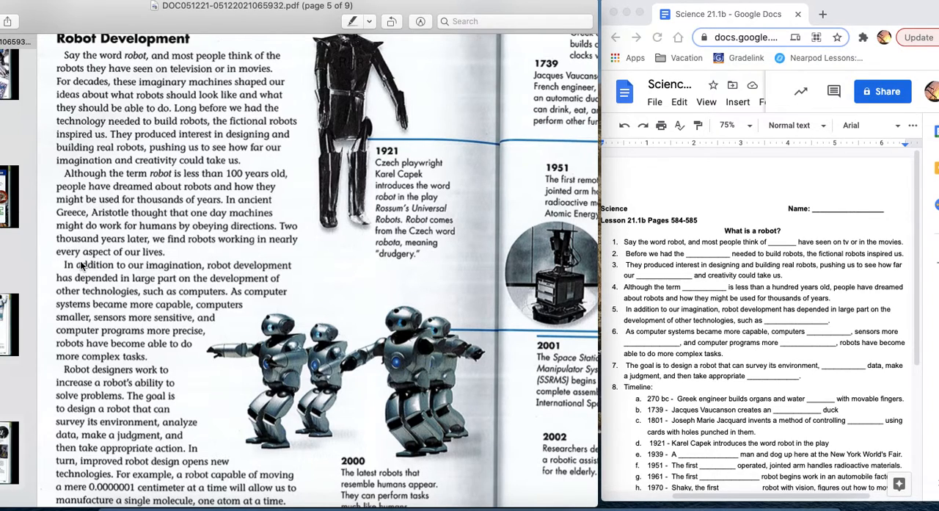
mouse_move(168, 259)
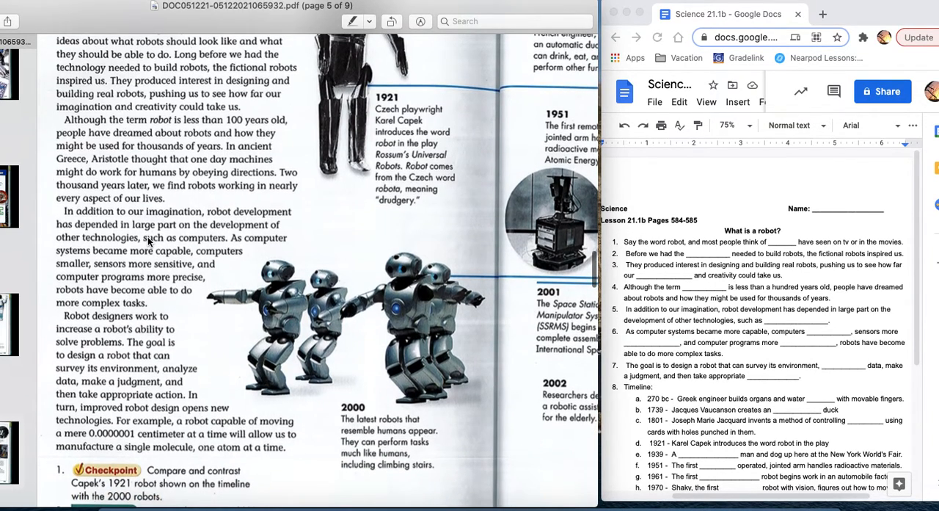
mouse_move(152, 216)
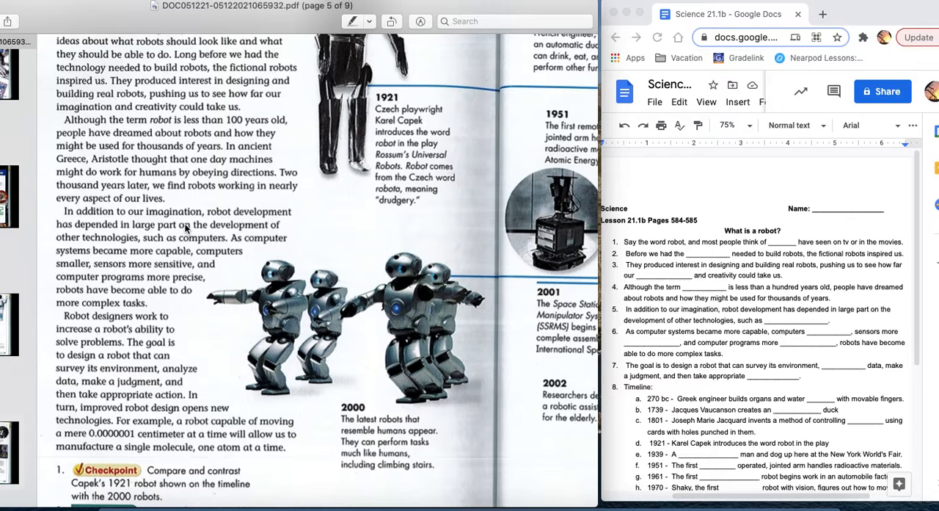
mouse_move(127, 240)
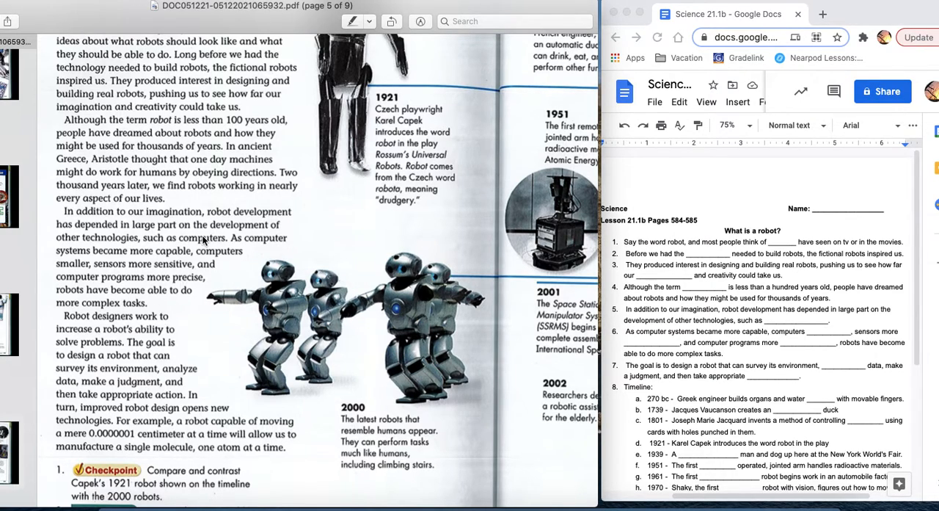
scroll(down, 3)
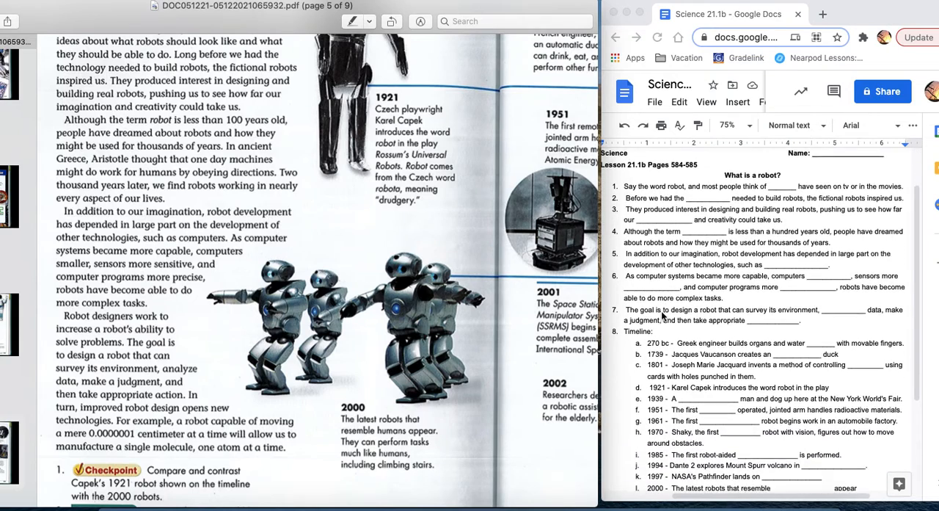
scroll(down, 3)
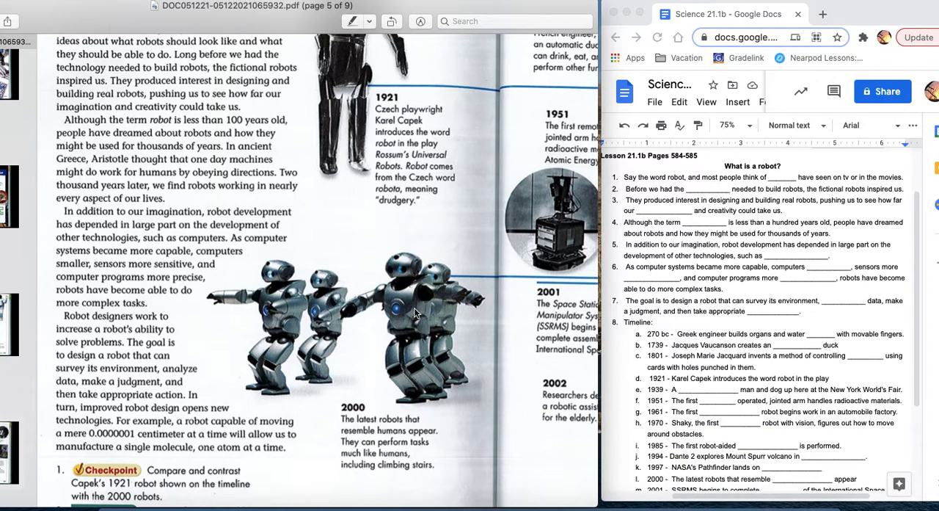
mouse_move(364, 236)
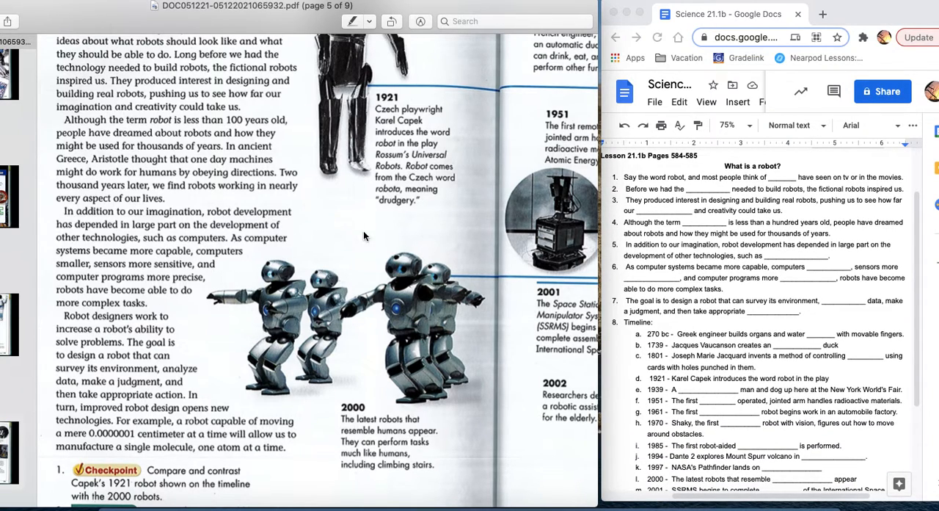
mouse_move(245, 241)
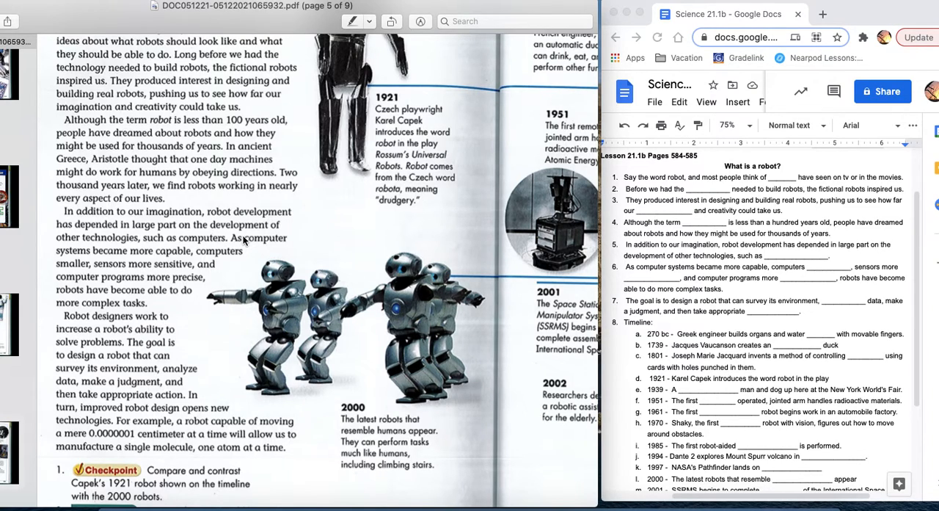
mouse_move(162, 265)
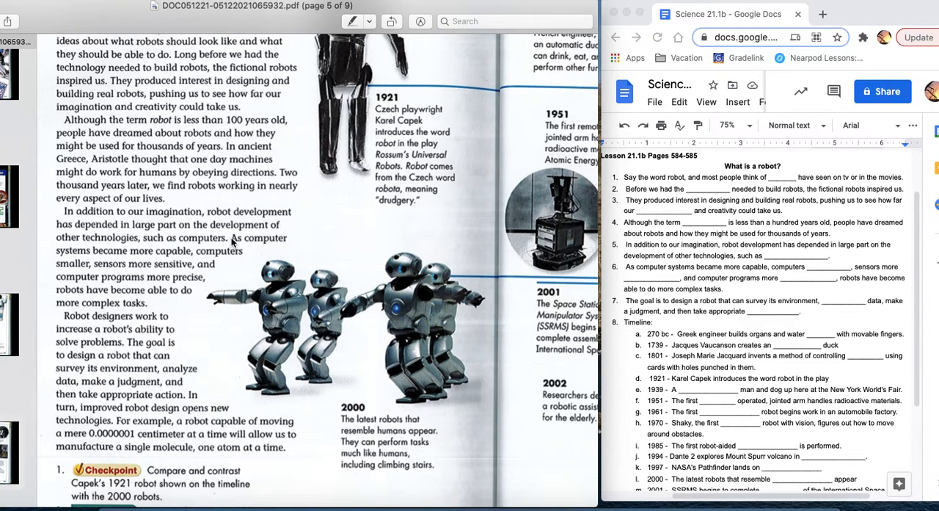
mouse_move(83, 260)
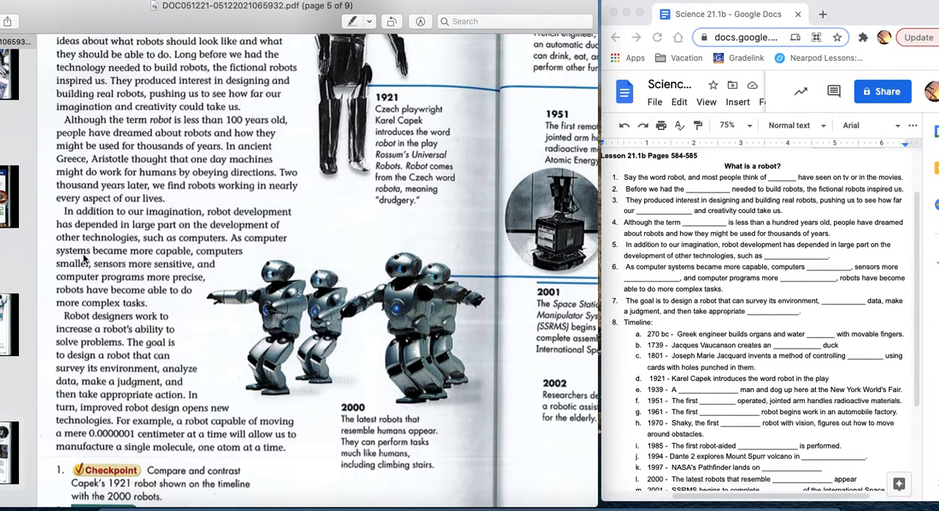
mouse_move(179, 256)
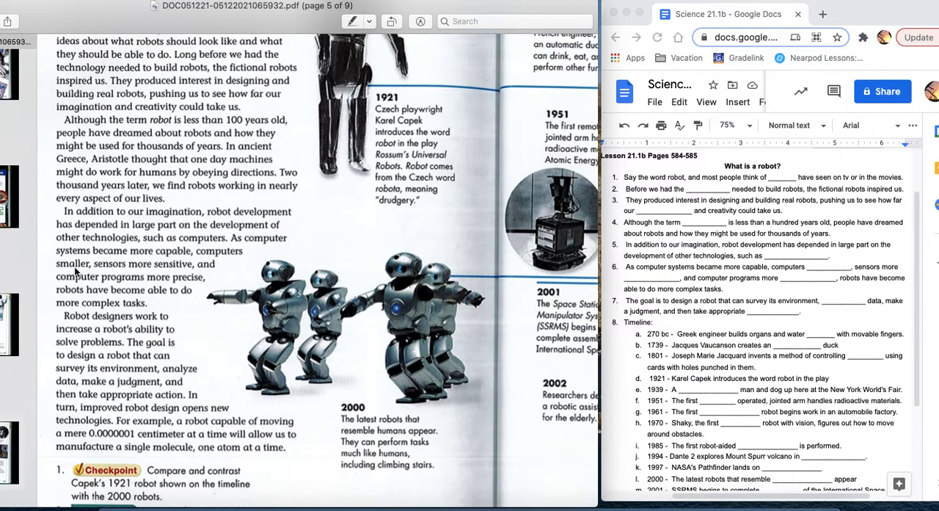
mouse_move(182, 265)
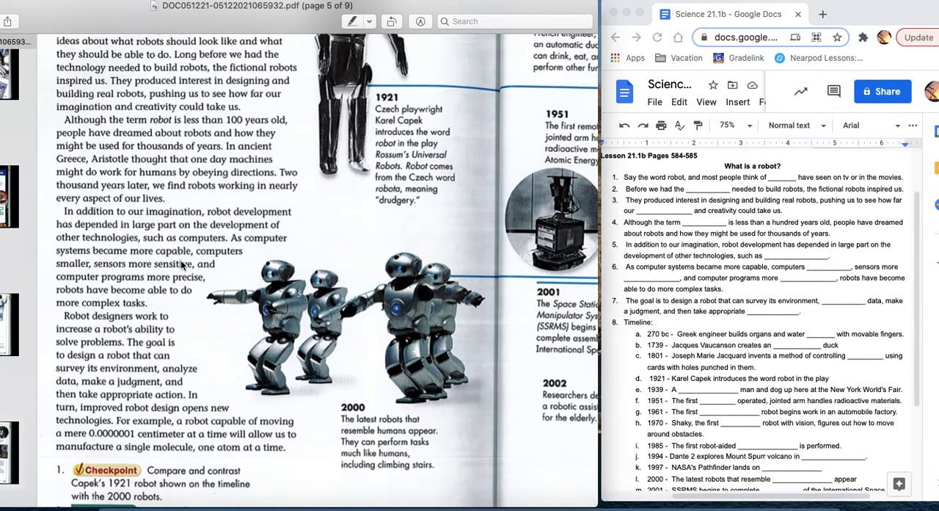
mouse_move(198, 289)
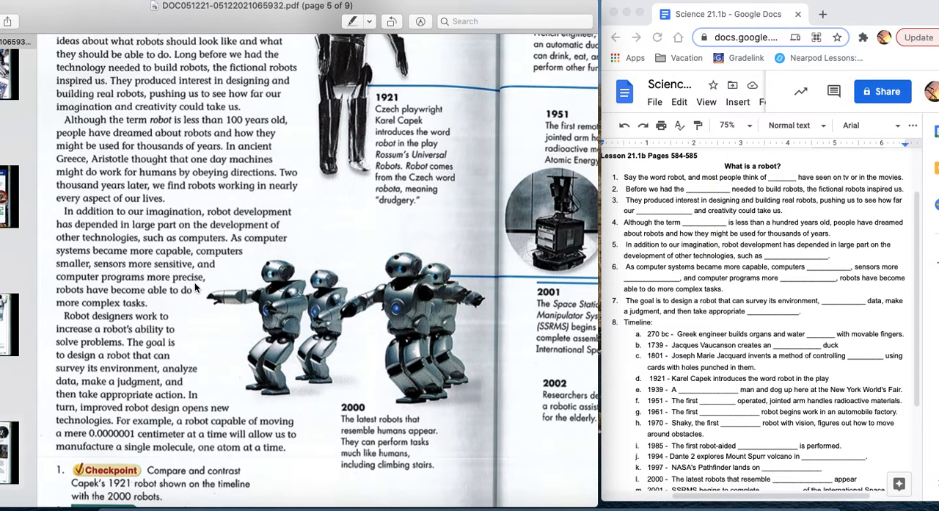
mouse_move(82, 300)
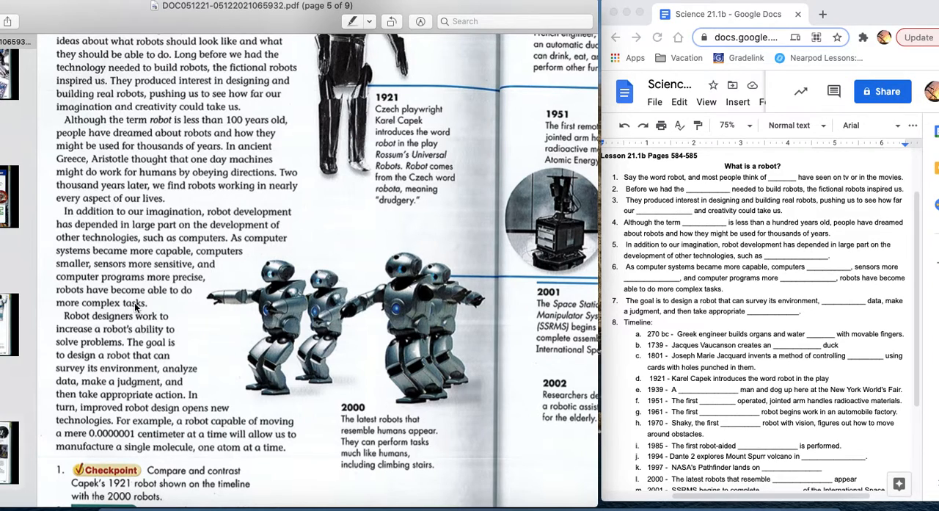
mouse_move(249, 266)
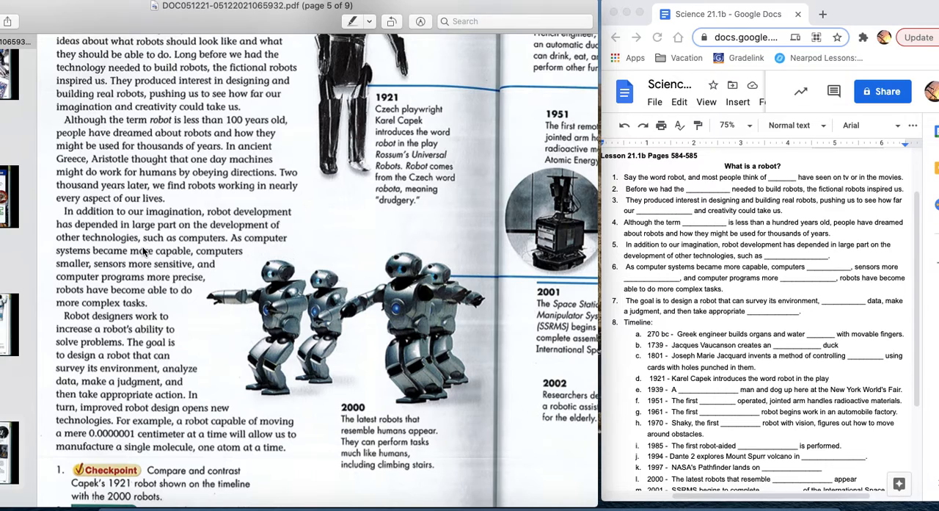
scroll(down, 3)
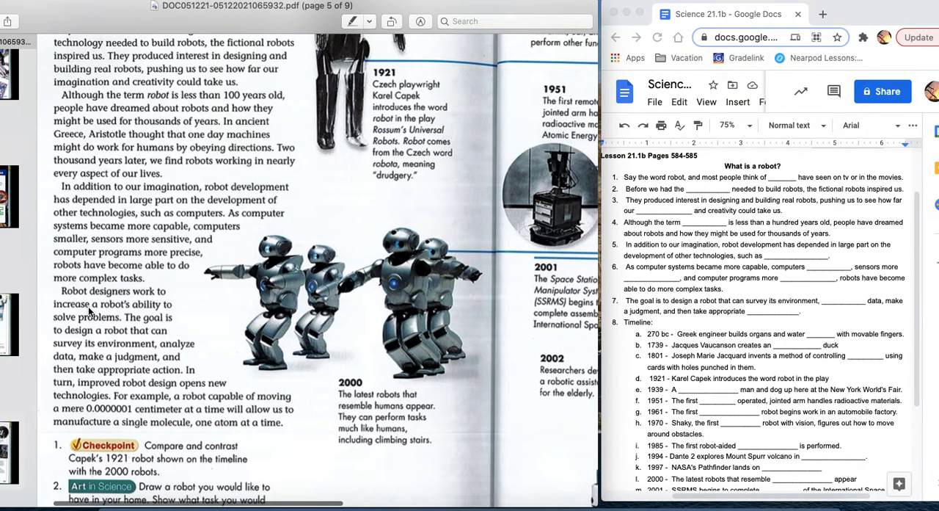
mouse_move(87, 325)
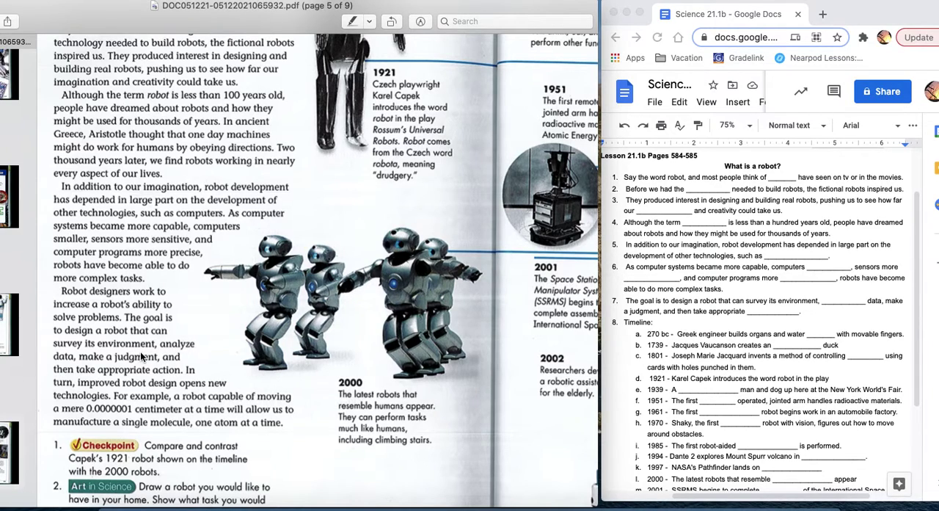
mouse_move(111, 370)
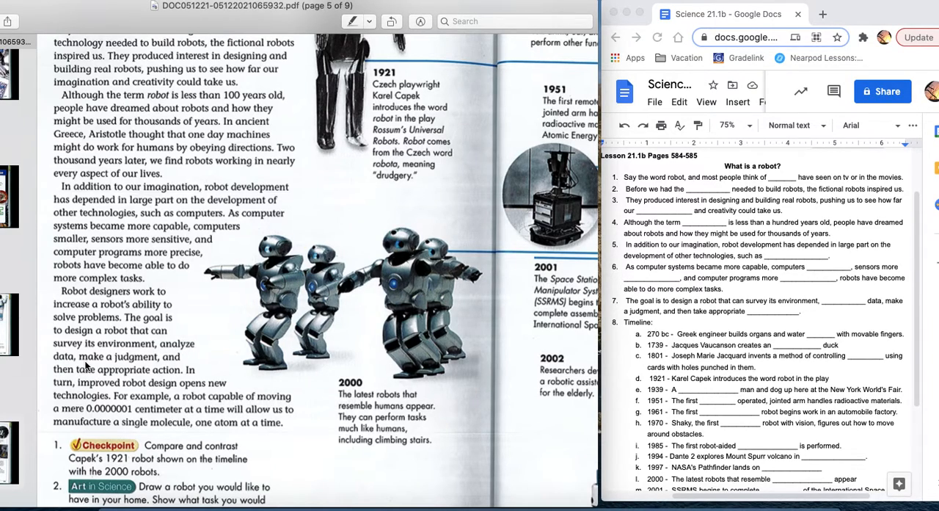
mouse_move(83, 371)
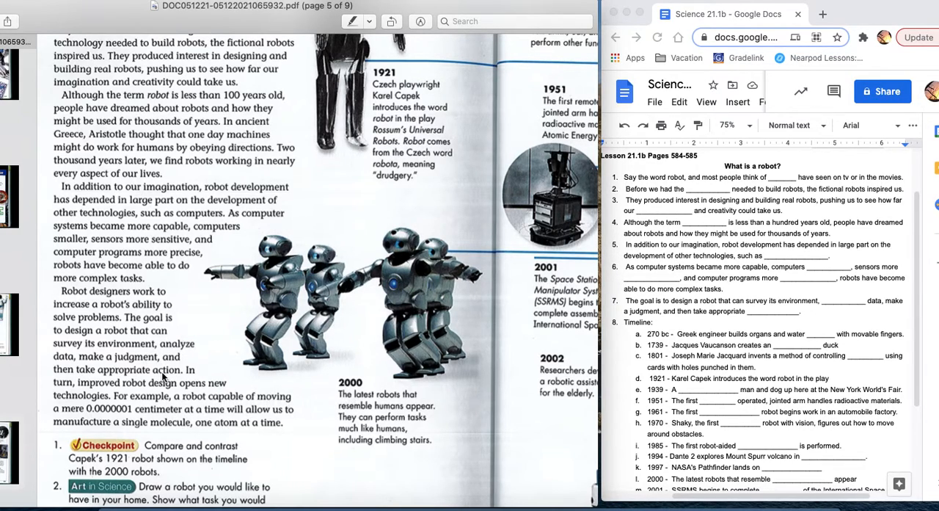
mouse_move(172, 354)
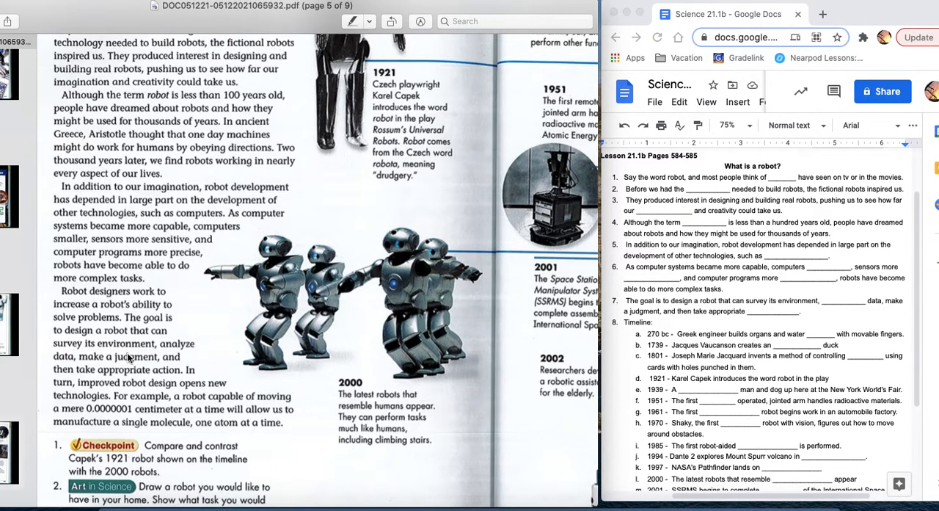
mouse_move(85, 357)
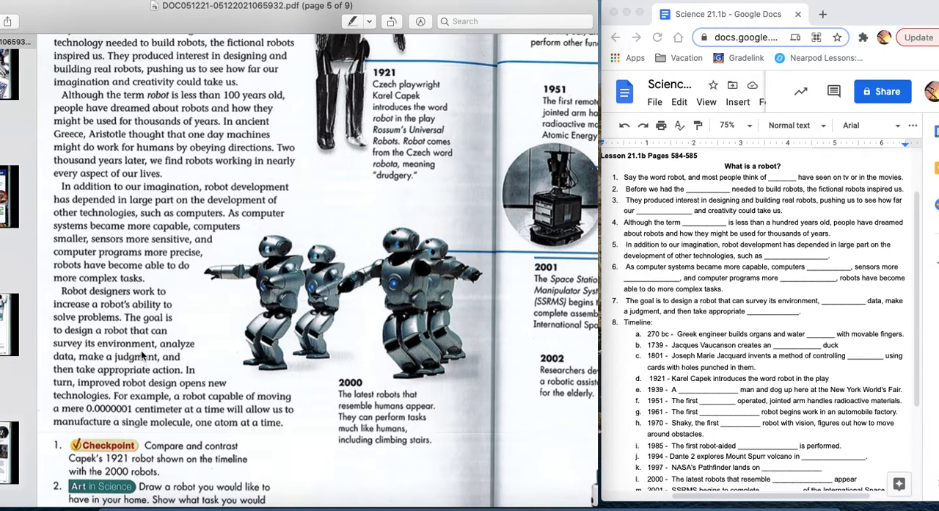
mouse_move(156, 318)
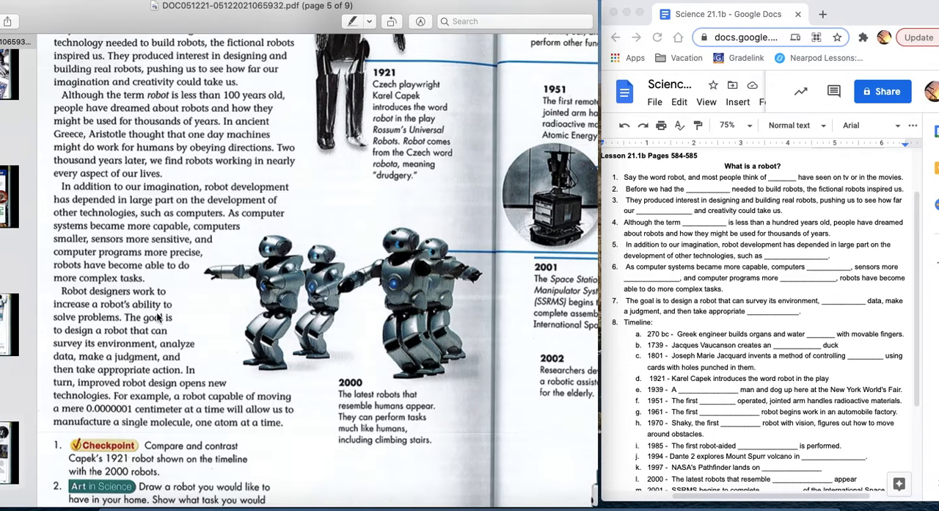
mouse_move(156, 318)
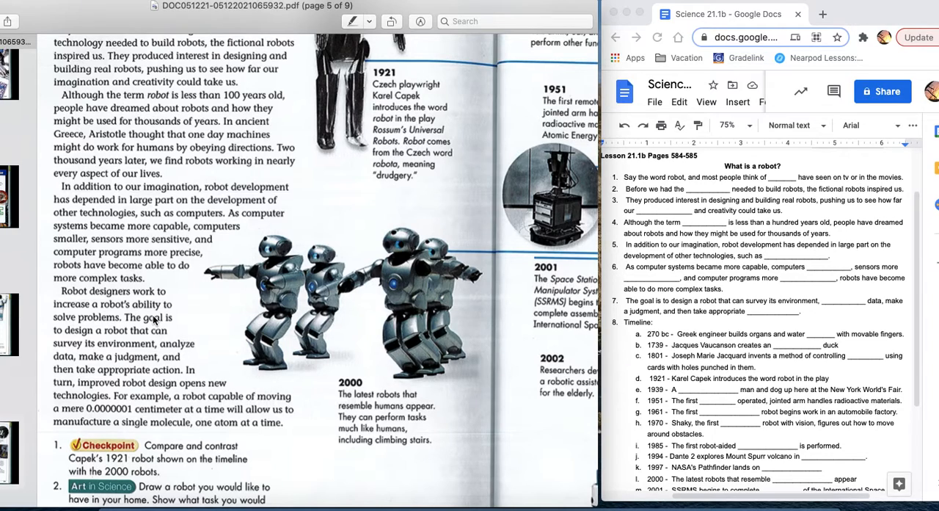
mouse_move(107, 346)
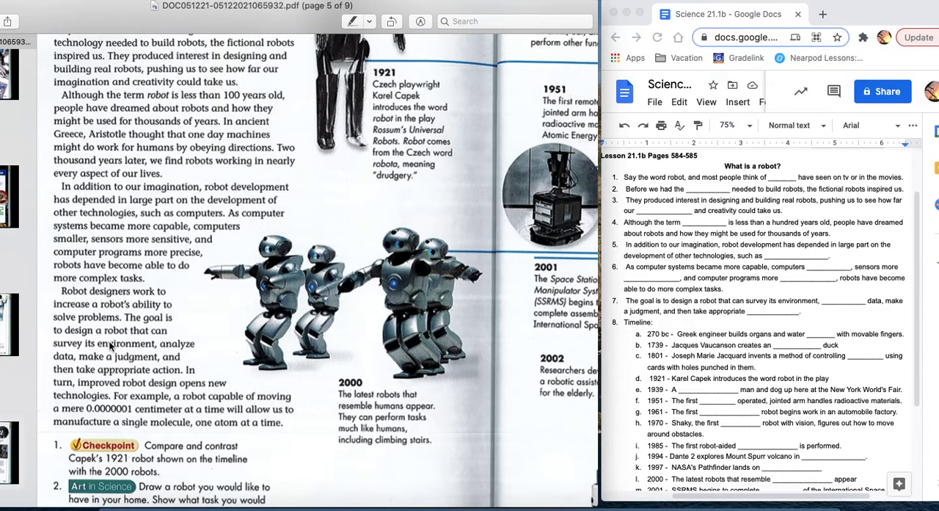
mouse_move(105, 365)
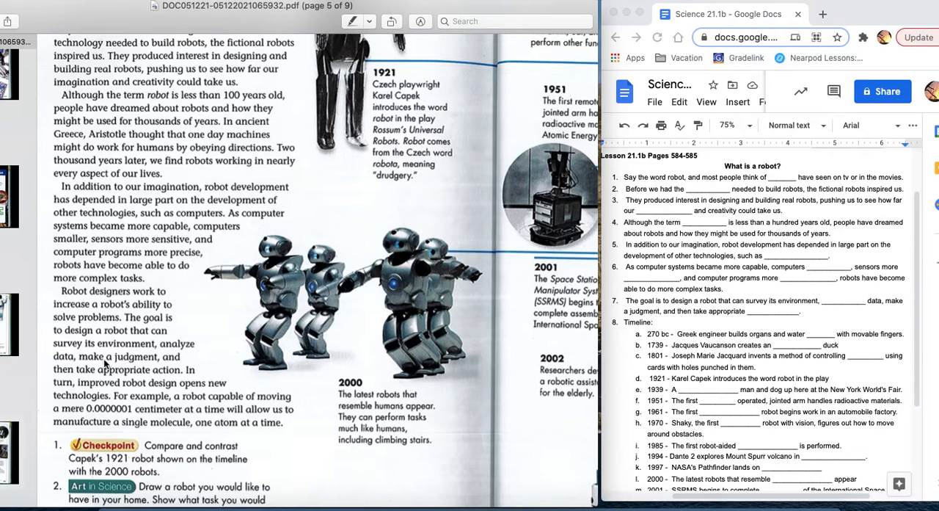
mouse_move(125, 360)
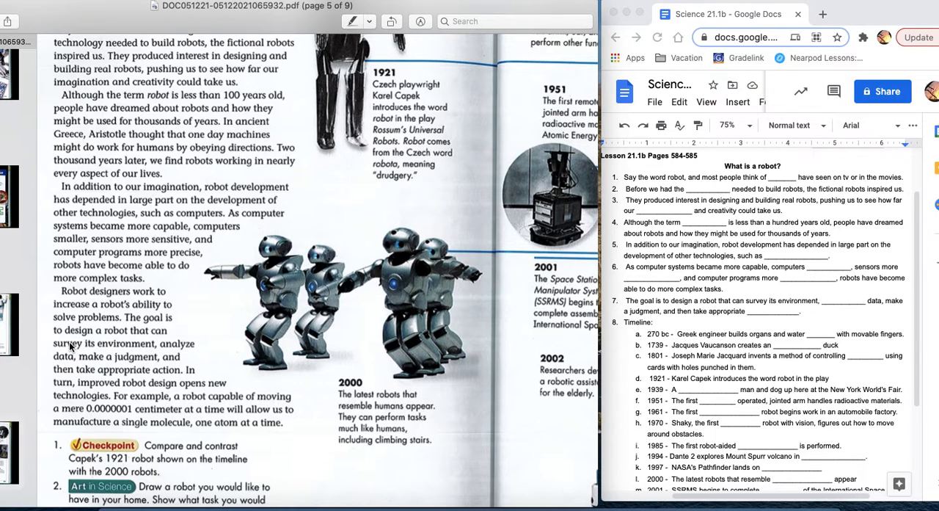
mouse_move(105, 346)
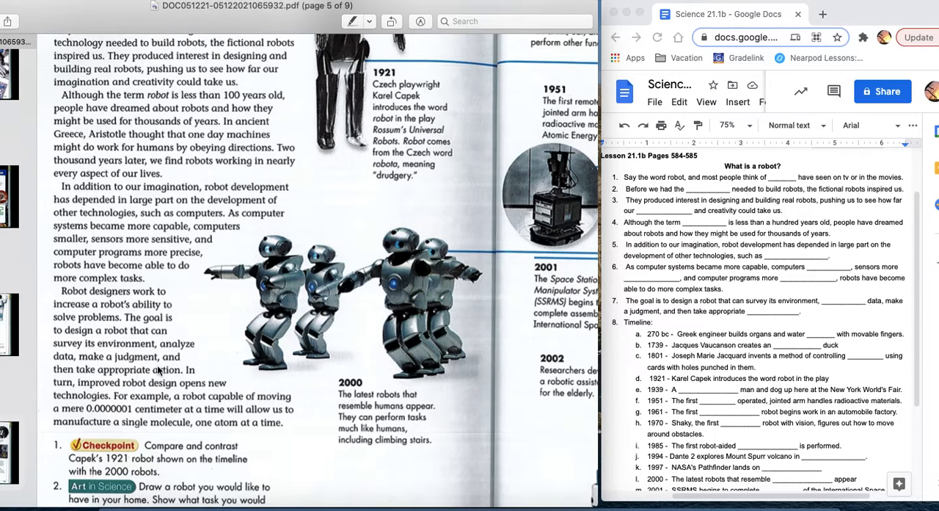
mouse_move(115, 360)
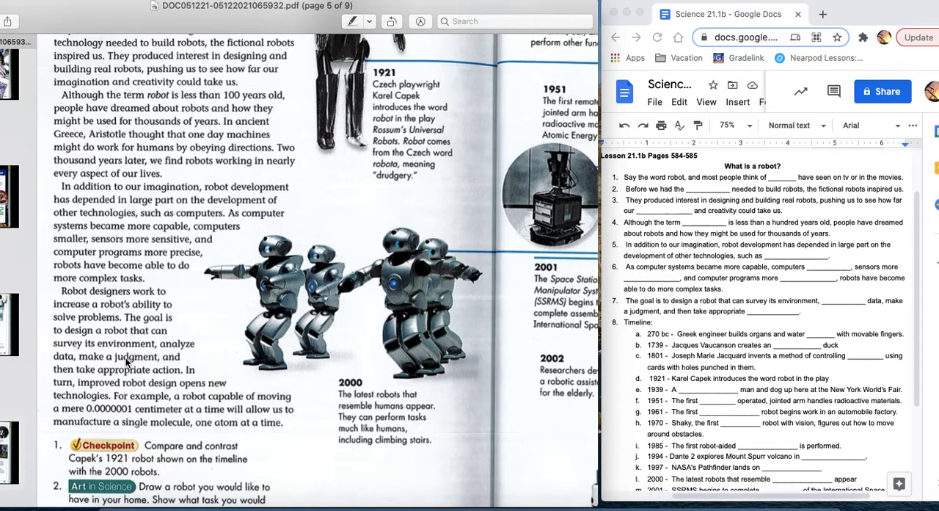
mouse_move(148, 355)
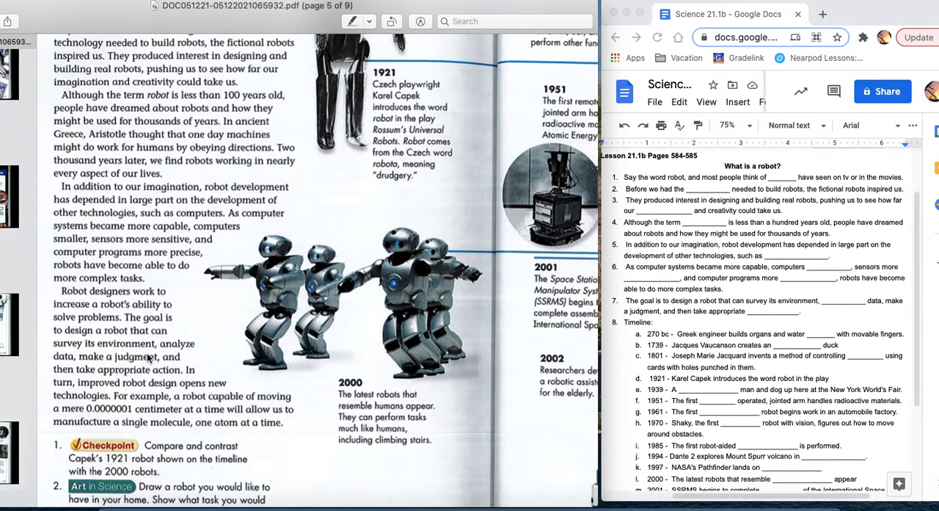
mouse_move(101, 359)
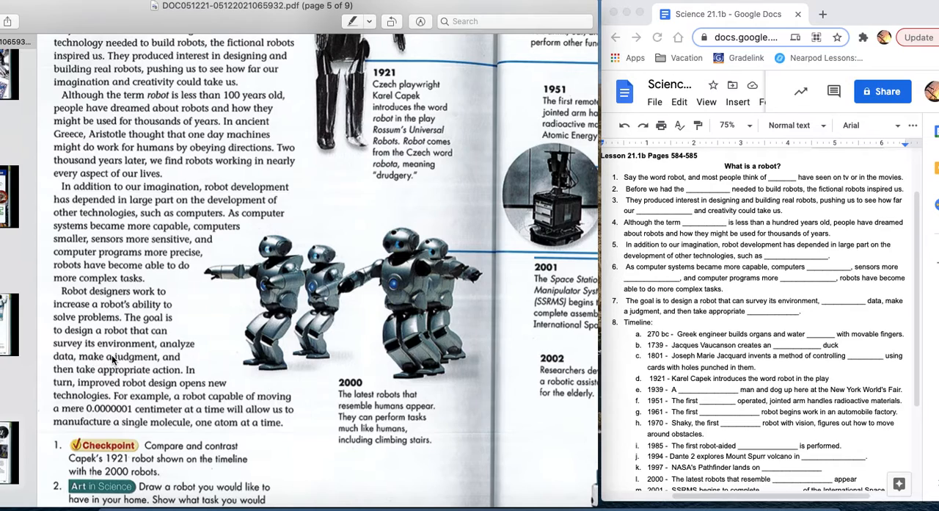
mouse_move(124, 358)
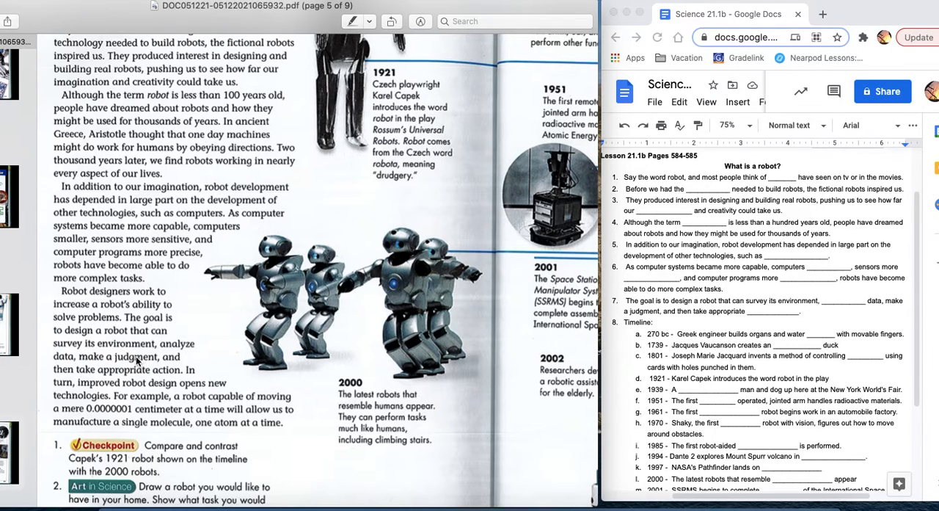
mouse_move(110, 369)
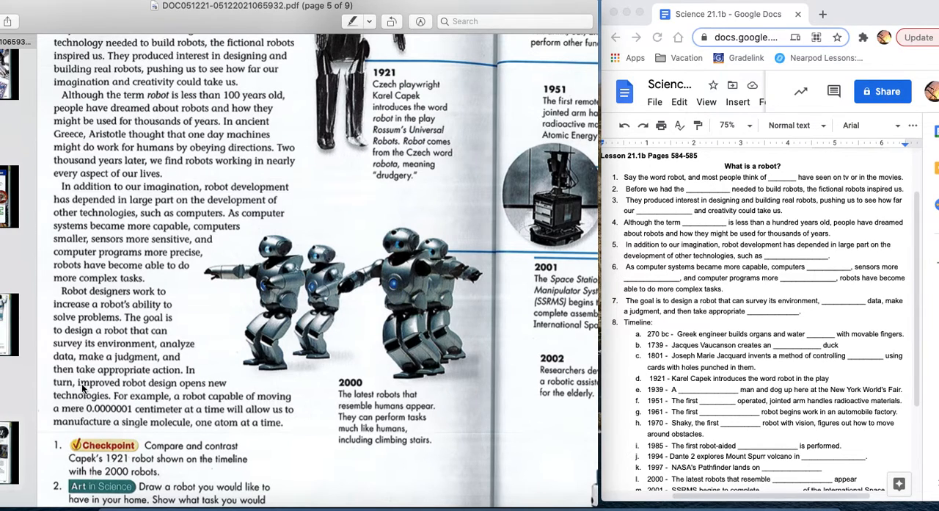
mouse_move(152, 393)
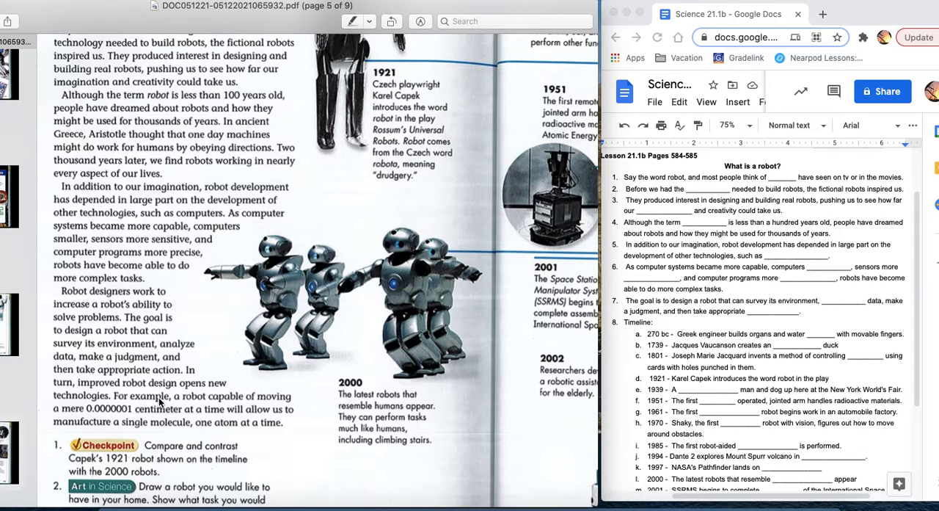
mouse_move(231, 400)
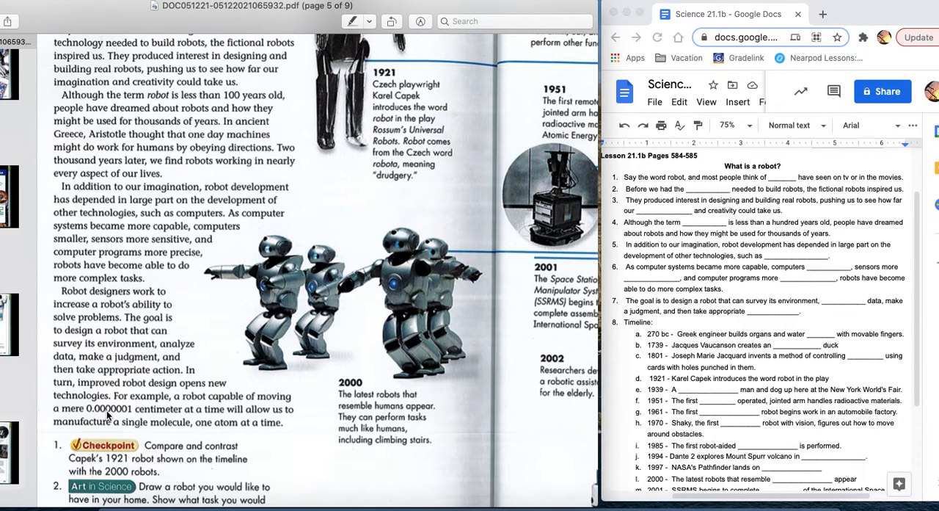
mouse_move(124, 429)
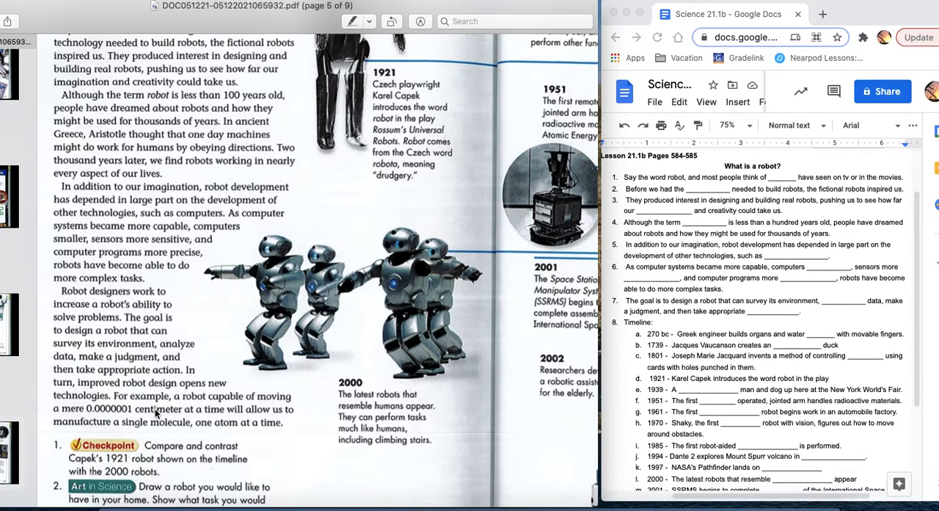
mouse_move(66, 430)
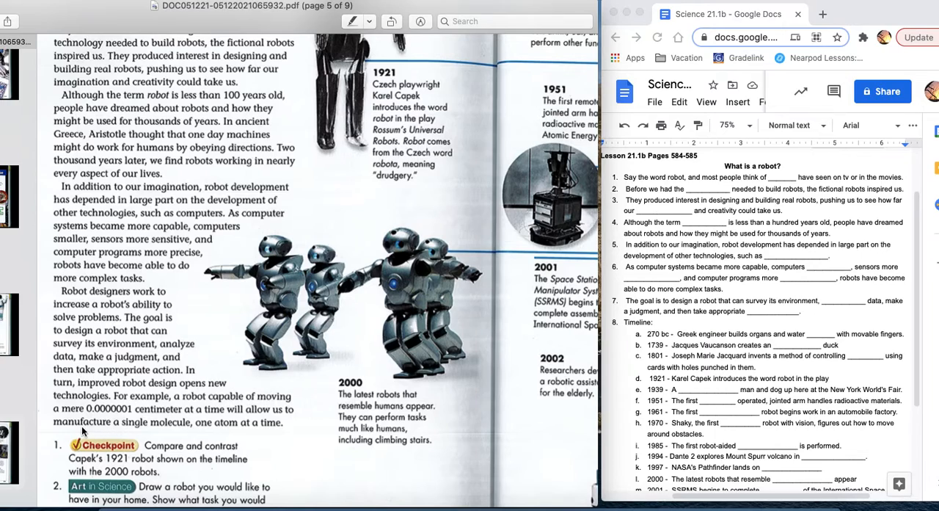
mouse_move(181, 430)
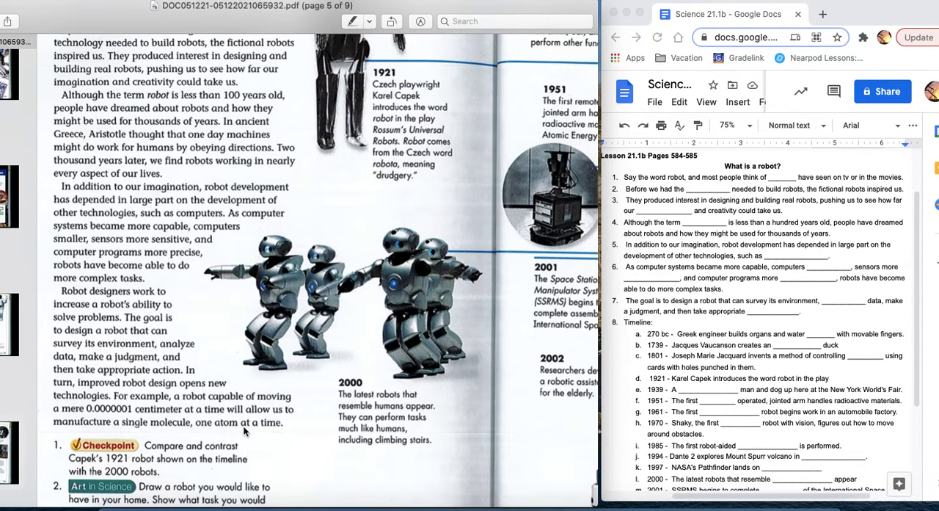
mouse_move(252, 427)
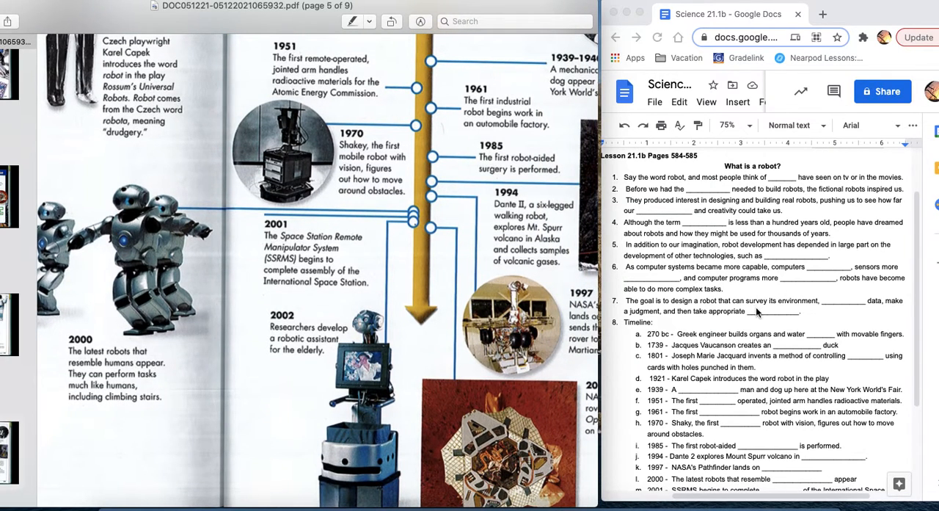
scroll(down, 3)
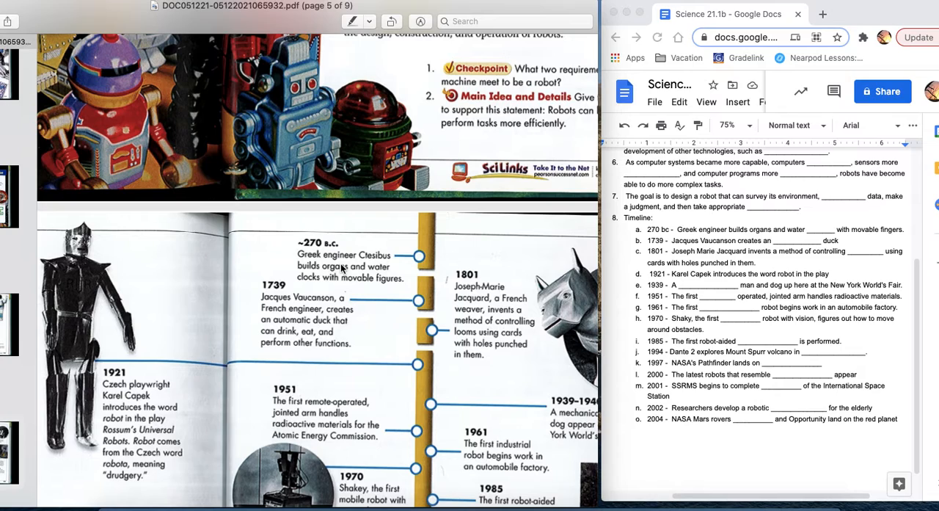
mouse_move(373, 261)
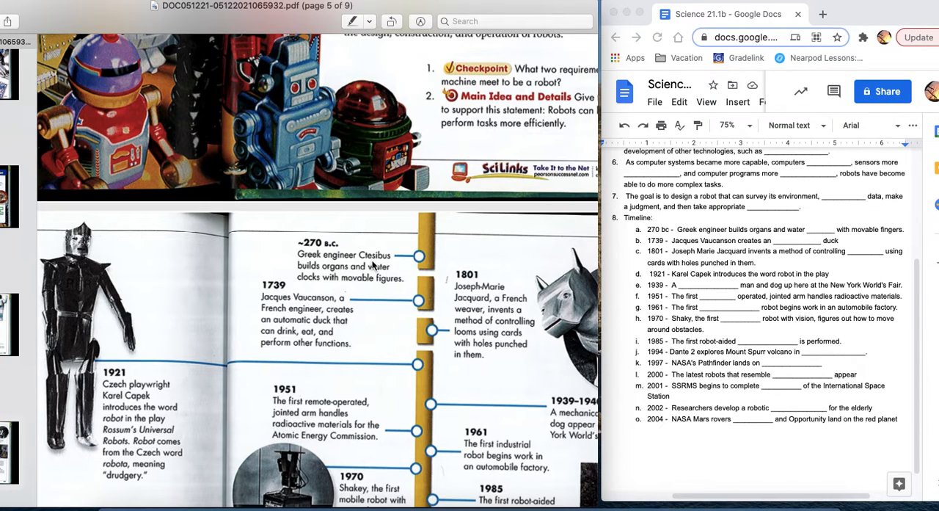
mouse_move(356, 268)
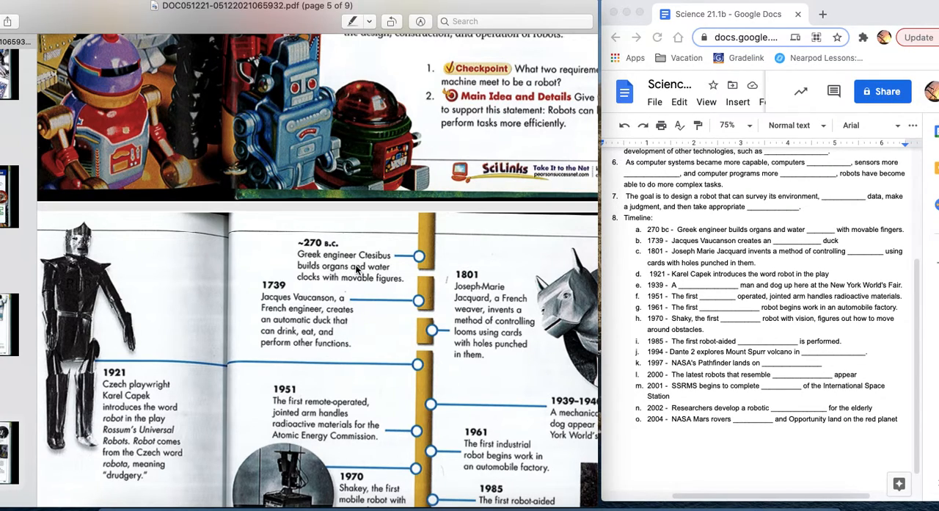
mouse_move(315, 287)
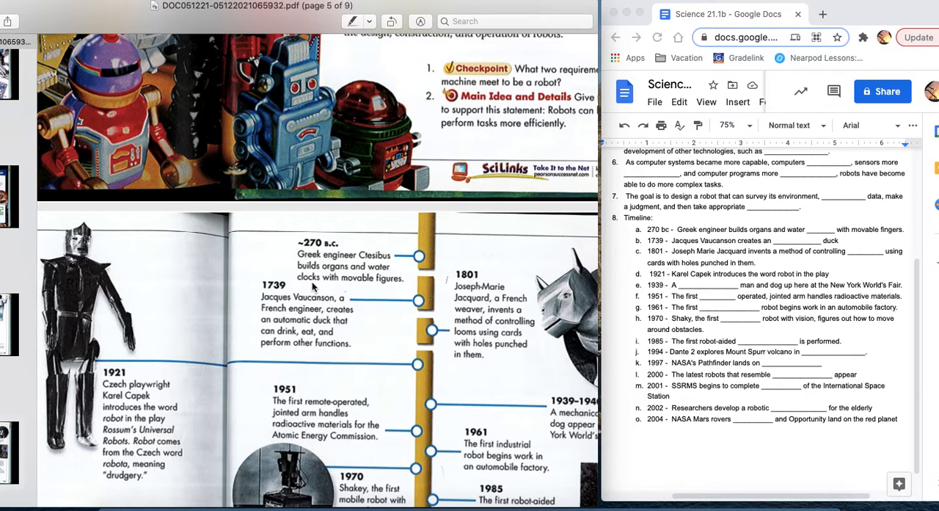
mouse_move(387, 284)
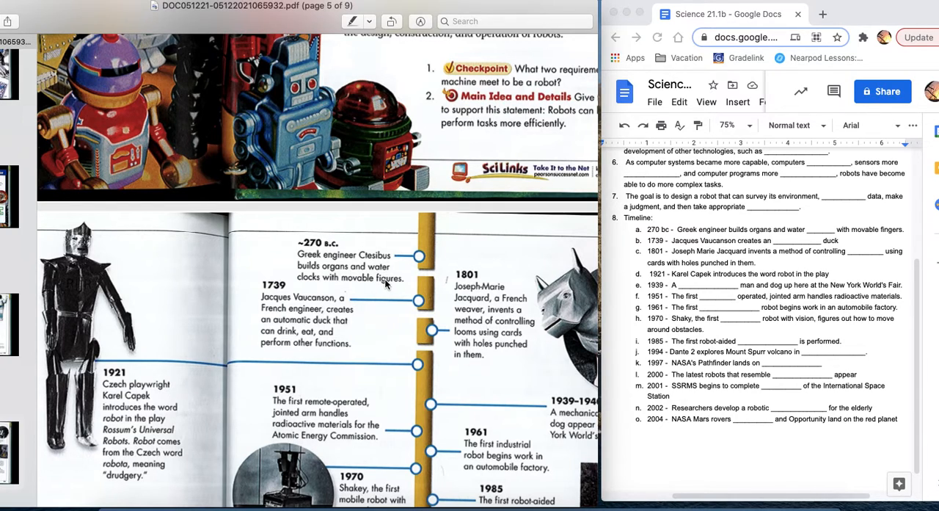
mouse_move(338, 267)
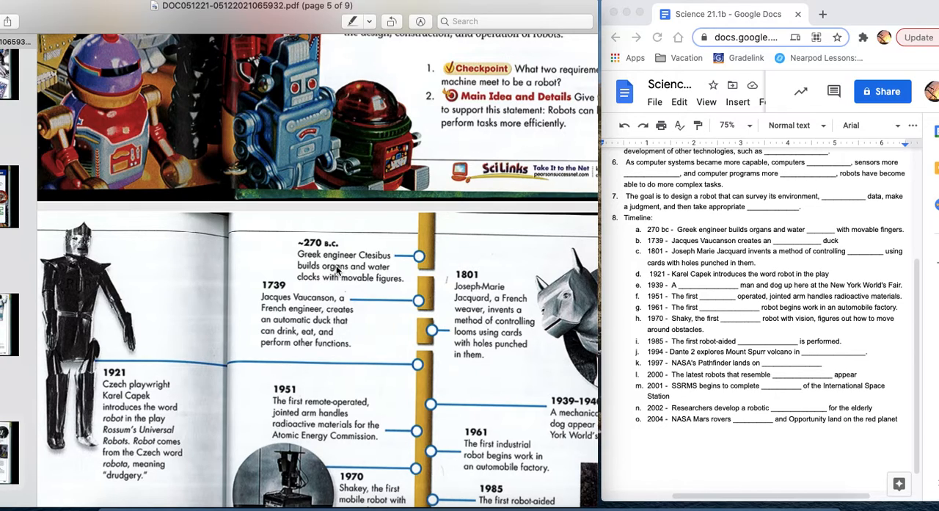
mouse_move(359, 277)
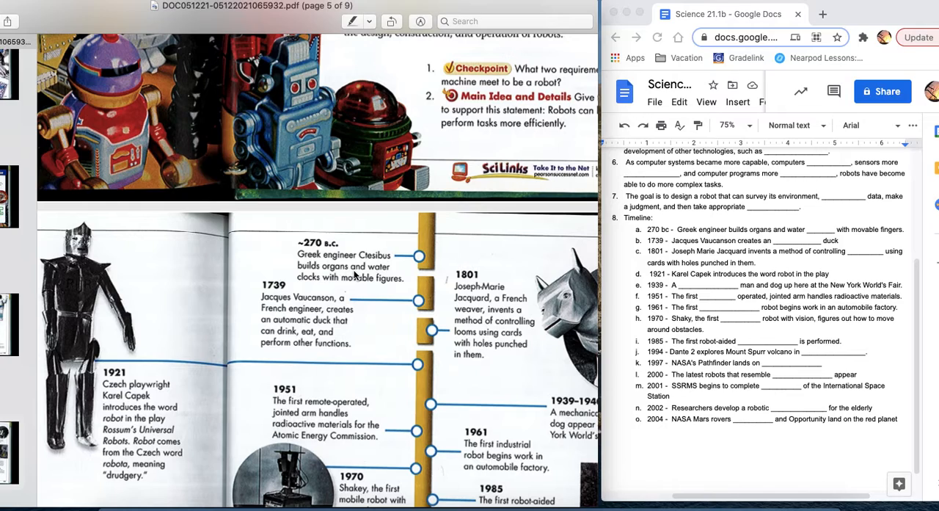
mouse_move(376, 288)
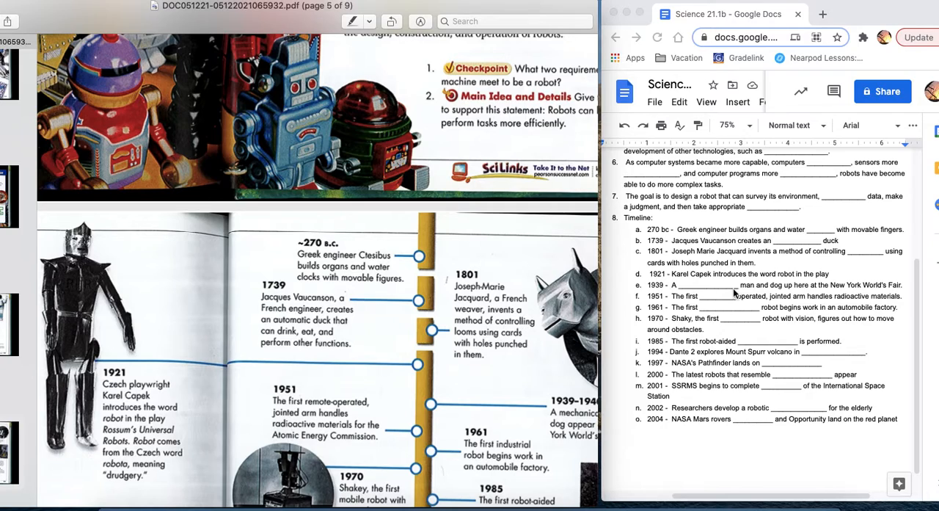
mouse_move(901, 233)
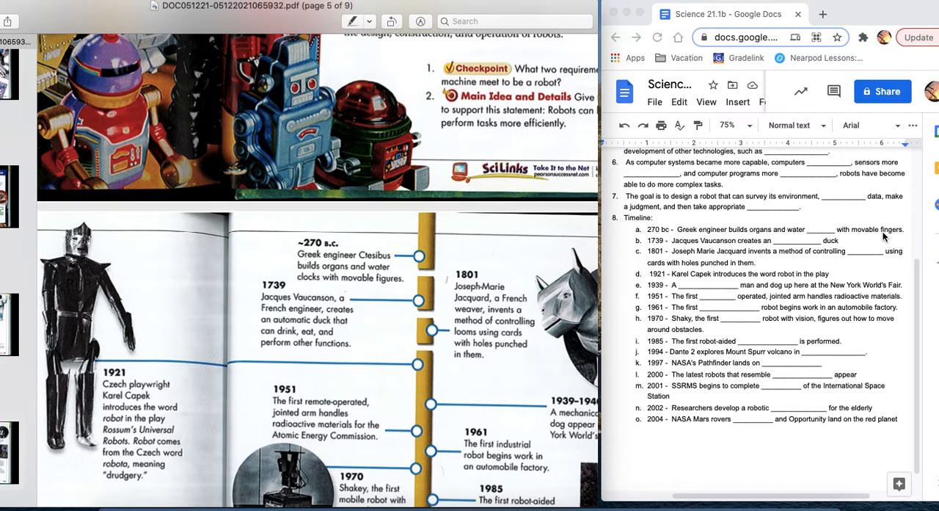
mouse_move(348, 284)
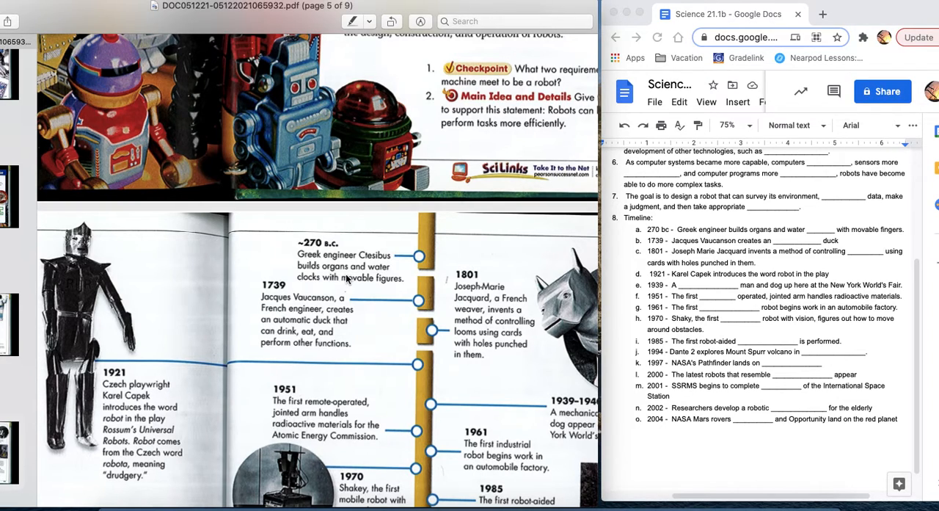
mouse_move(387, 285)
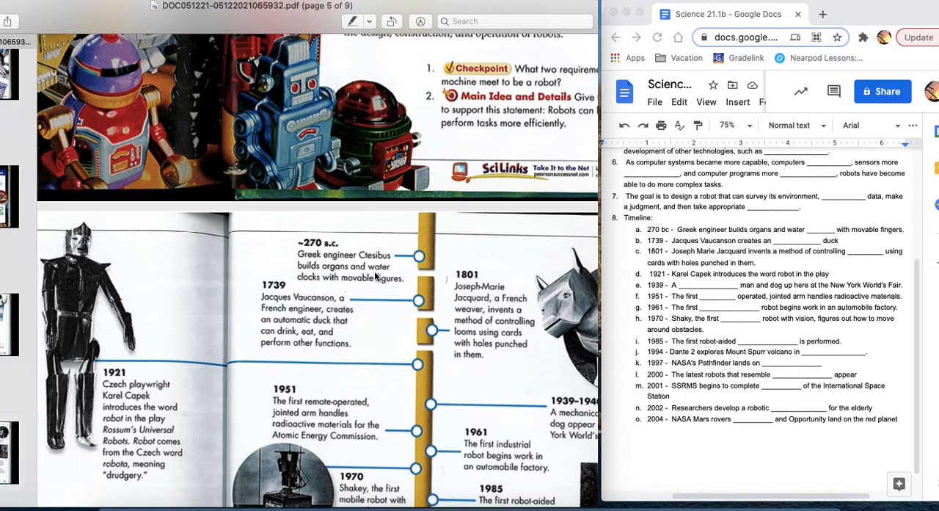
mouse_move(305, 254)
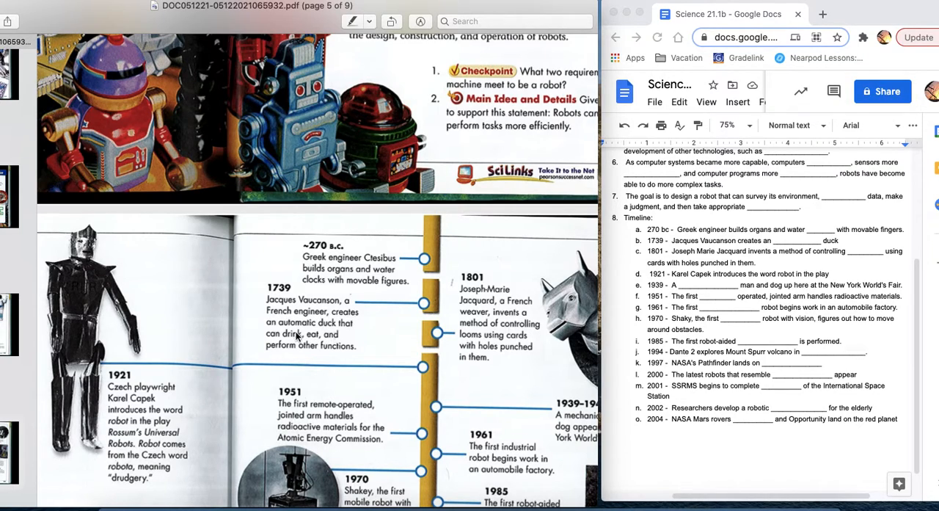
mouse_move(353, 348)
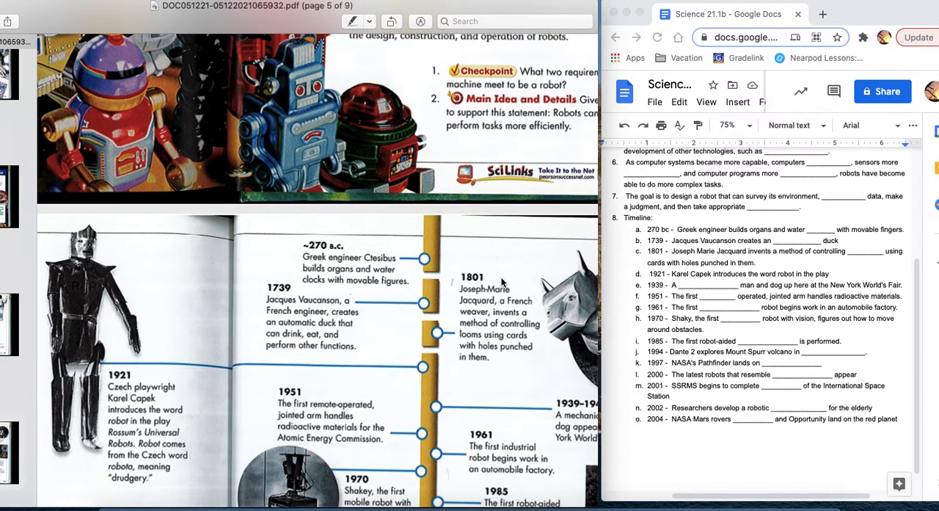
scroll(down, 3)
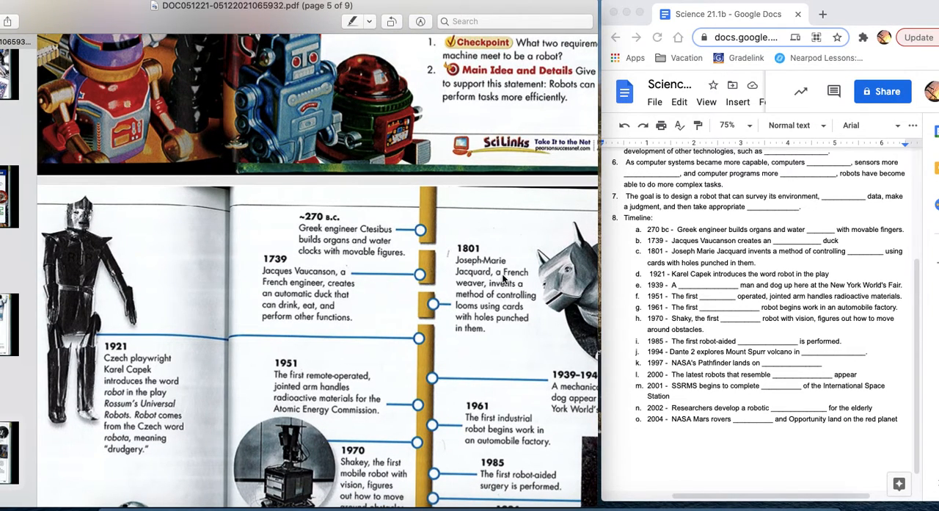
mouse_move(463, 282)
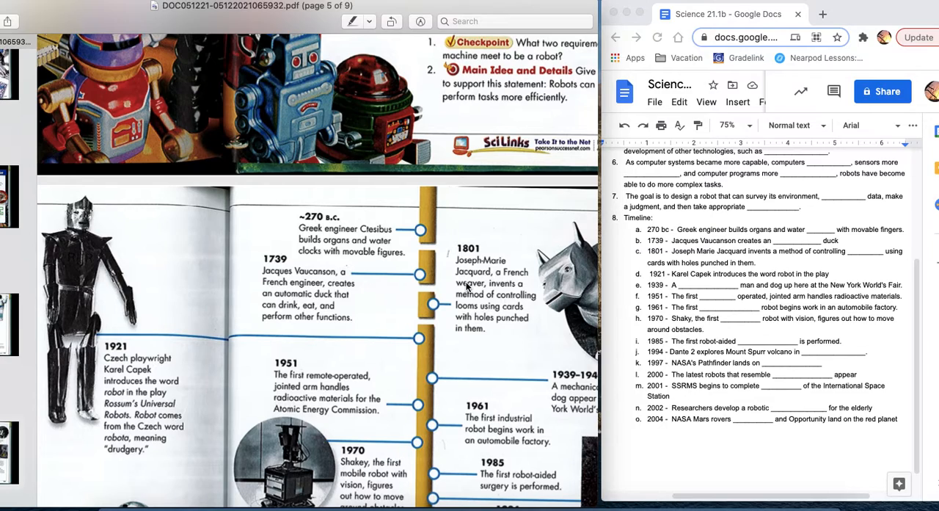
mouse_move(477, 298)
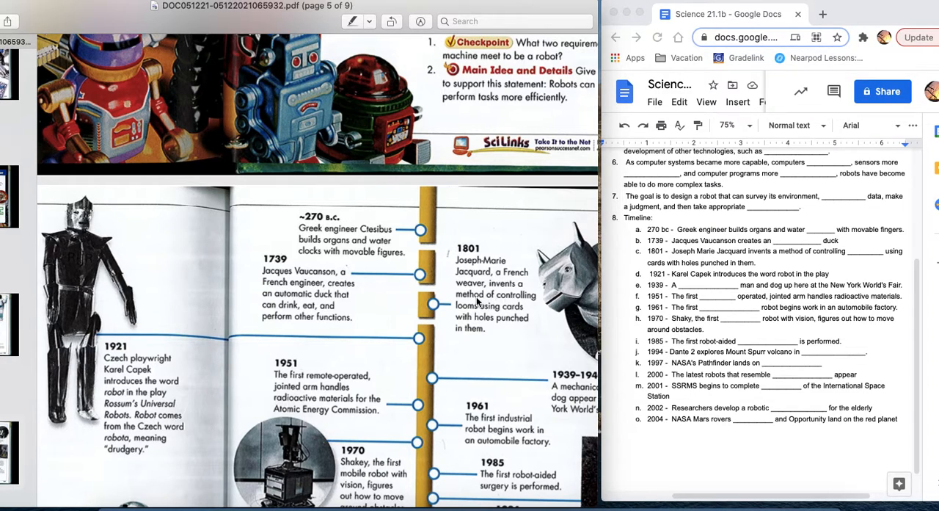
mouse_move(483, 315)
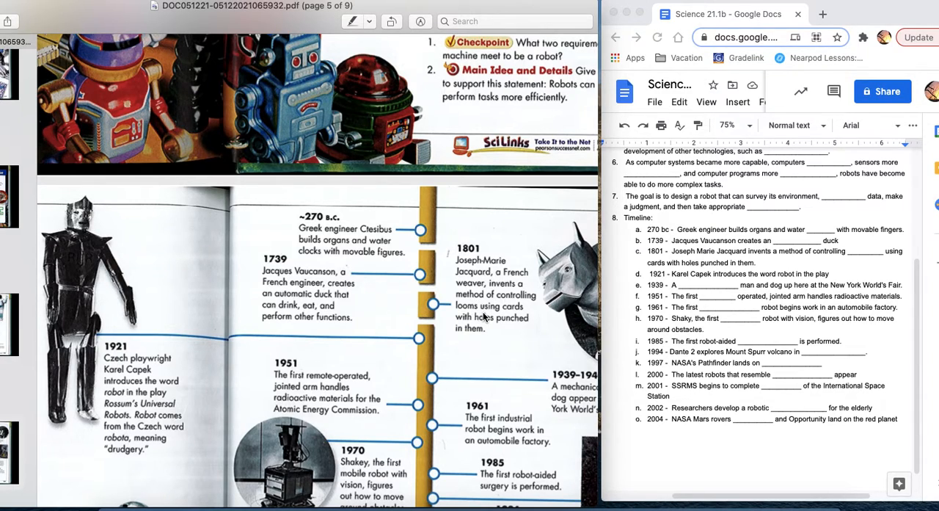
mouse_move(478, 310)
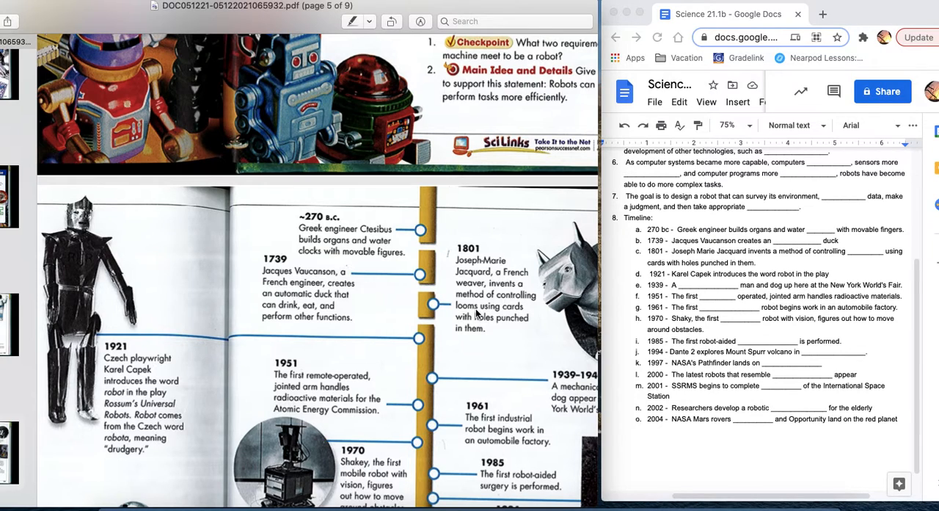
mouse_move(462, 328)
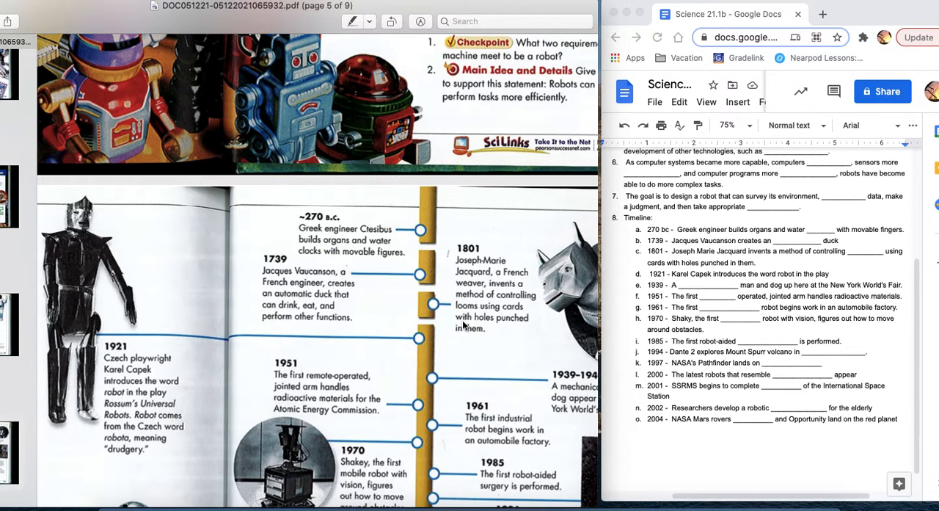
mouse_move(479, 338)
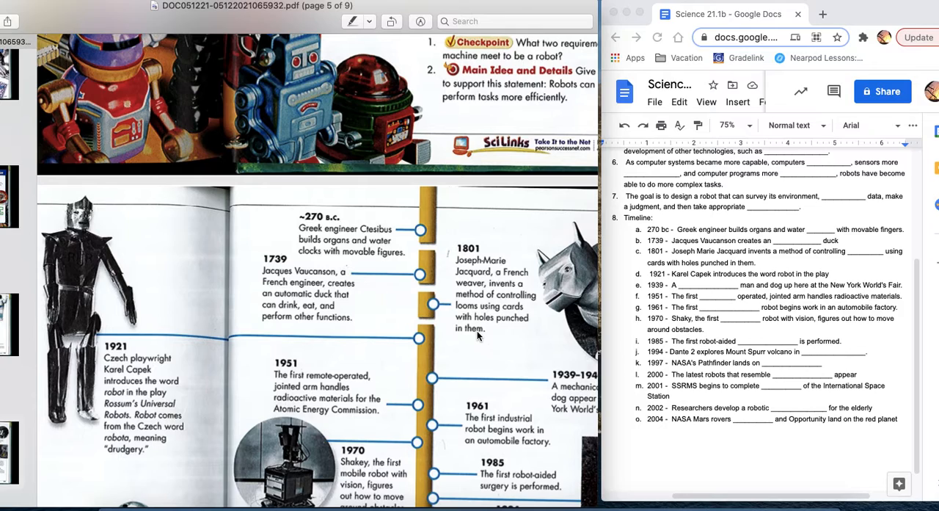
mouse_move(502, 318)
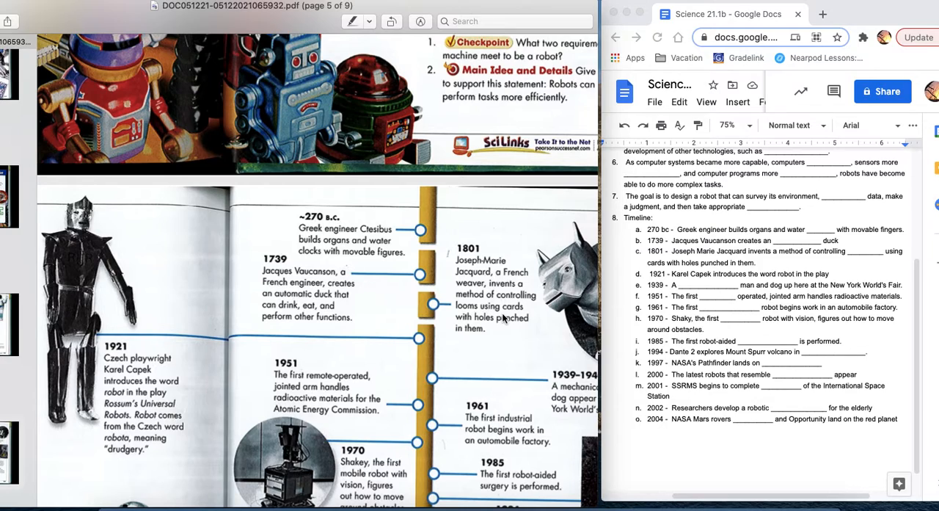
mouse_move(496, 301)
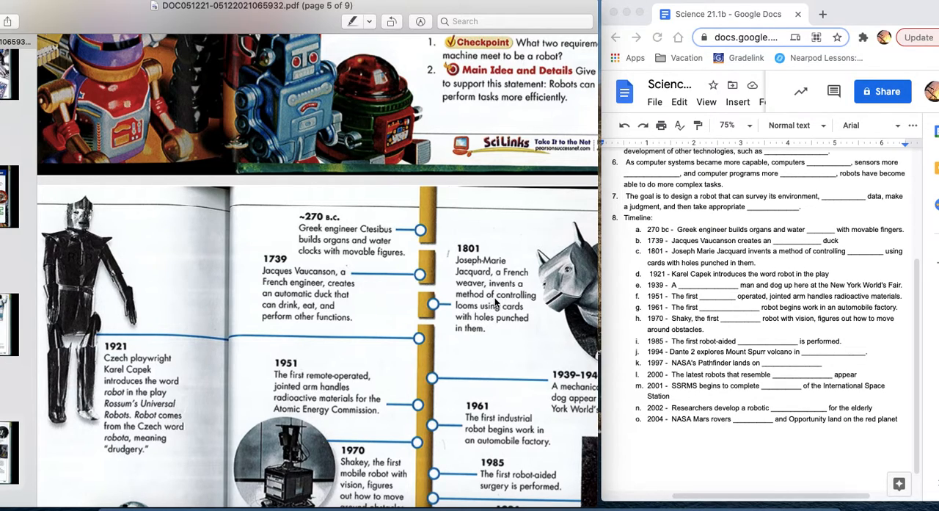
mouse_move(508, 320)
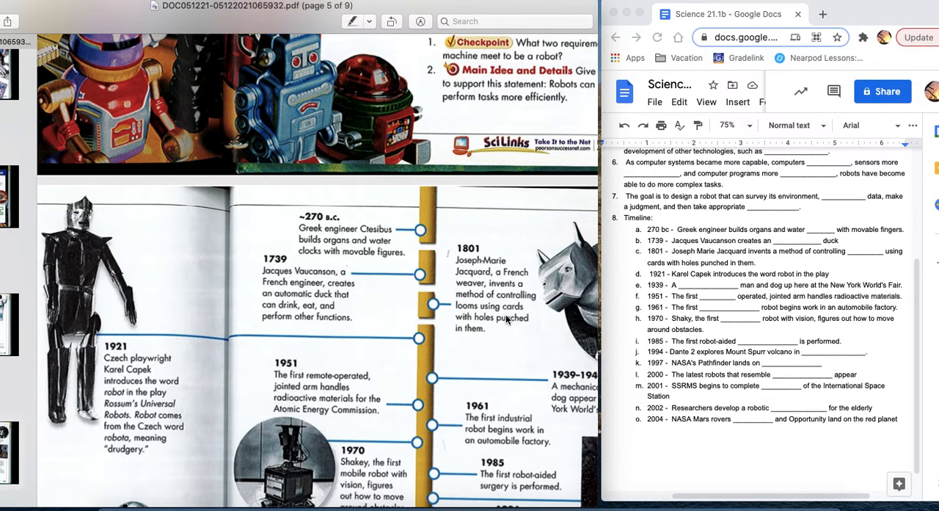
mouse_move(473, 376)
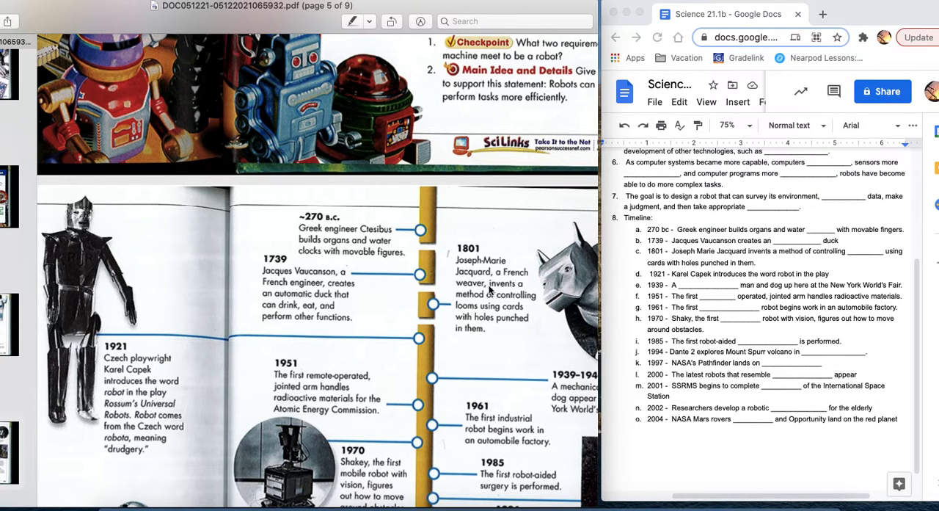
scroll(down, 3)
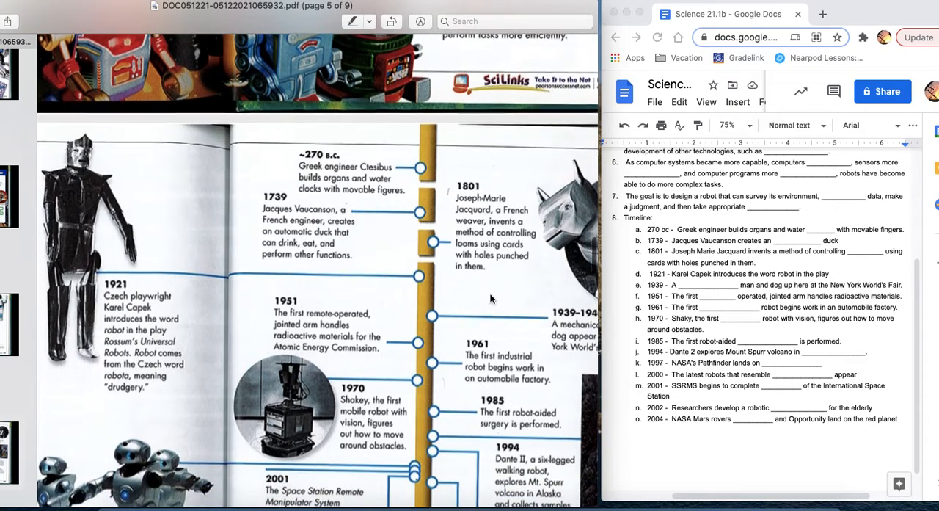
mouse_move(99, 309)
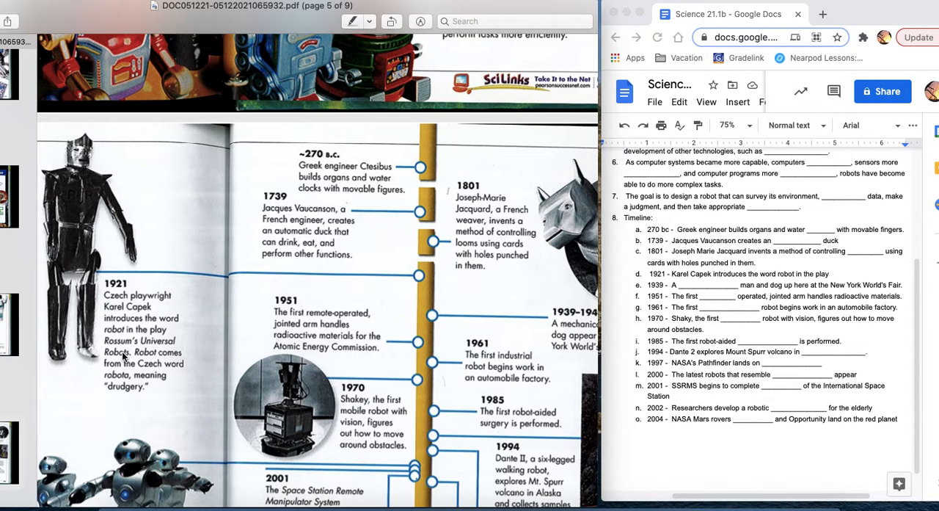
mouse_move(168, 363)
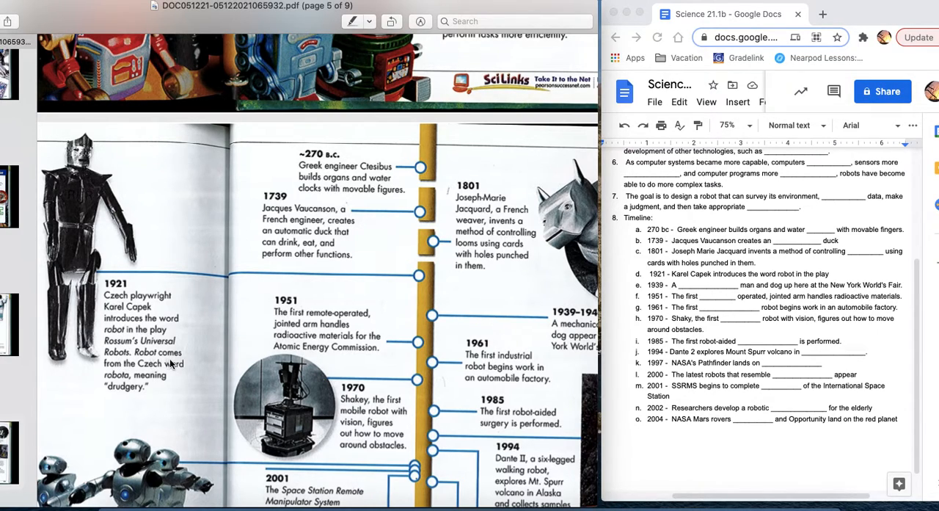
mouse_move(118, 385)
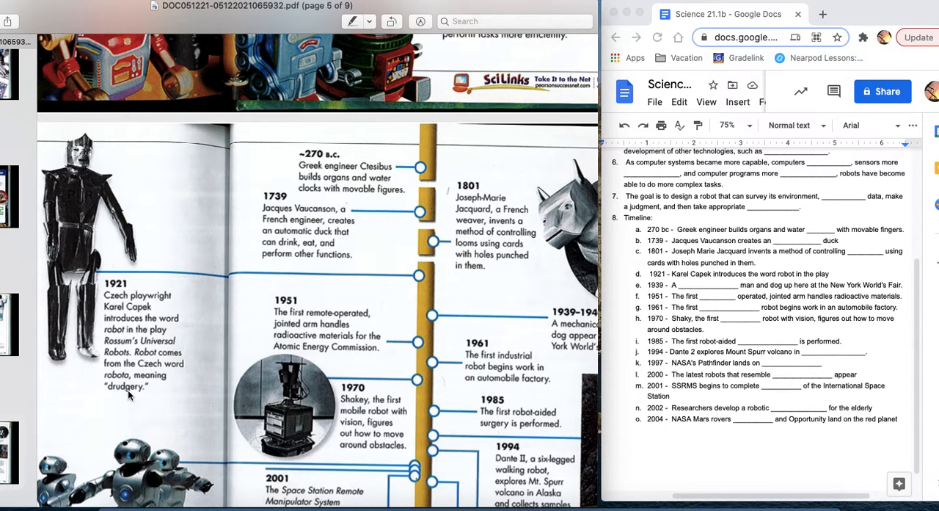
scroll(down, 3)
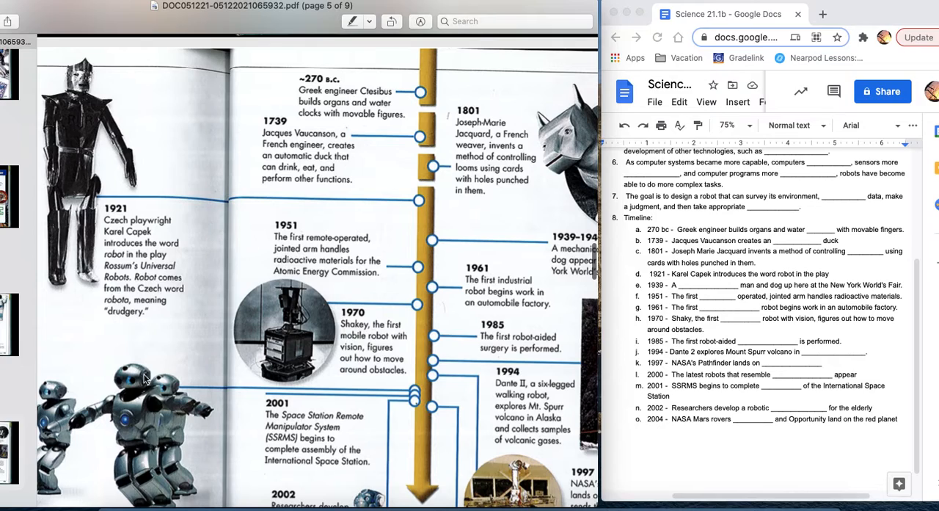
mouse_move(72, 226)
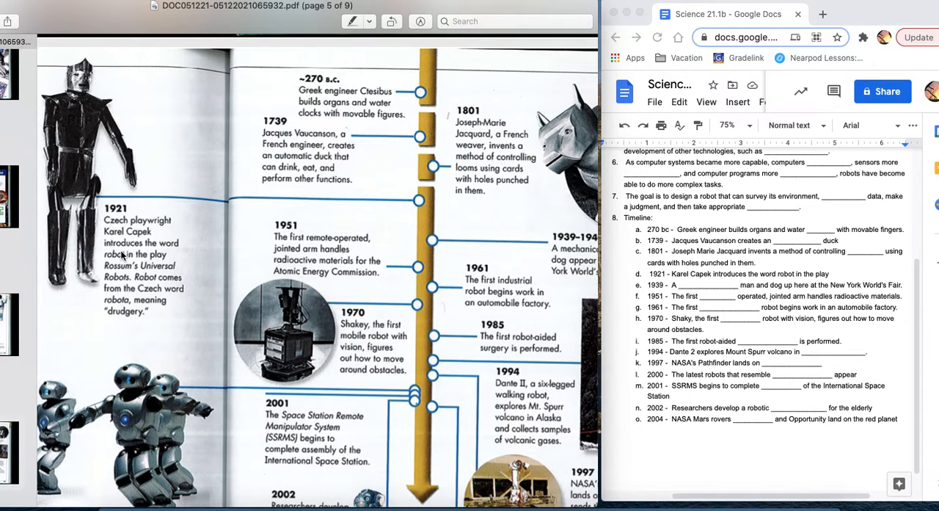
mouse_move(126, 308)
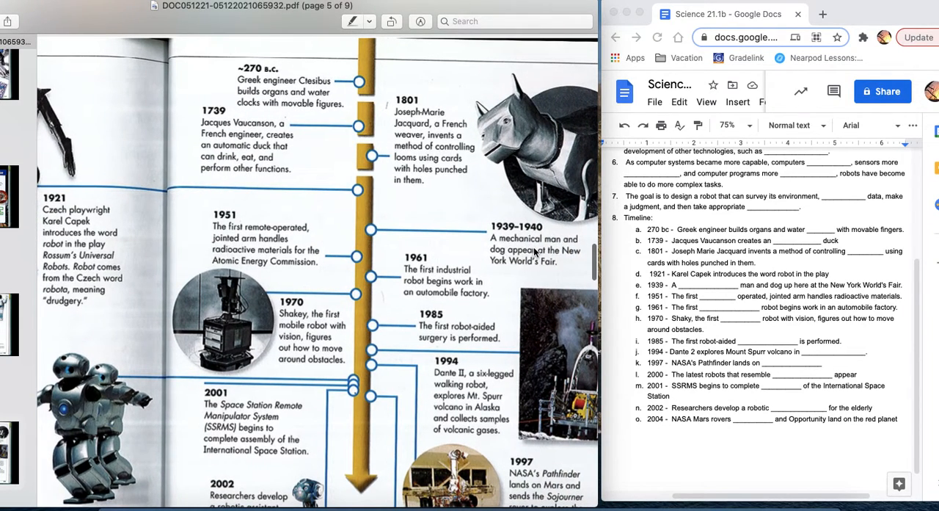
mouse_move(564, 167)
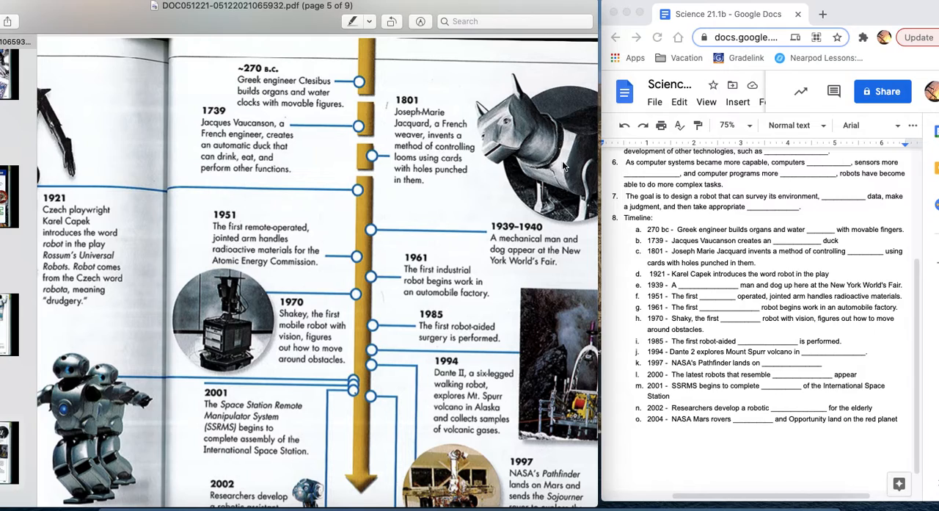
mouse_move(554, 267)
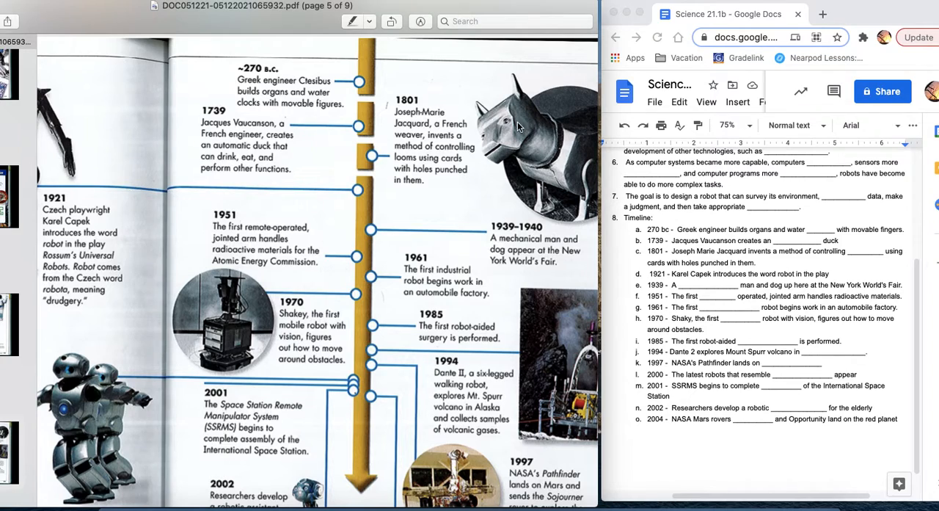
mouse_move(539, 252)
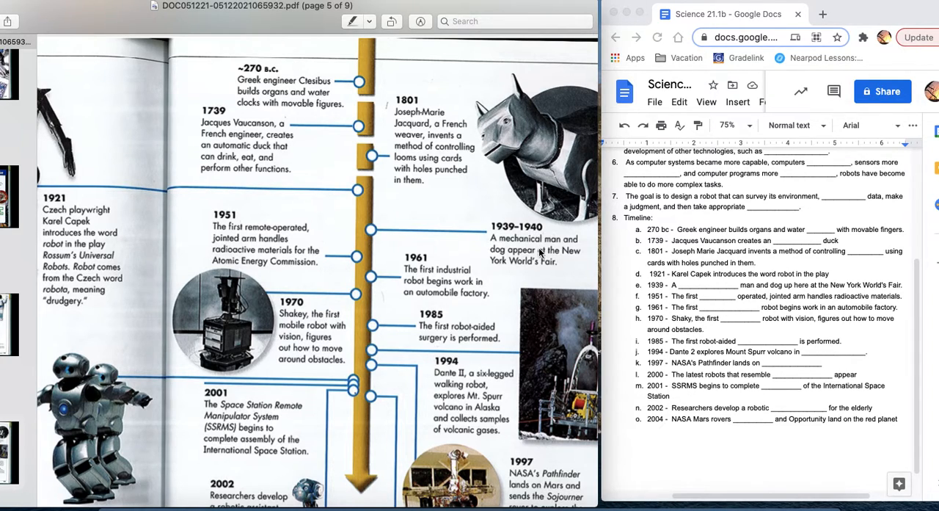
mouse_move(539, 253)
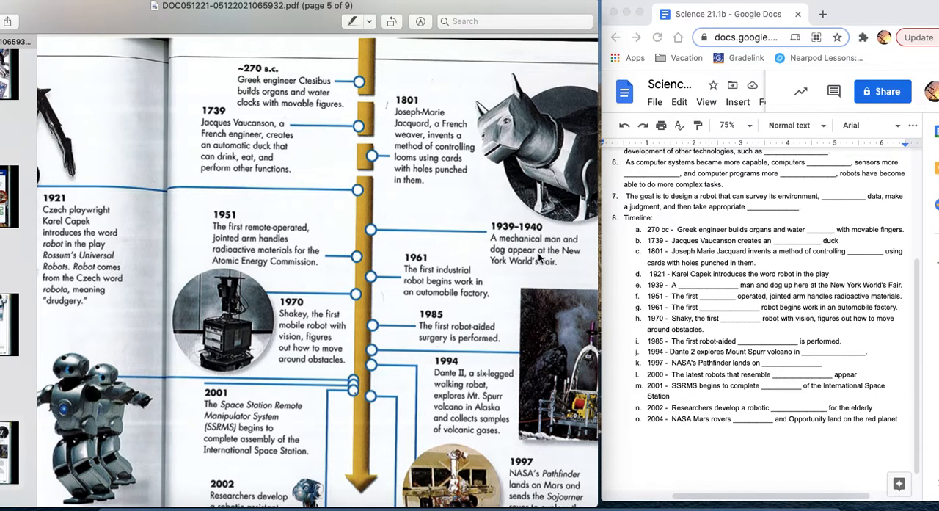
mouse_move(509, 270)
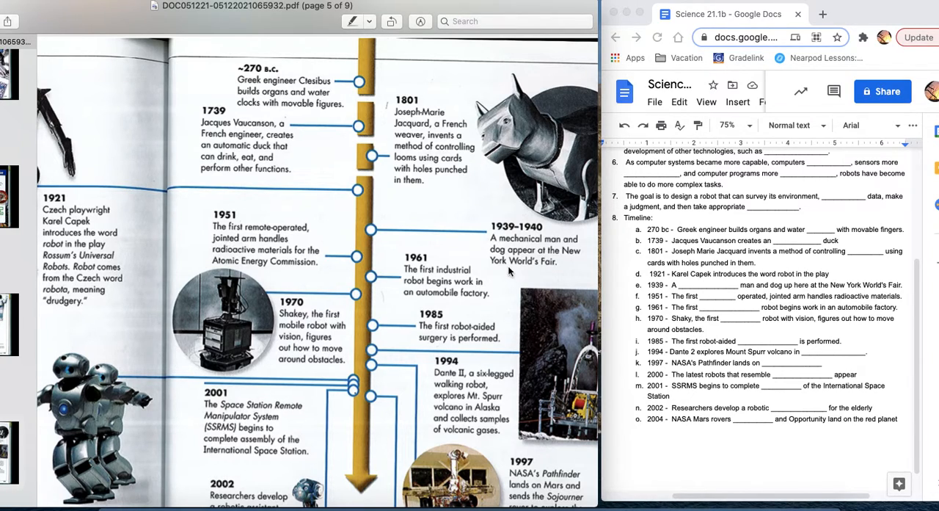
mouse_move(517, 247)
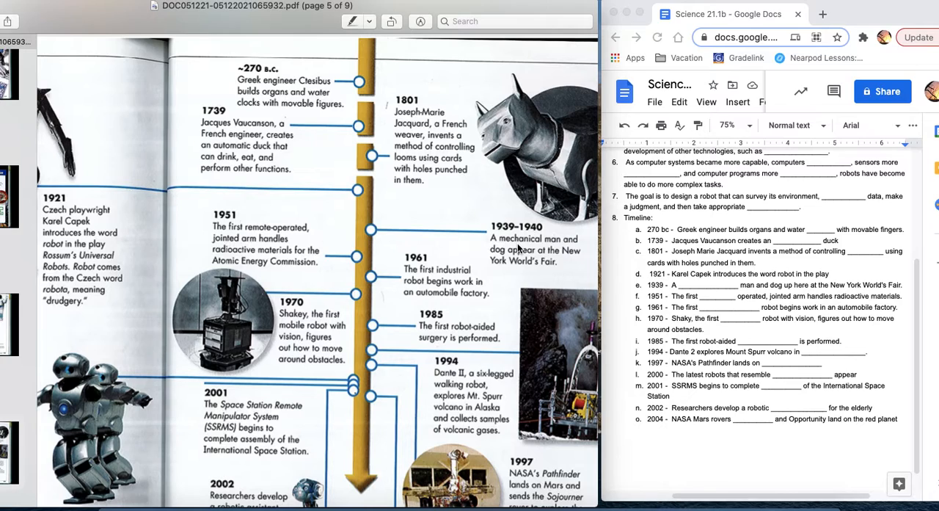
mouse_move(528, 240)
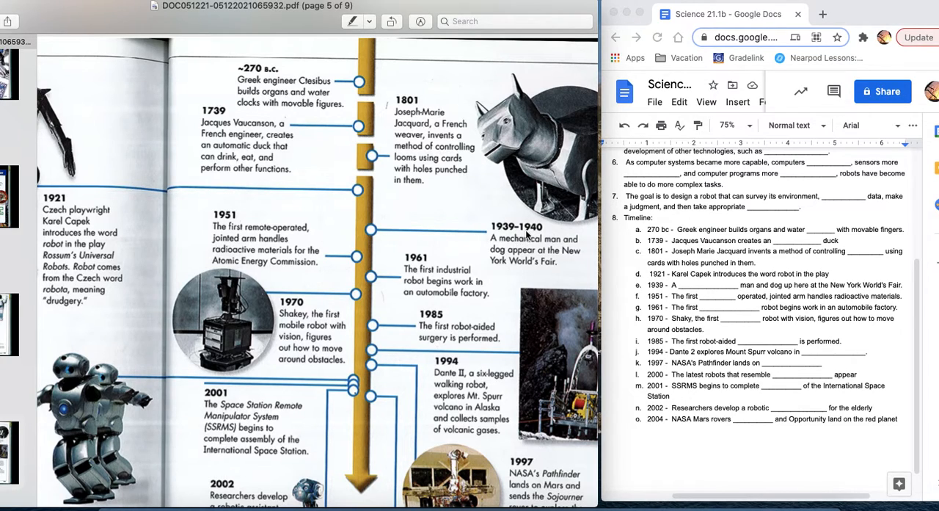
mouse_move(549, 205)
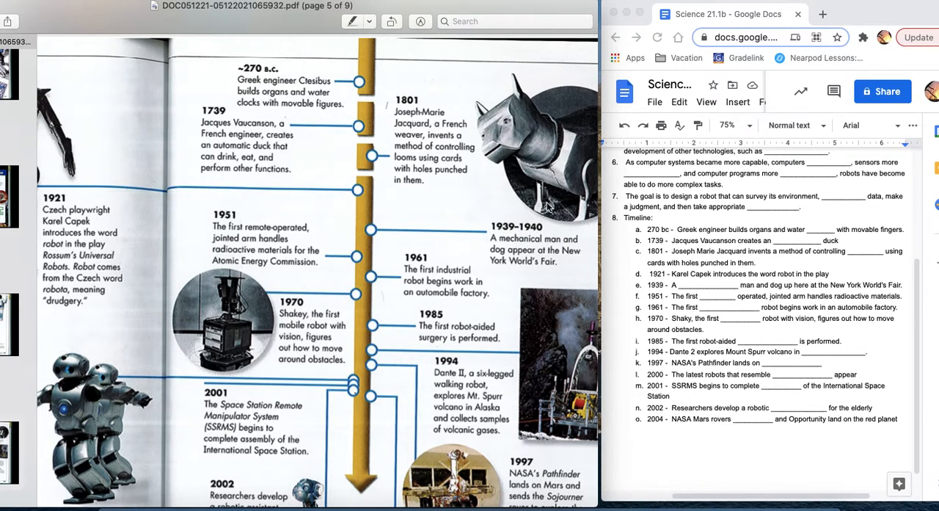
mouse_move(533, 160)
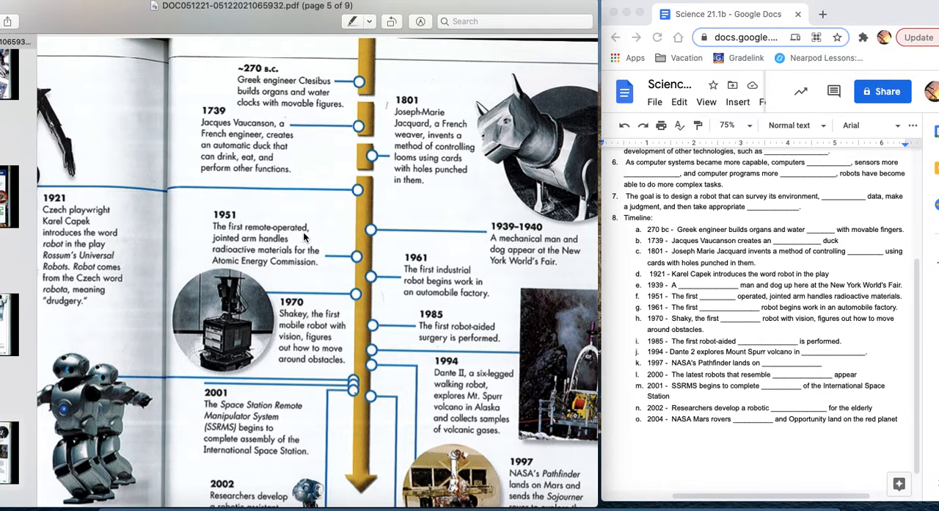
mouse_move(267, 254)
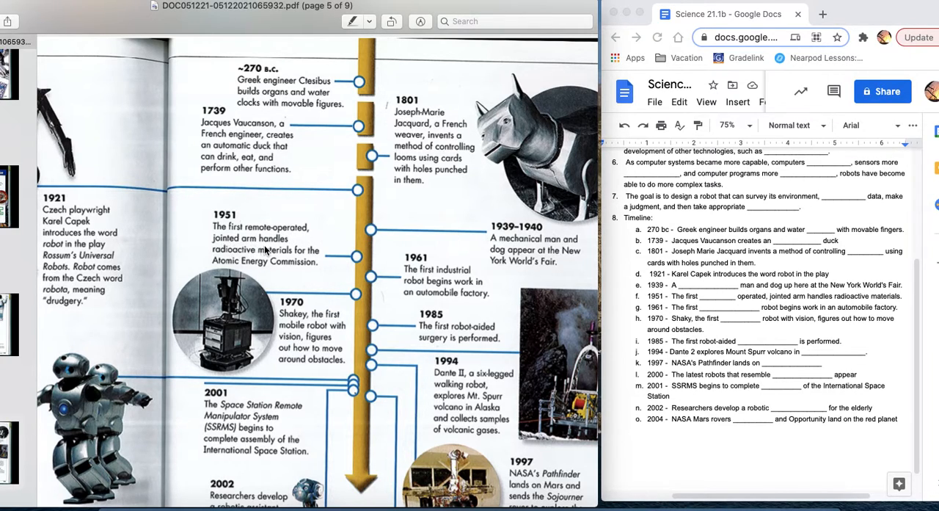
mouse_move(274, 258)
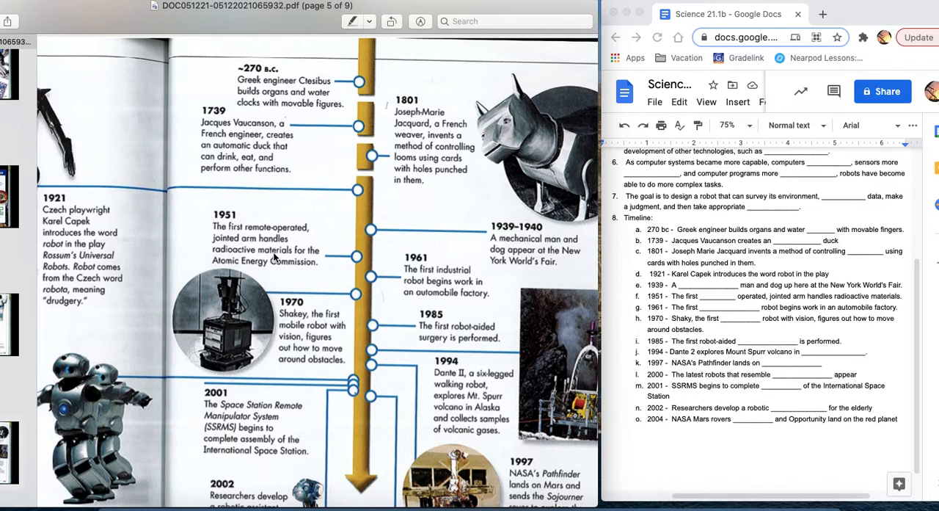
mouse_move(299, 270)
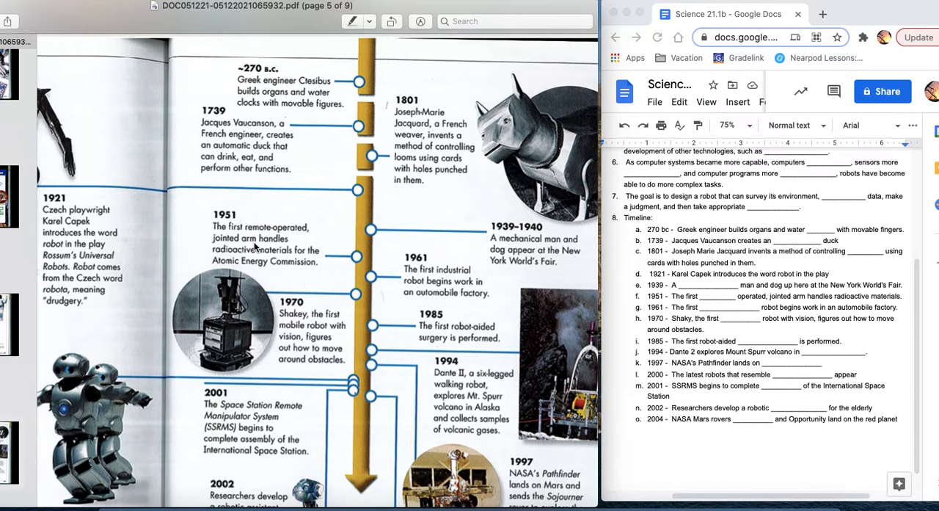
mouse_move(245, 230)
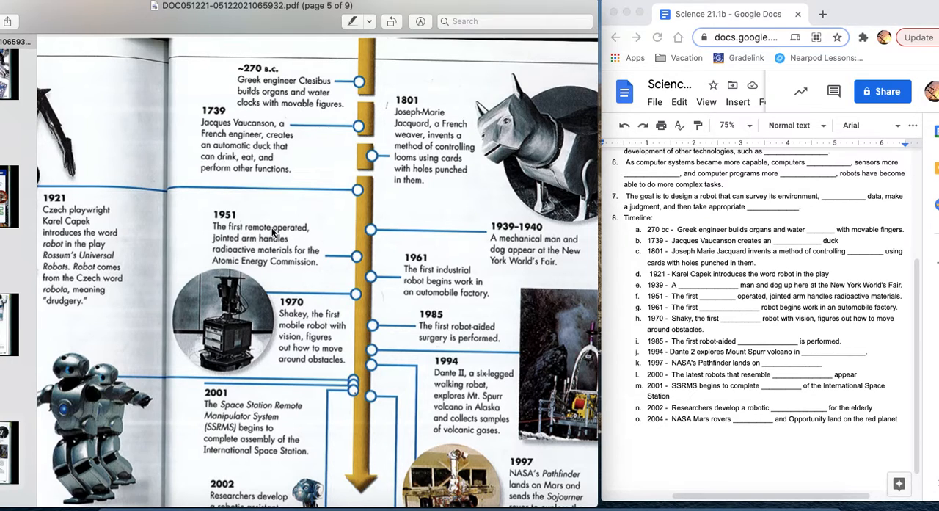
mouse_move(412, 284)
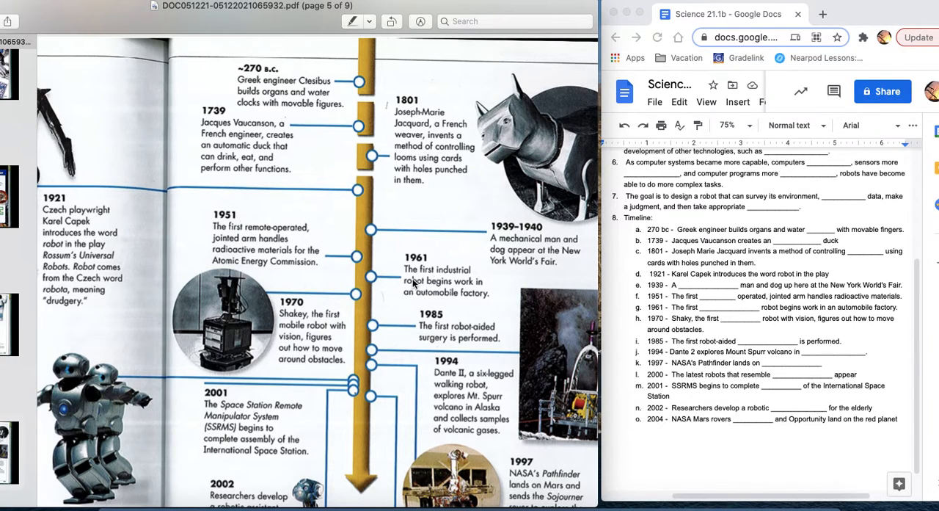
mouse_move(449, 292)
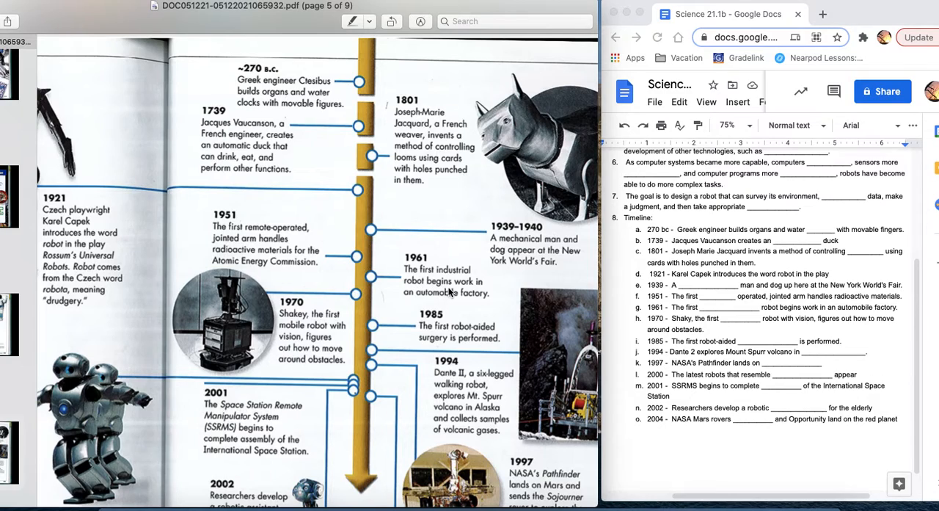
mouse_move(491, 301)
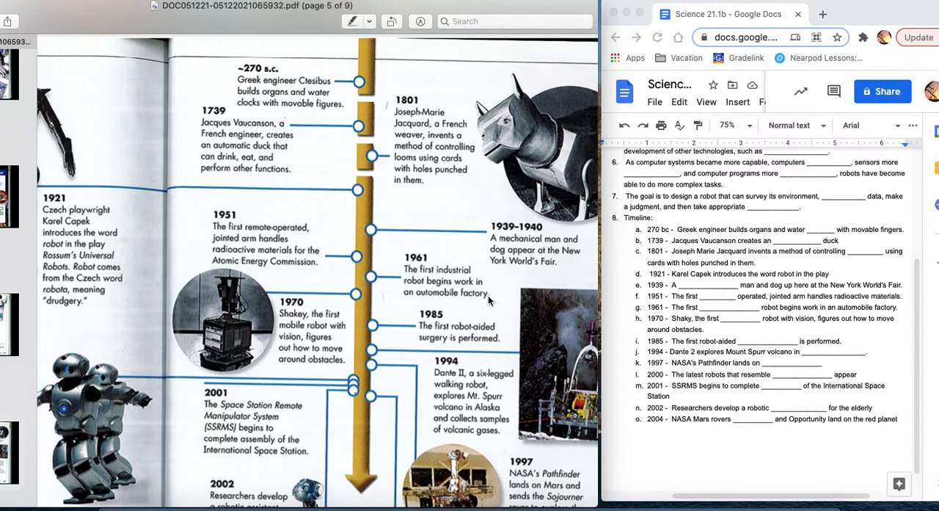
mouse_move(453, 288)
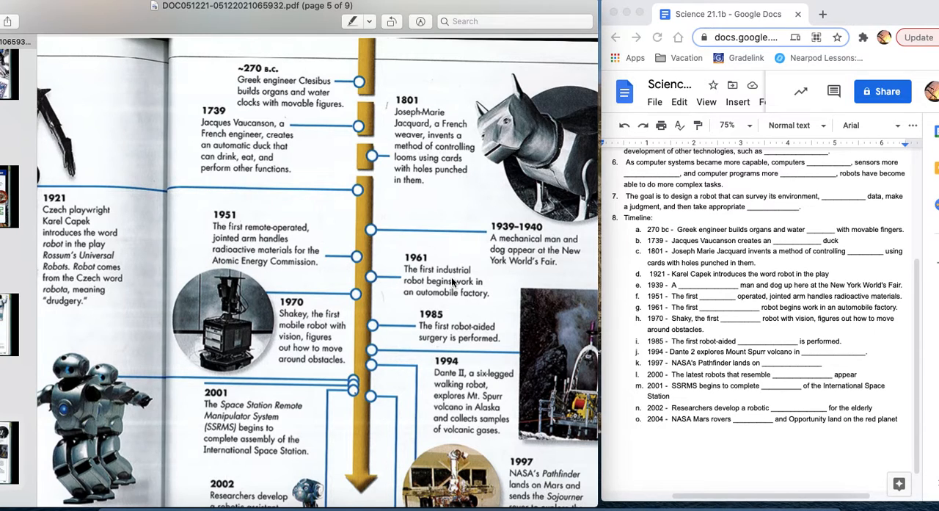
scroll(down, 3)
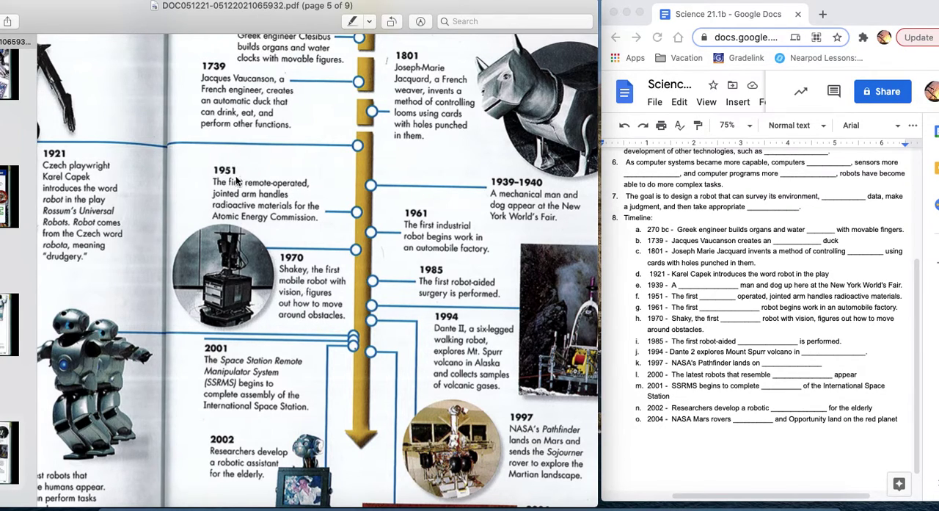
mouse_move(264, 308)
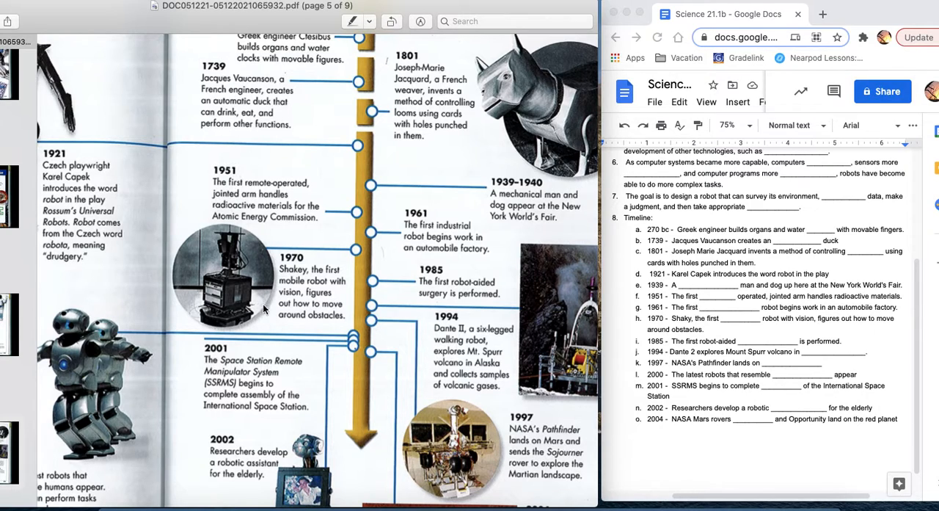
mouse_move(229, 312)
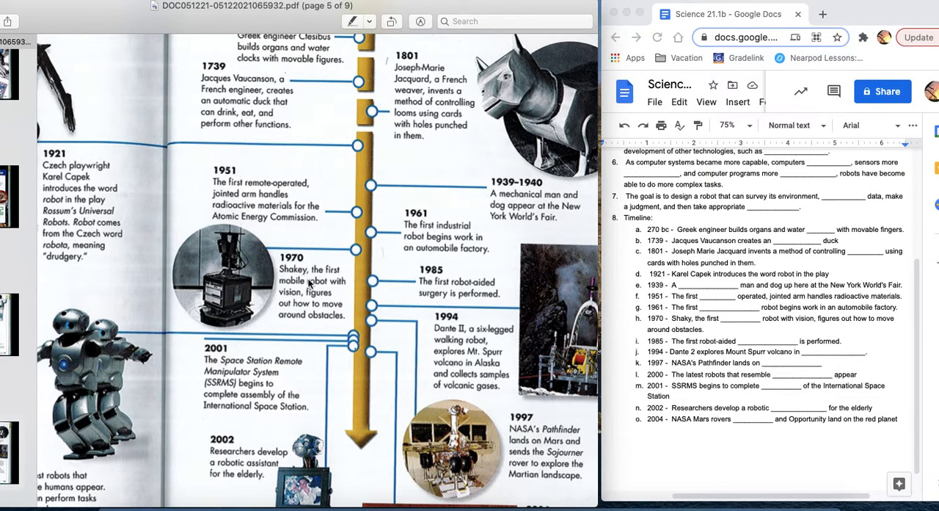
mouse_move(197, 322)
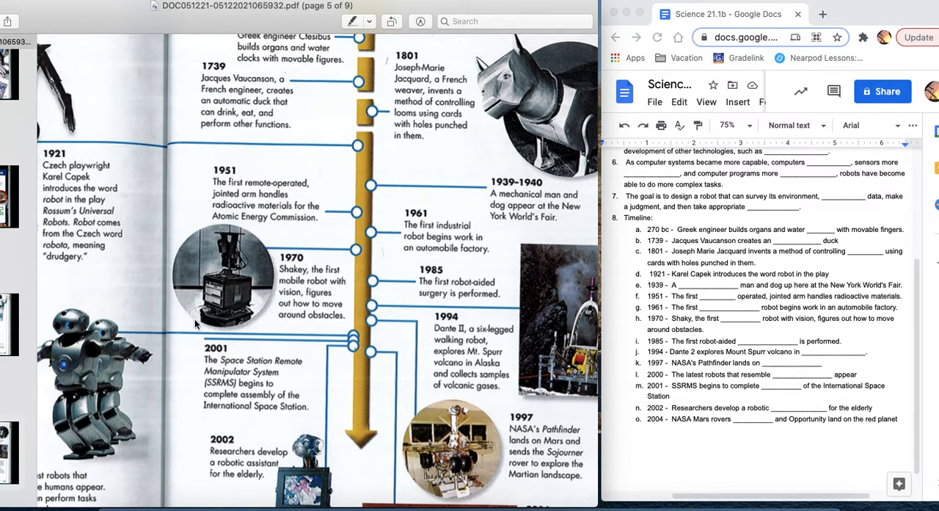
mouse_move(199, 279)
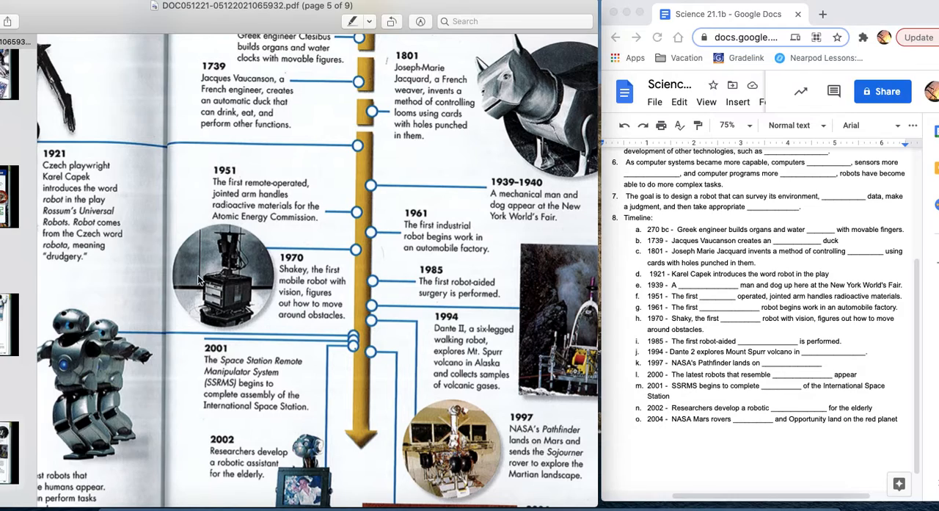
mouse_move(171, 304)
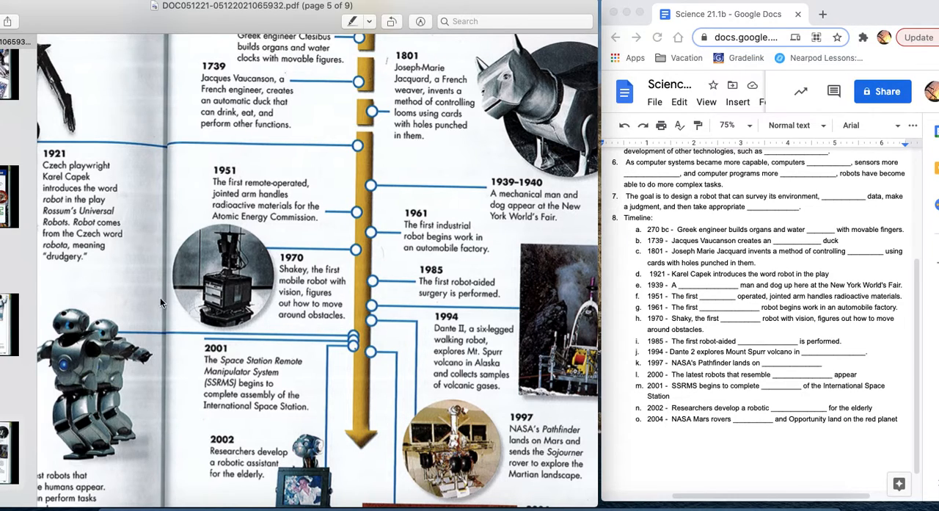
mouse_move(114, 301)
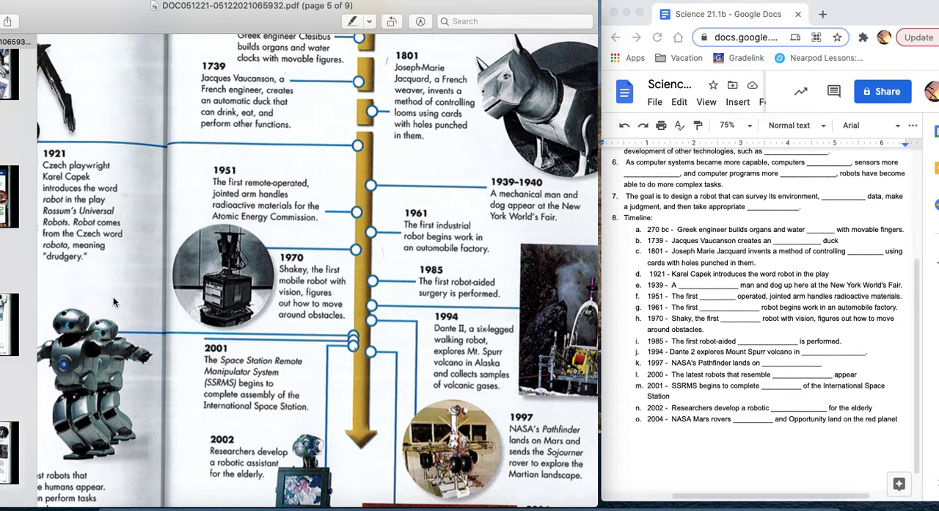
mouse_move(182, 380)
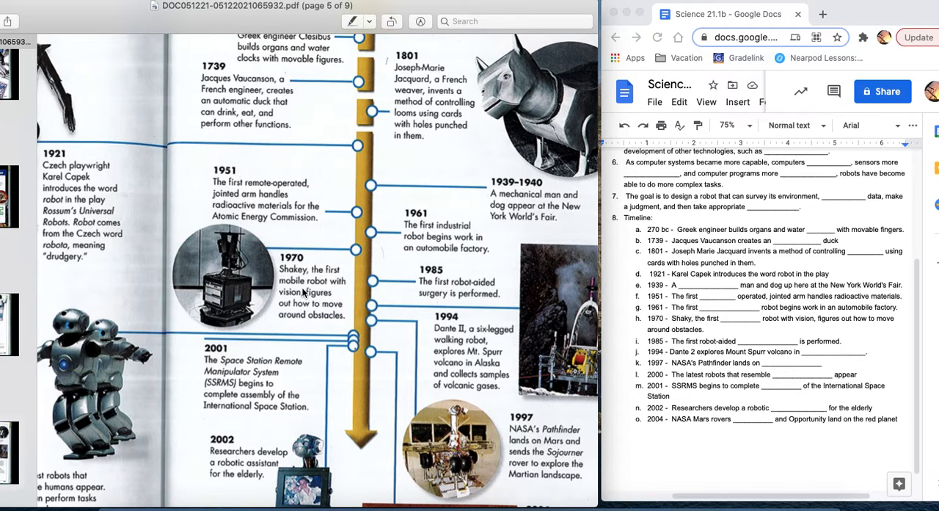
mouse_move(295, 300)
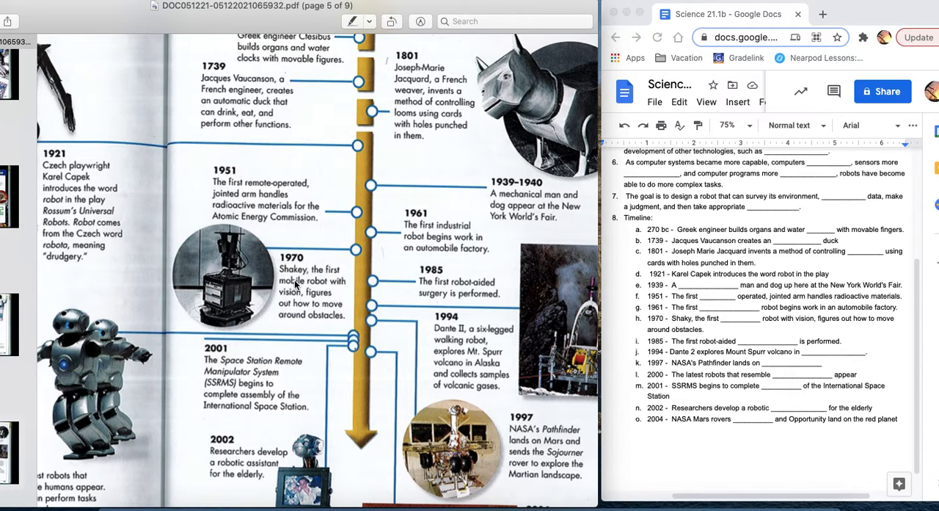
mouse_move(320, 295)
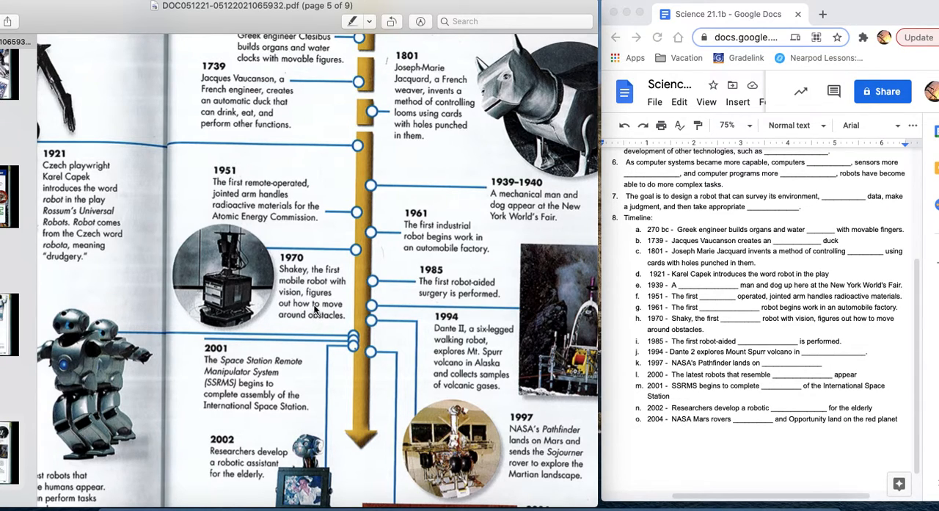
mouse_move(337, 41)
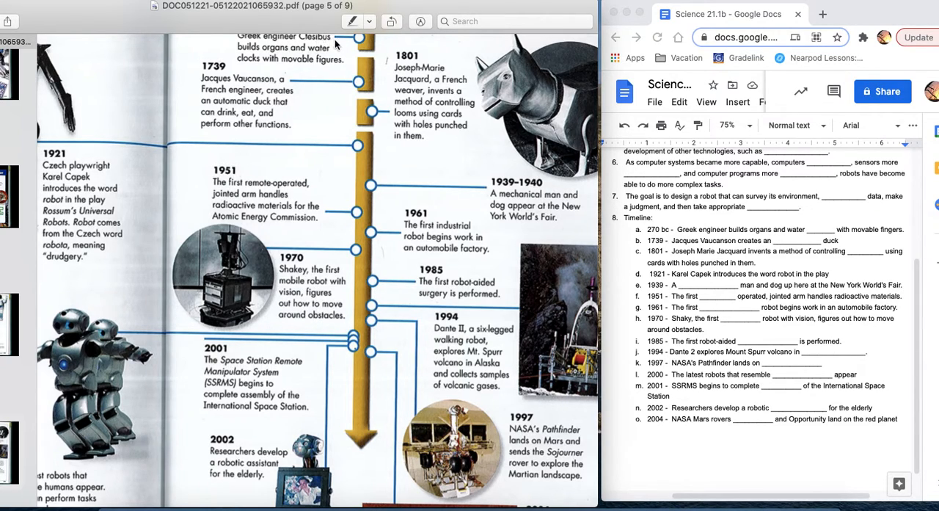
mouse_move(460, 196)
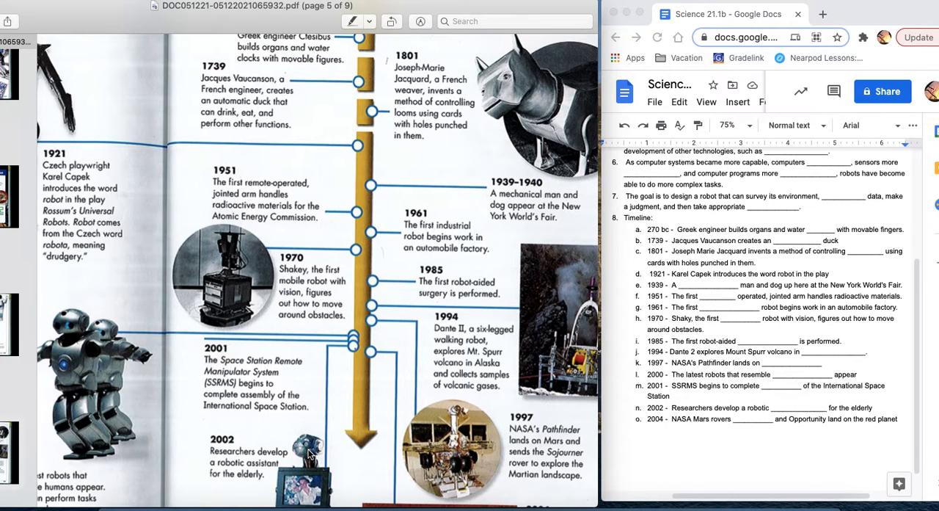
mouse_move(297, 275)
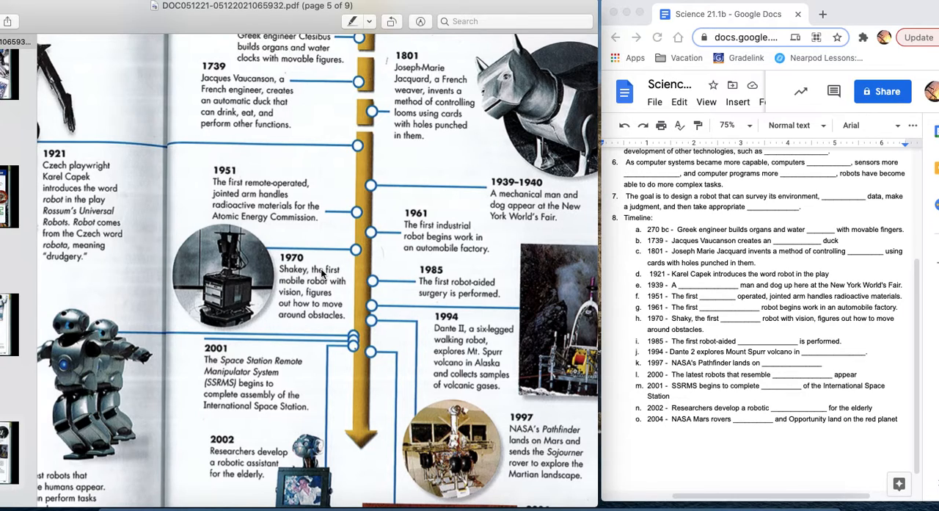
mouse_move(242, 284)
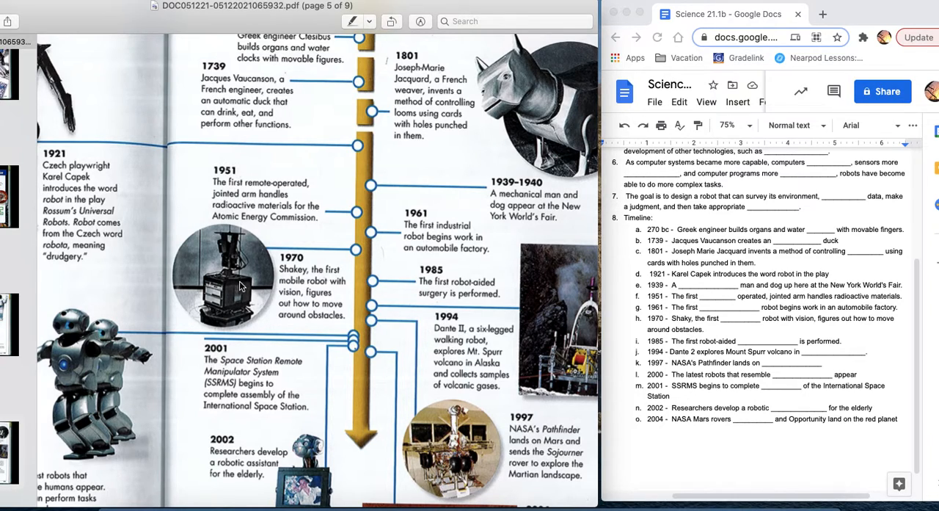
mouse_move(389, 276)
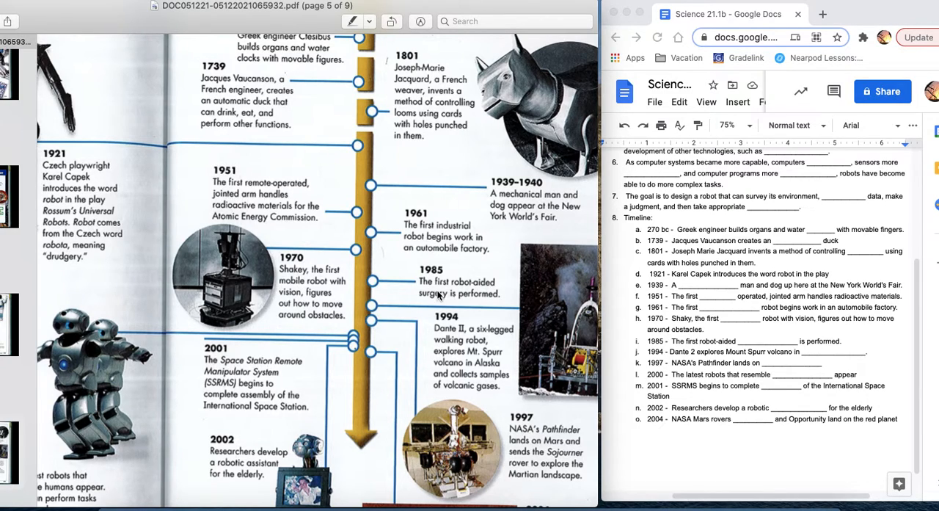
mouse_move(472, 301)
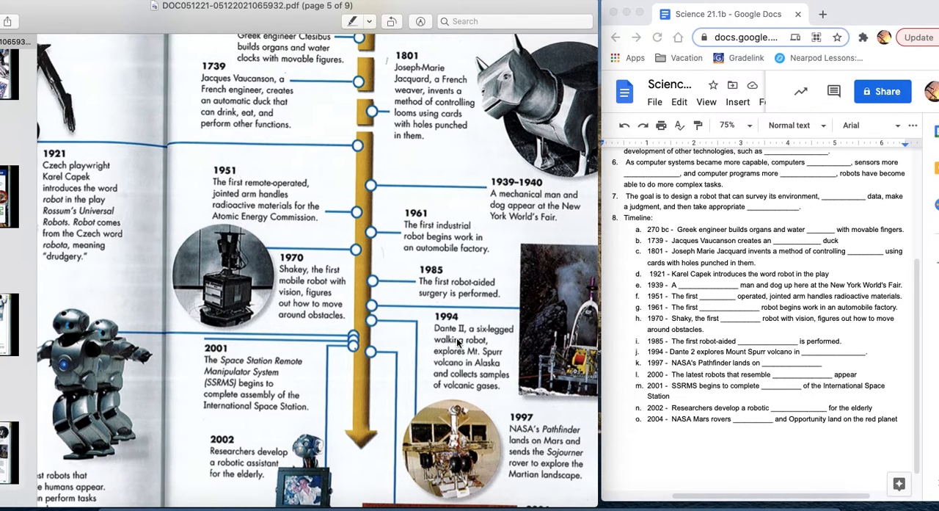
scroll(down, 3)
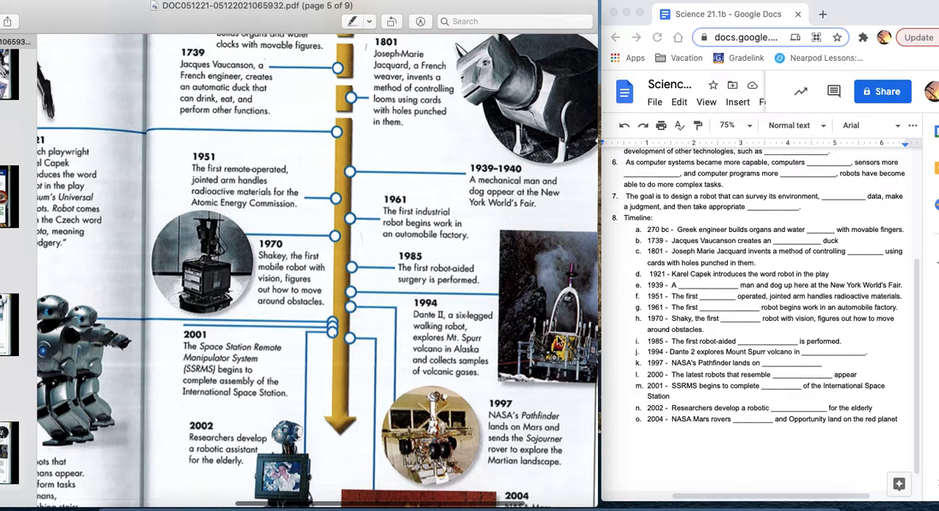
mouse_move(447, 358)
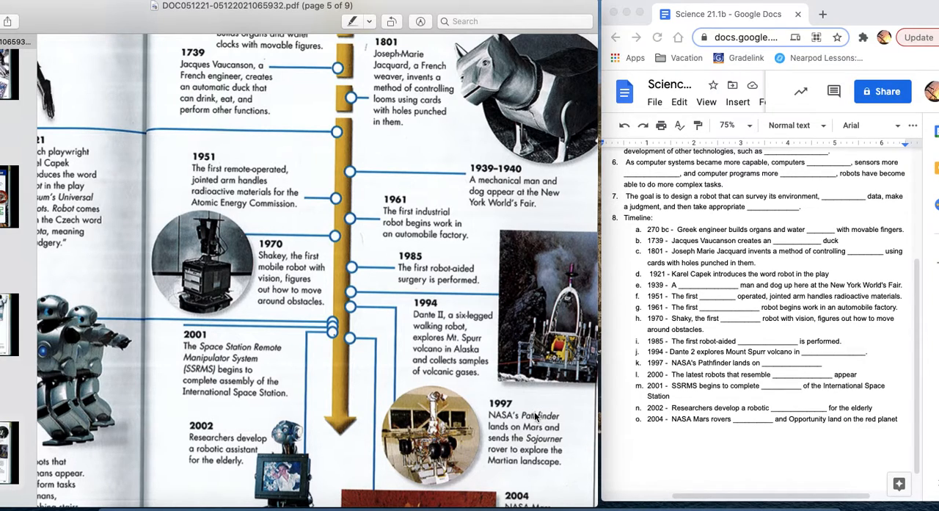
mouse_move(434, 484)
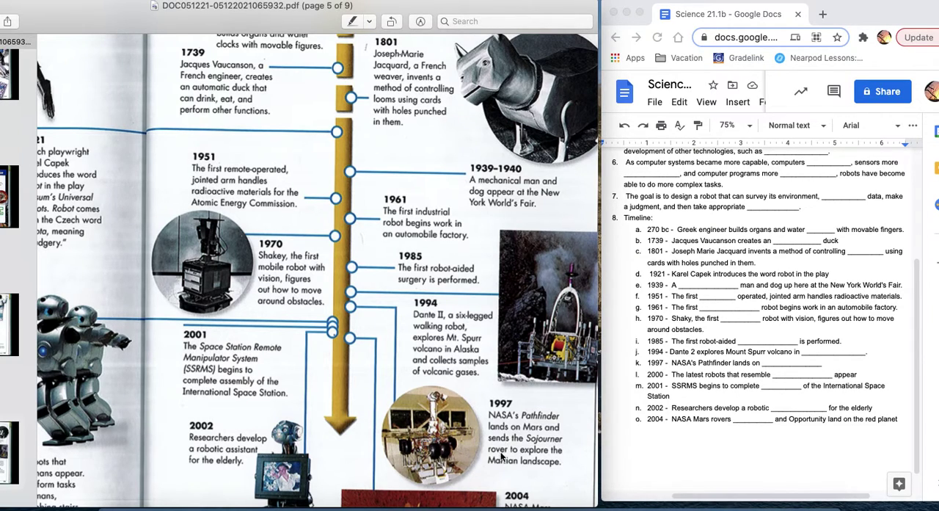
mouse_move(445, 262)
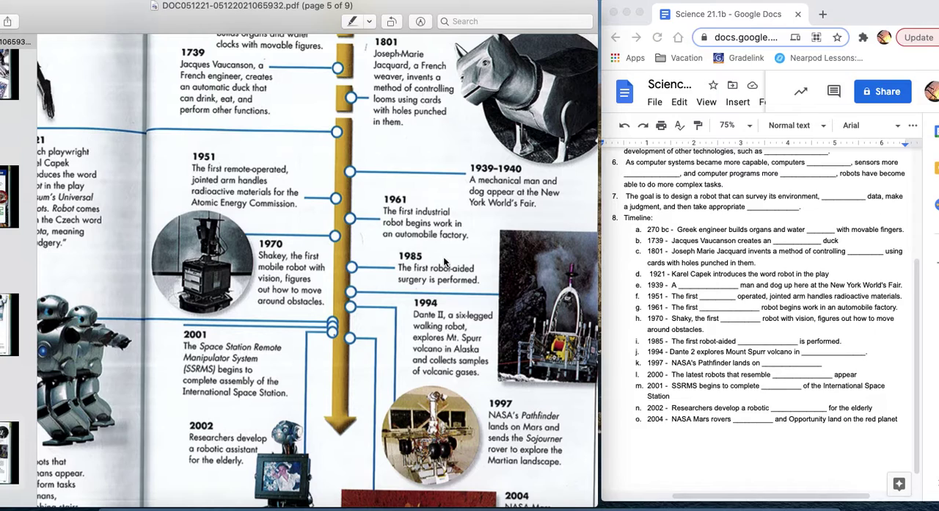
mouse_move(271, 266)
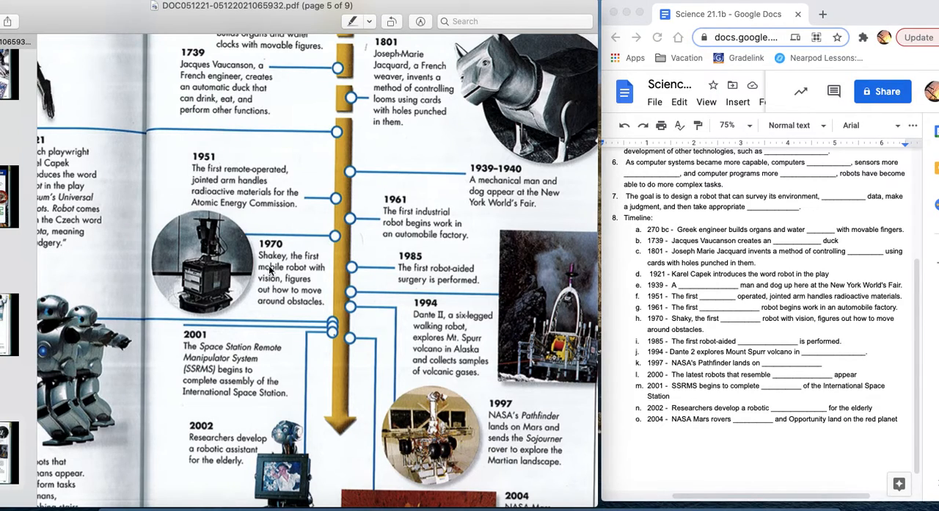
mouse_move(238, 192)
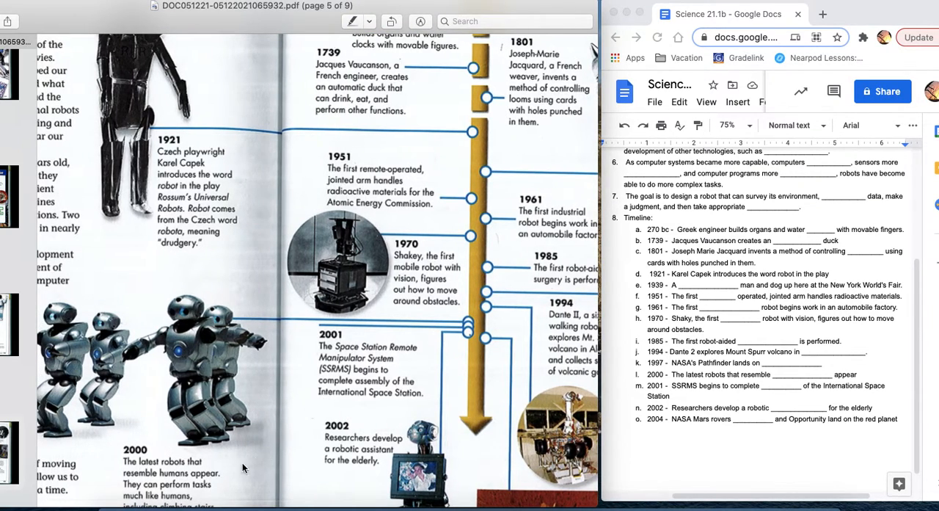
scroll(down, 3)
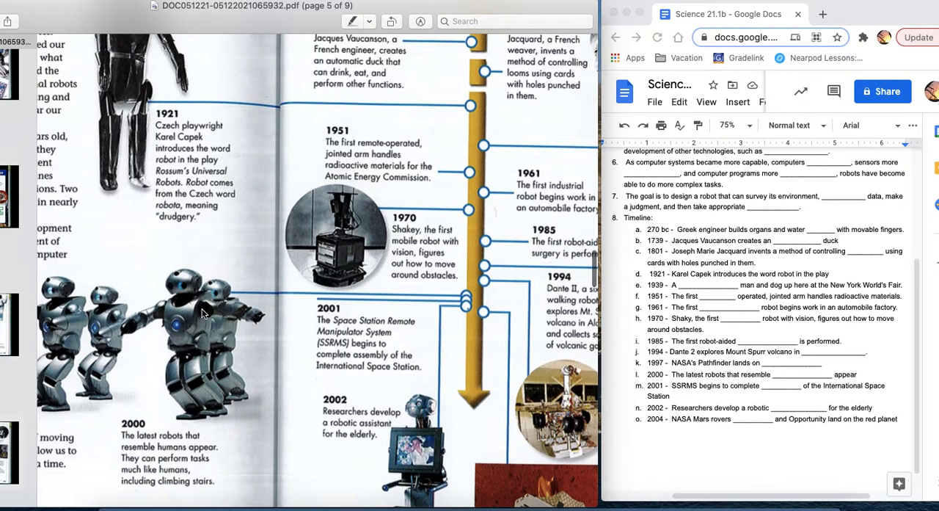
mouse_move(171, 466)
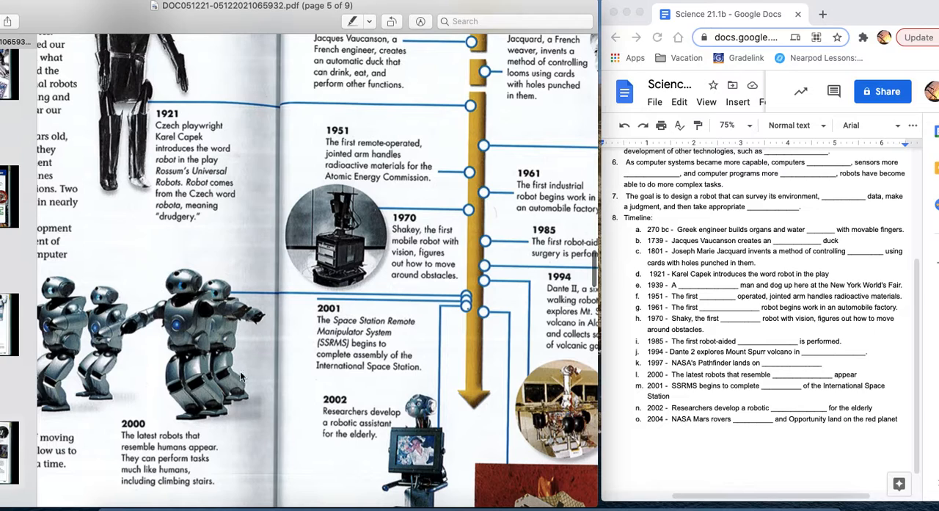
mouse_move(165, 338)
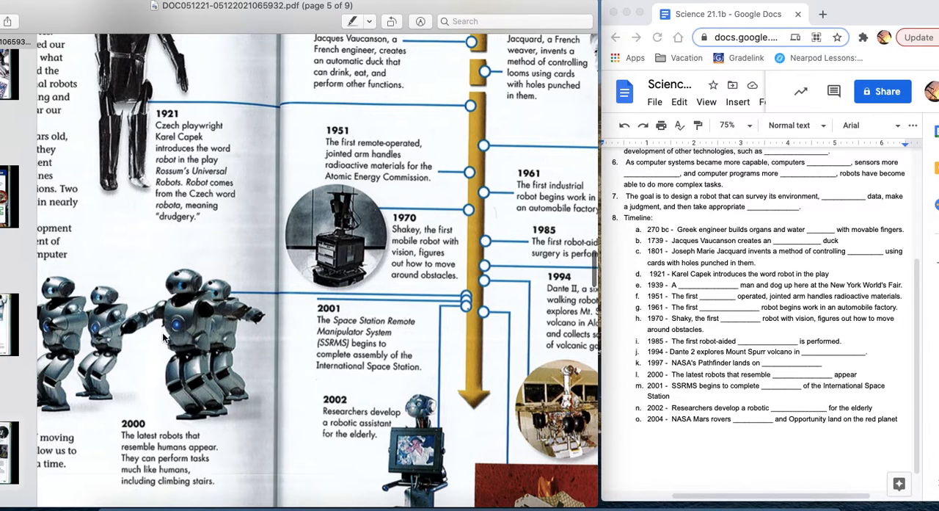
mouse_move(208, 393)
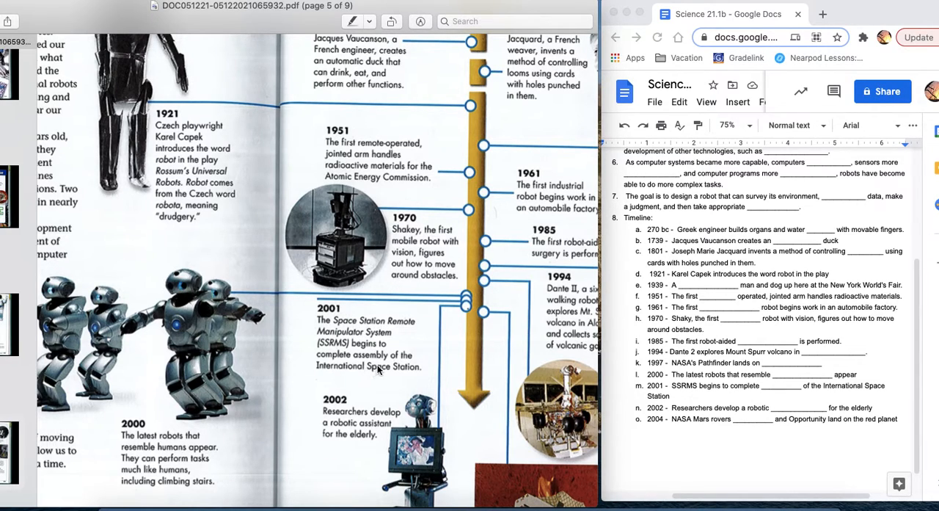
mouse_move(398, 377)
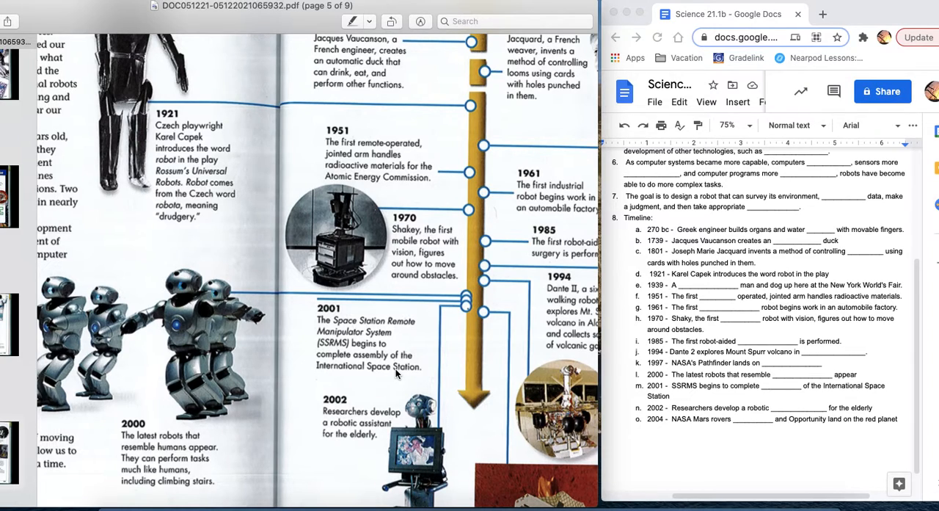
mouse_move(386, 367)
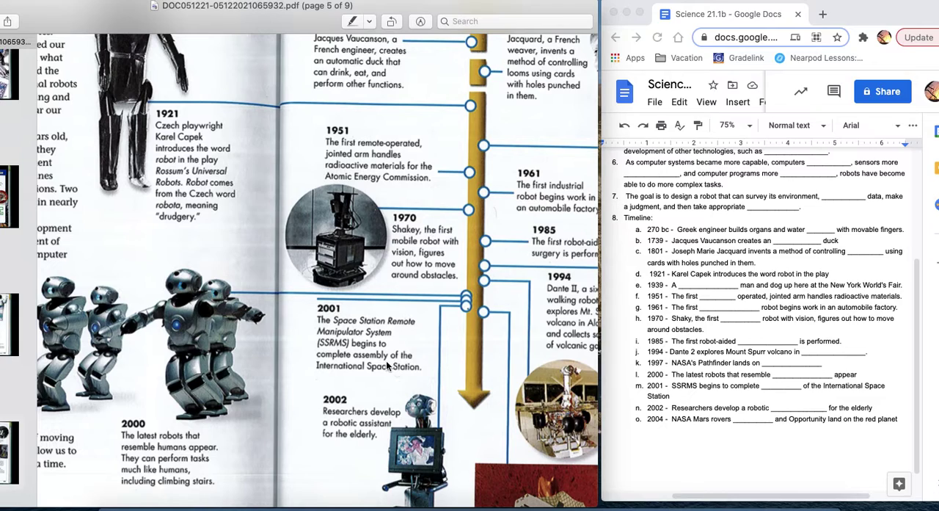
mouse_move(366, 330)
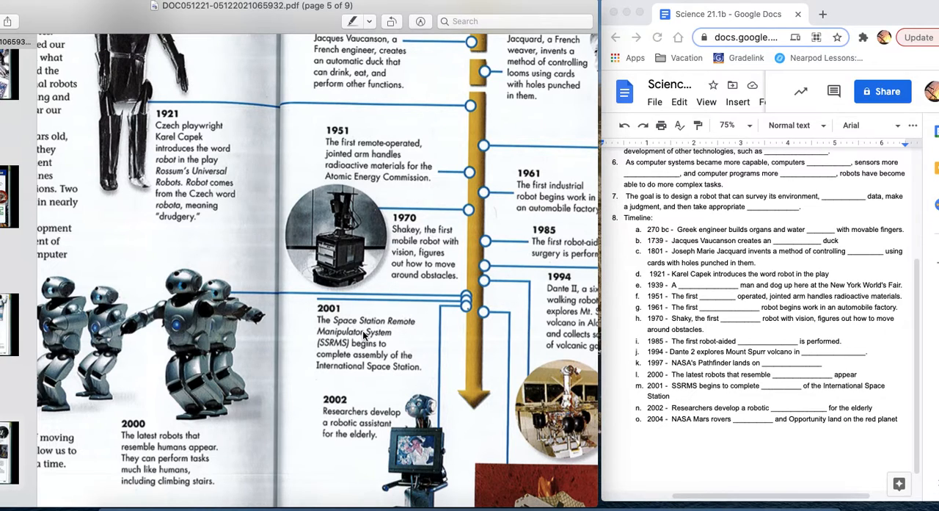
mouse_move(411, 335)
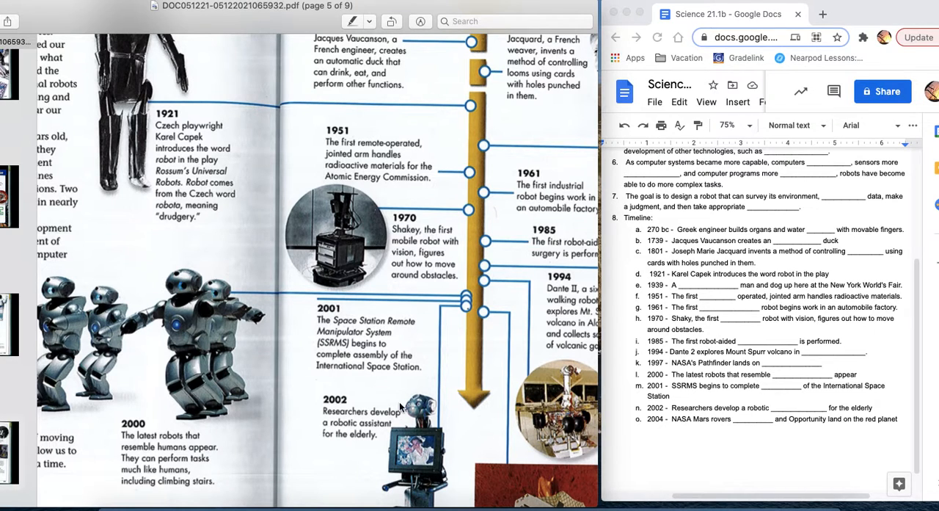
scroll(down, 3)
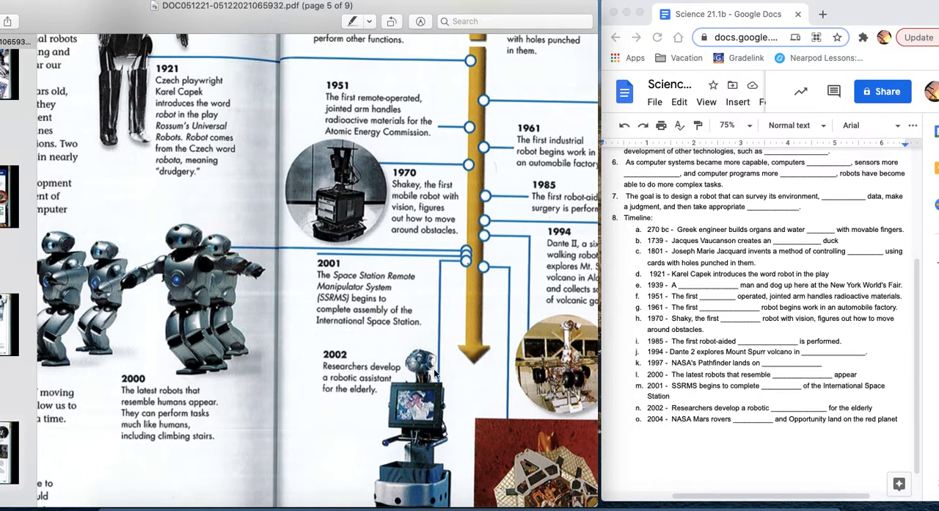
mouse_move(432, 418)
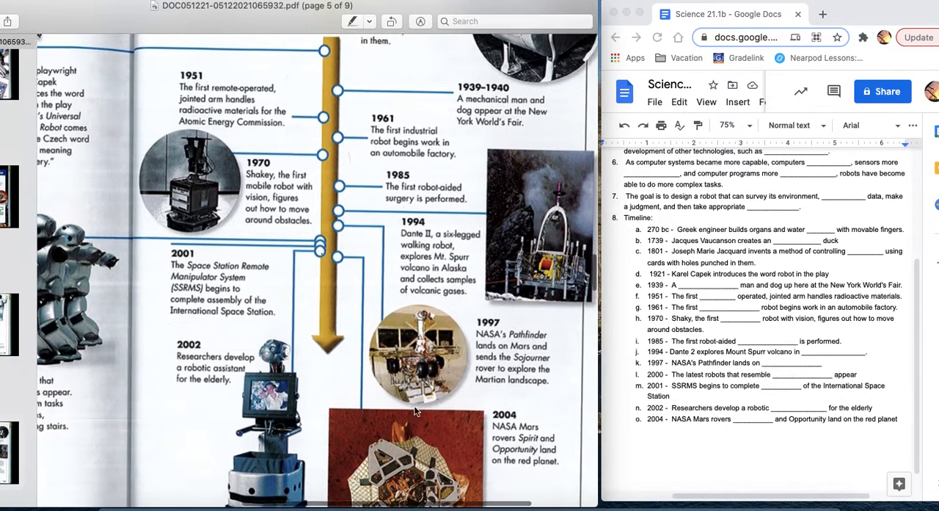
scroll(down, 3)
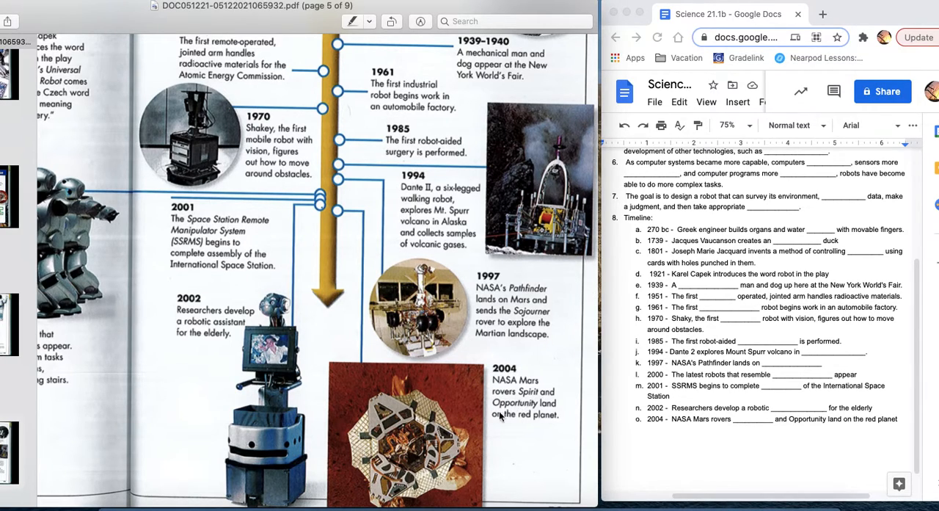
mouse_move(388, 451)
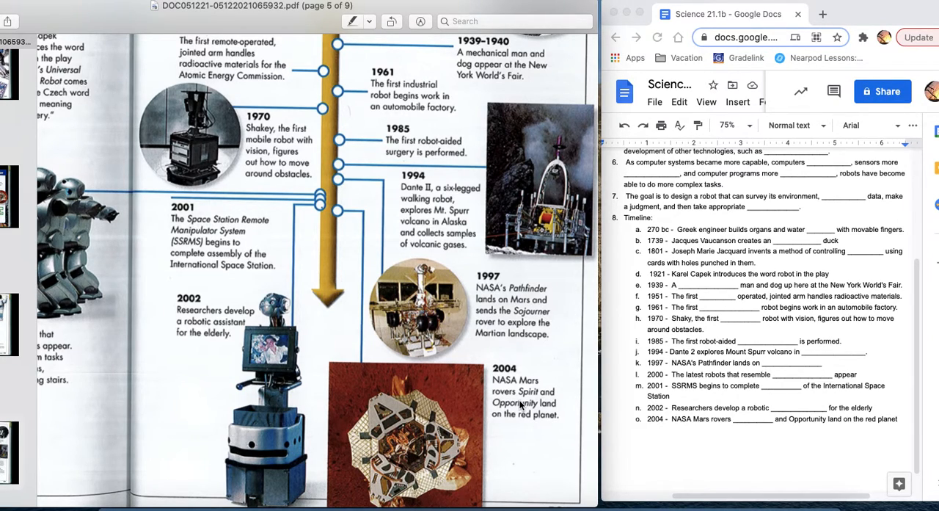
mouse_move(521, 405)
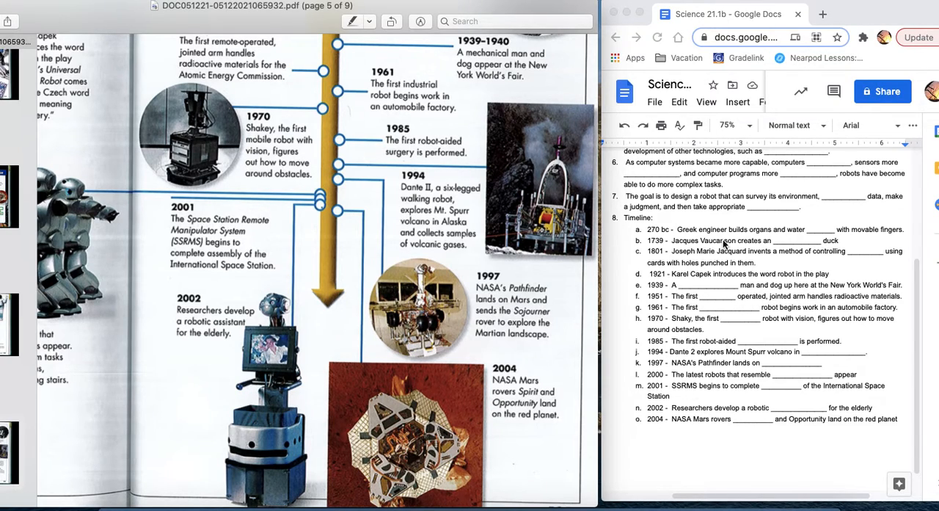
mouse_move(737, 239)
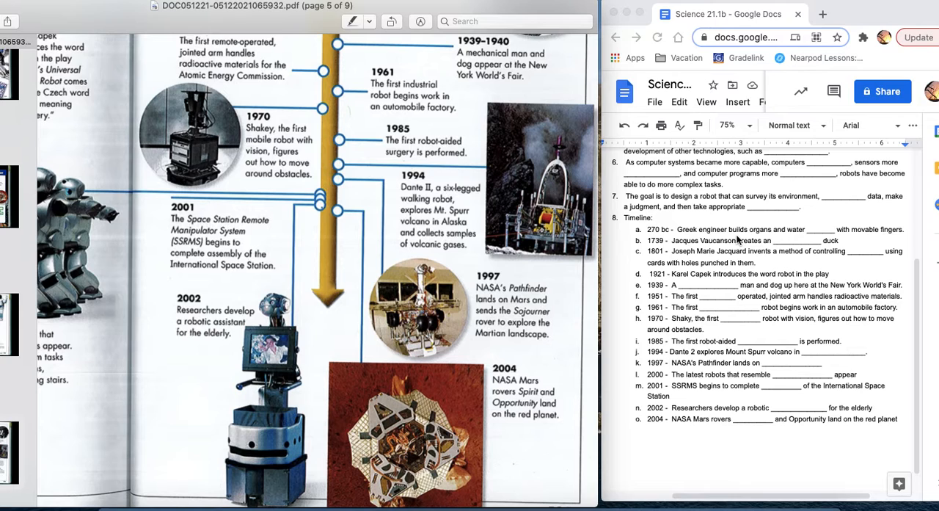
mouse_move(433, 447)
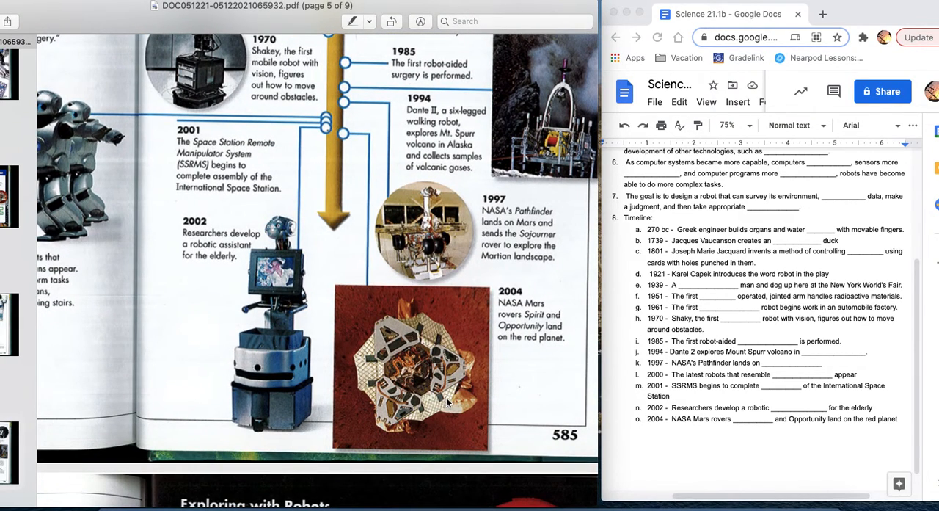
mouse_move(423, 373)
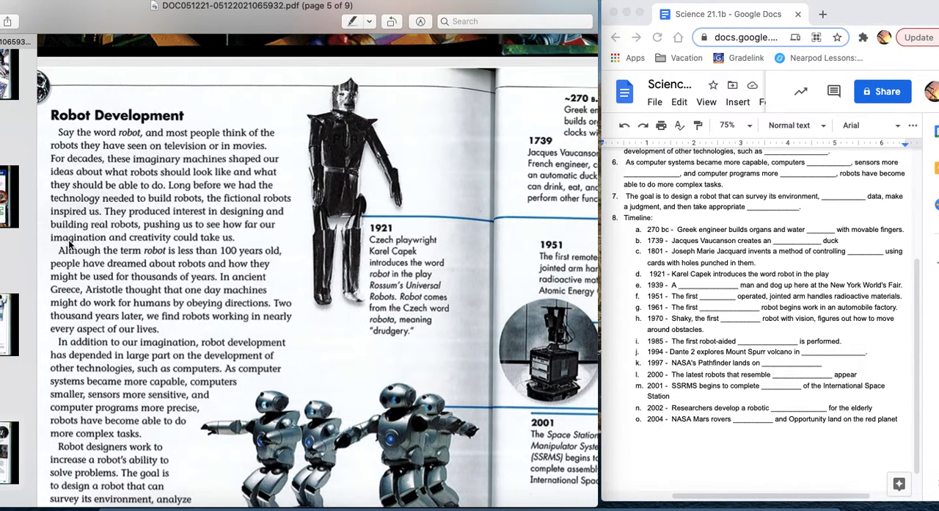
mouse_move(117, 373)
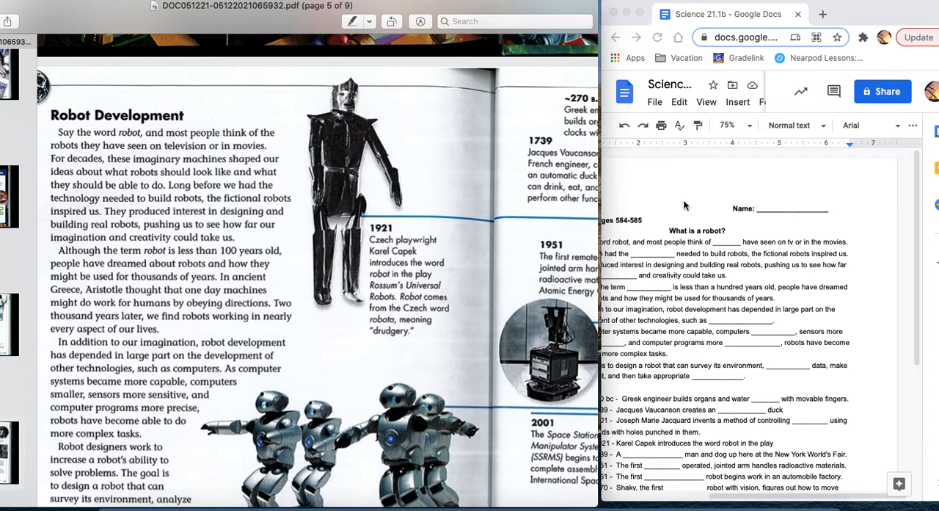
mouse_move(633, 192)
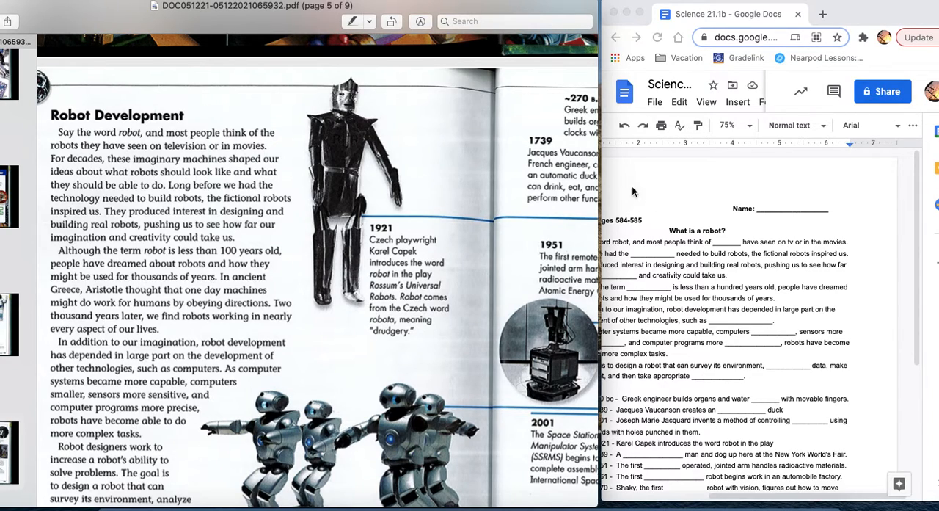
mouse_move(717, 192)
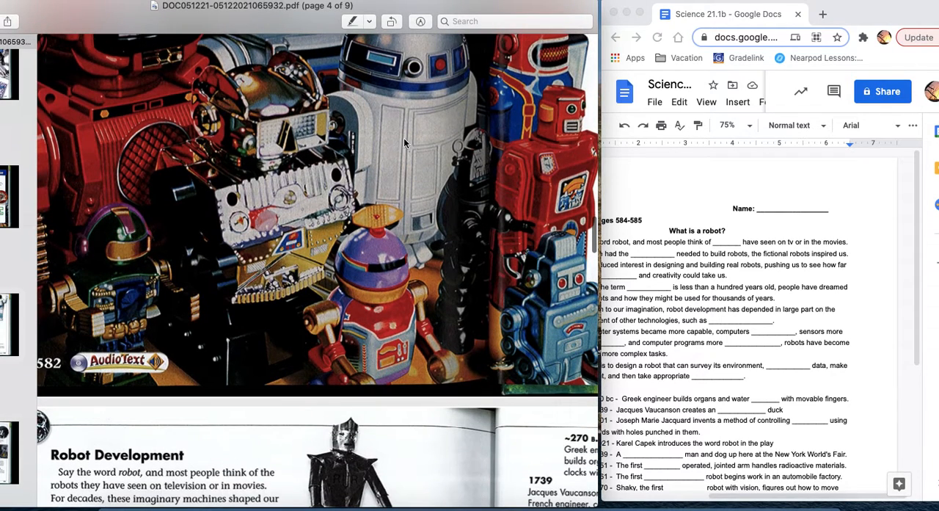
mouse_move(415, 100)
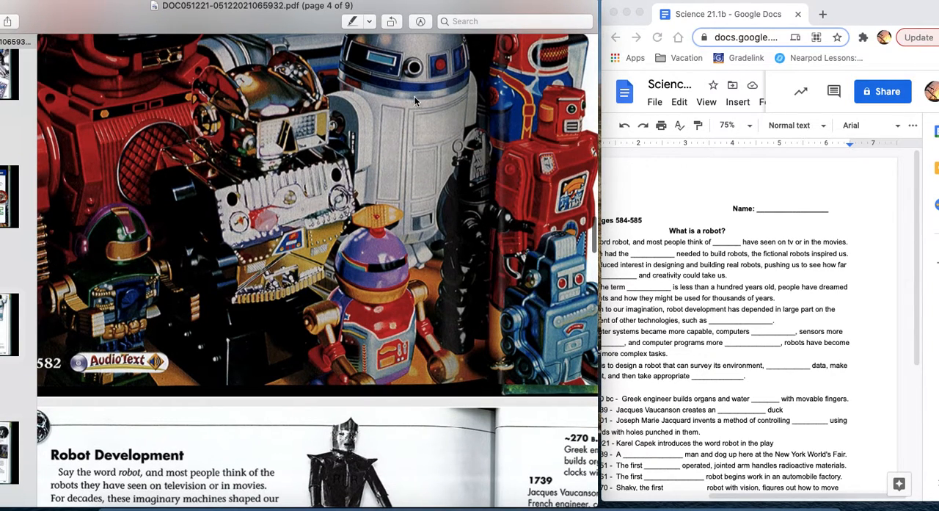
mouse_move(412, 154)
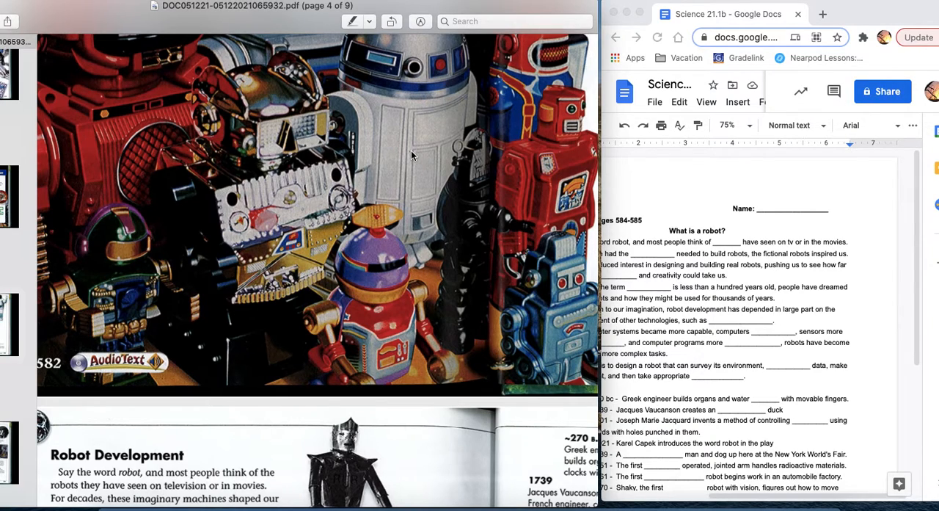
mouse_move(535, 154)
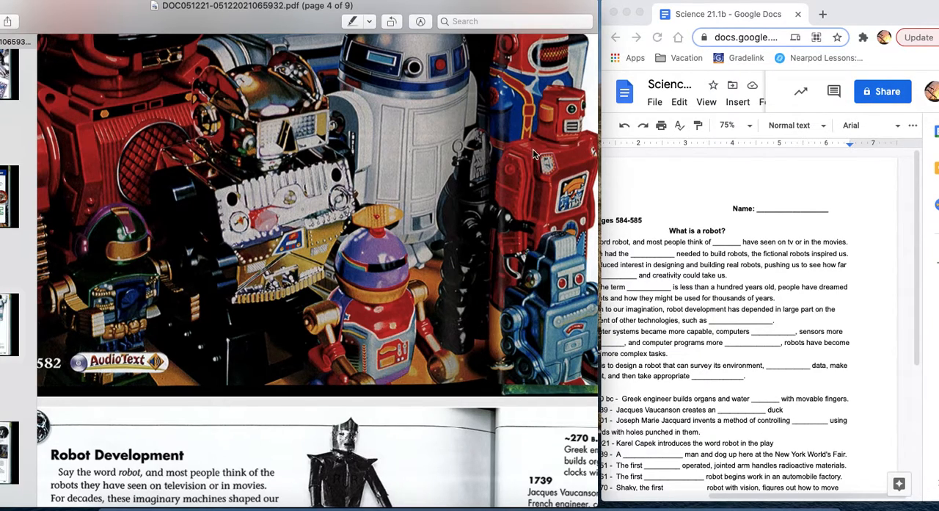
mouse_move(596, 35)
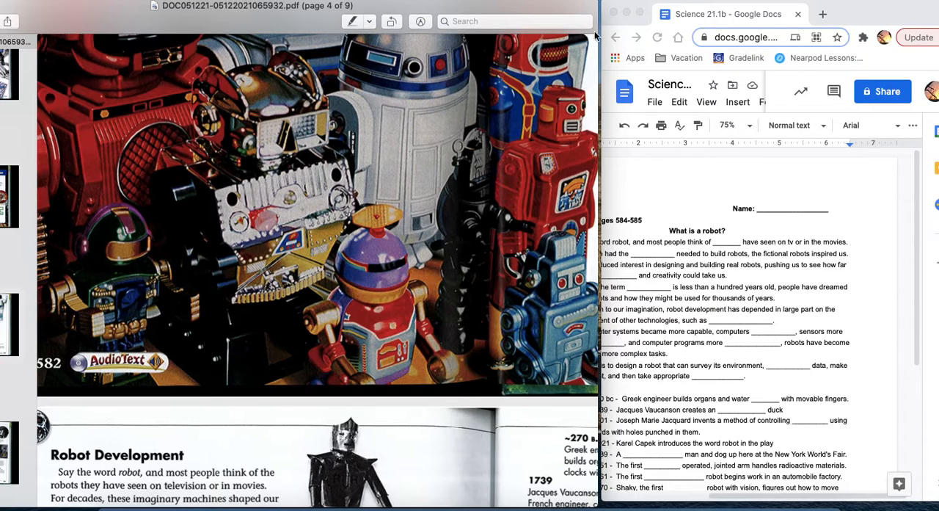